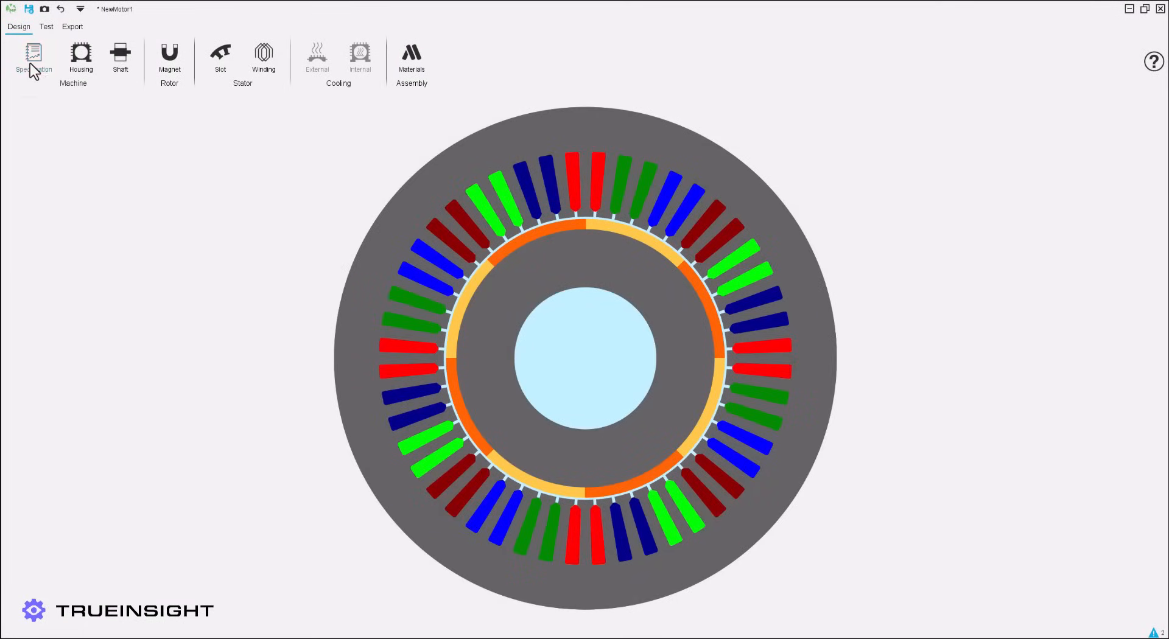
Step: Apply the 24-slot, 16-pole topology specification and move on to the housing design
left_click(34, 51)
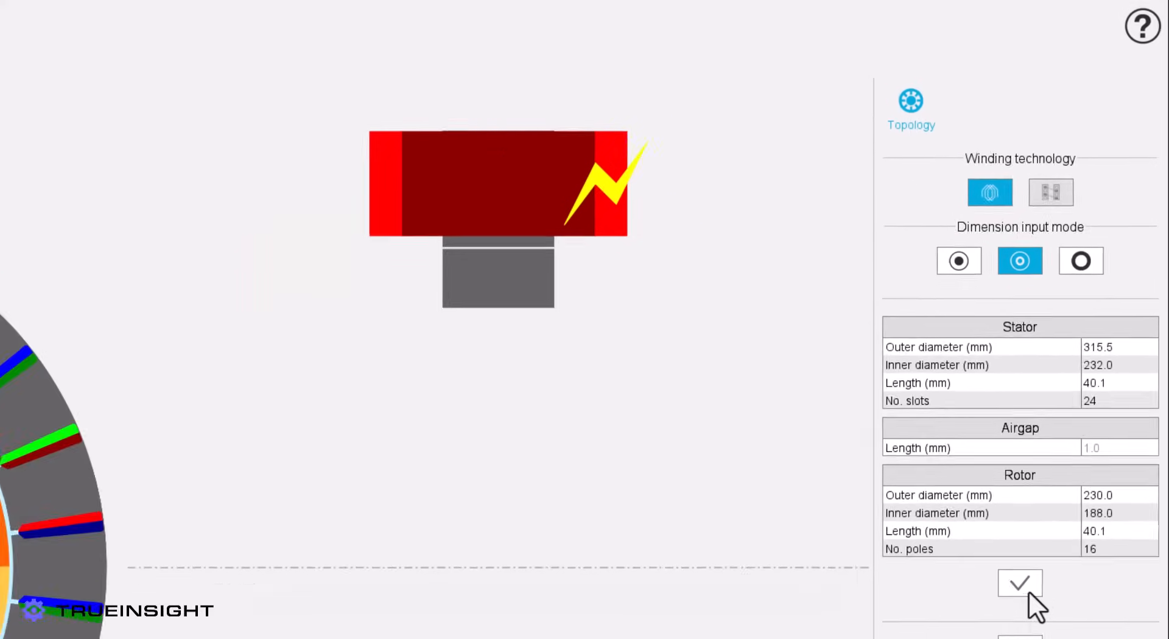
left_click(1020, 585)
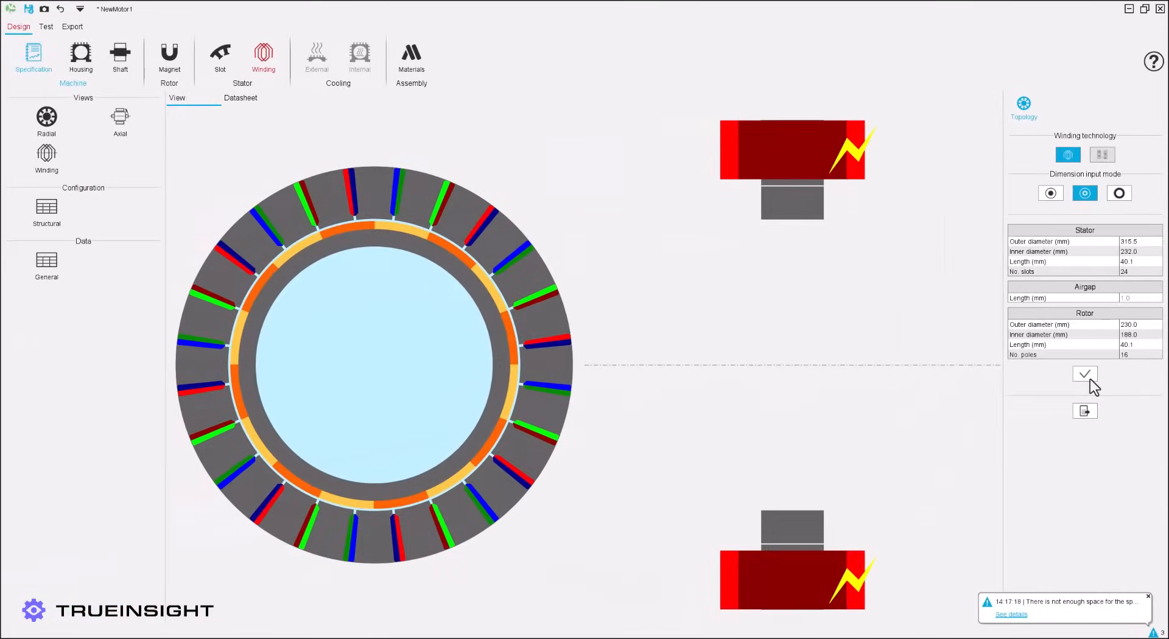
left_click(79, 55)
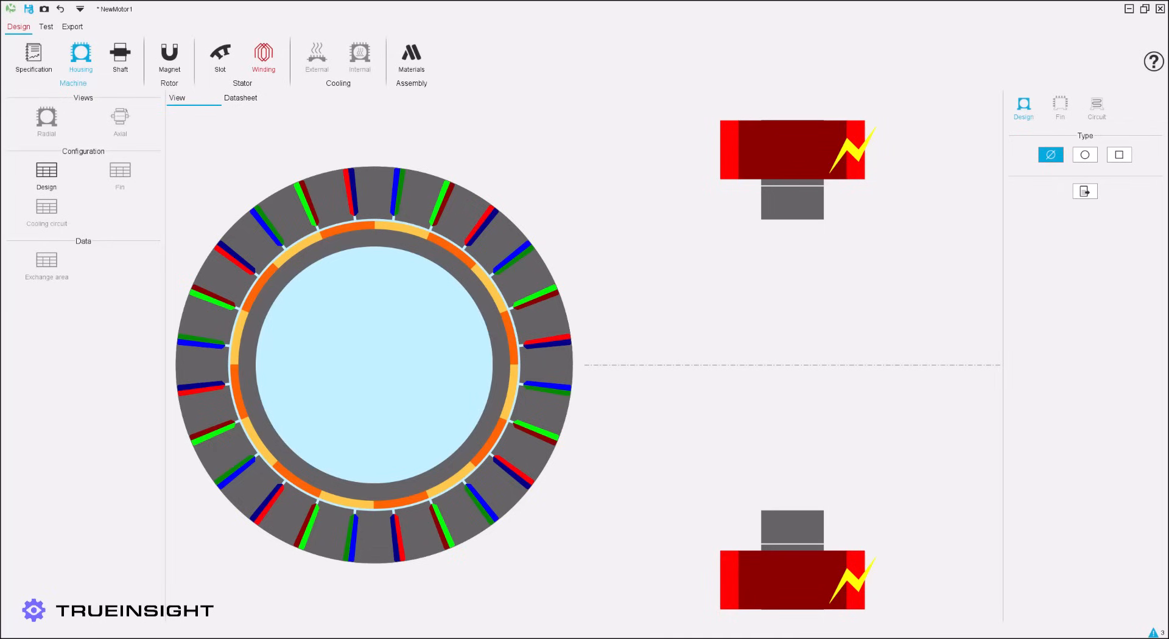
mouse_move(1084, 155)
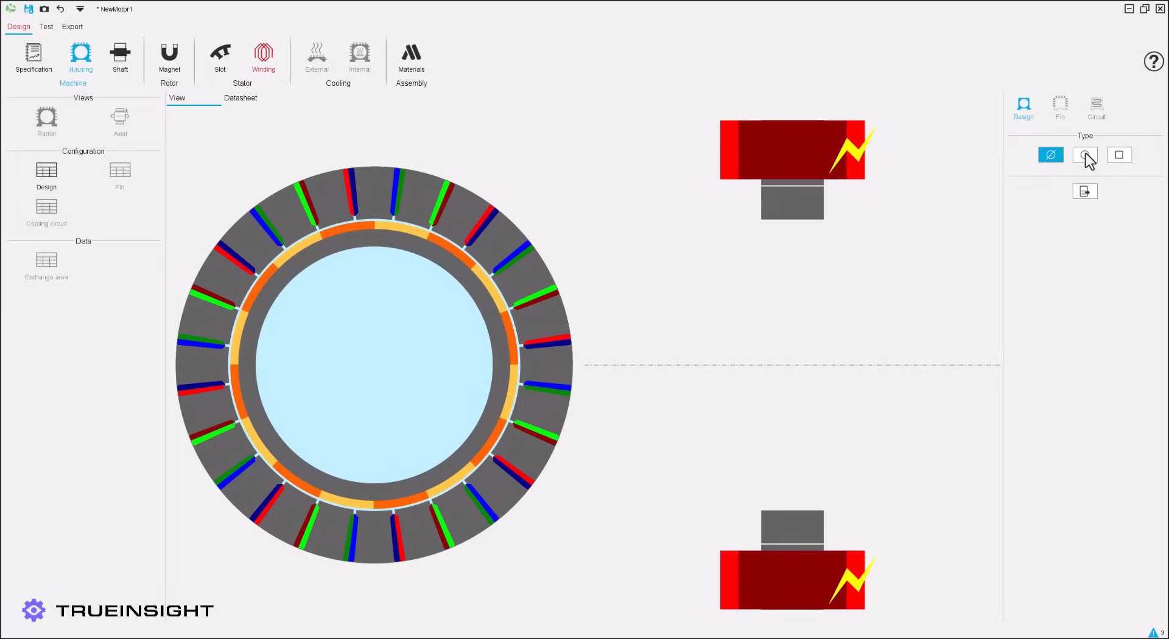
left_click(1120, 153)
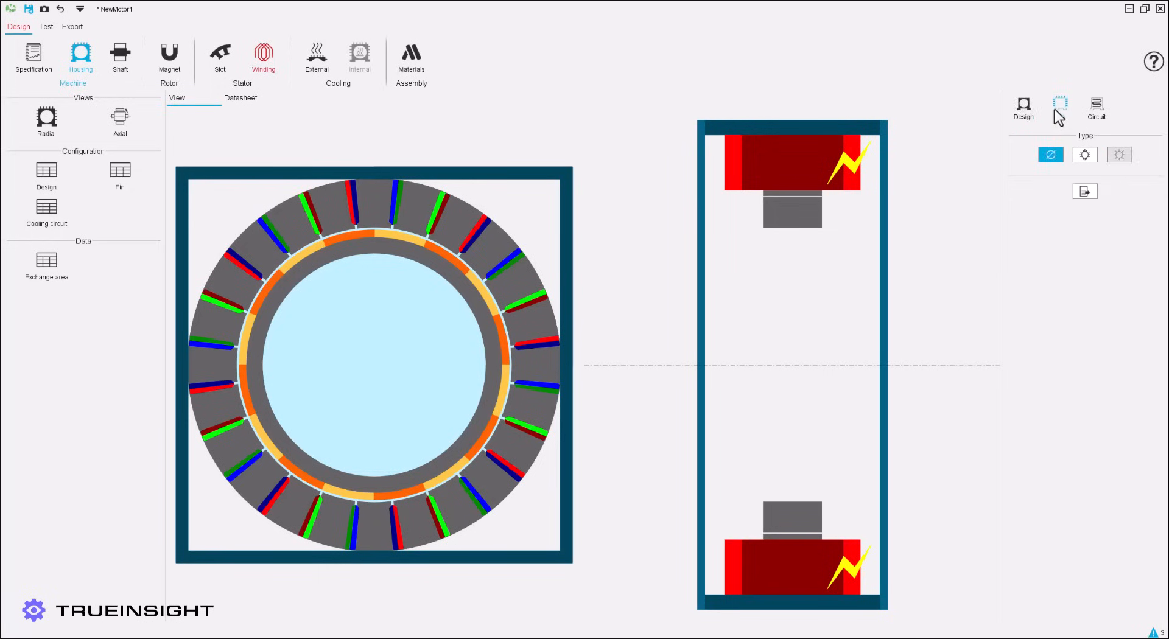
left_click(1085, 155)
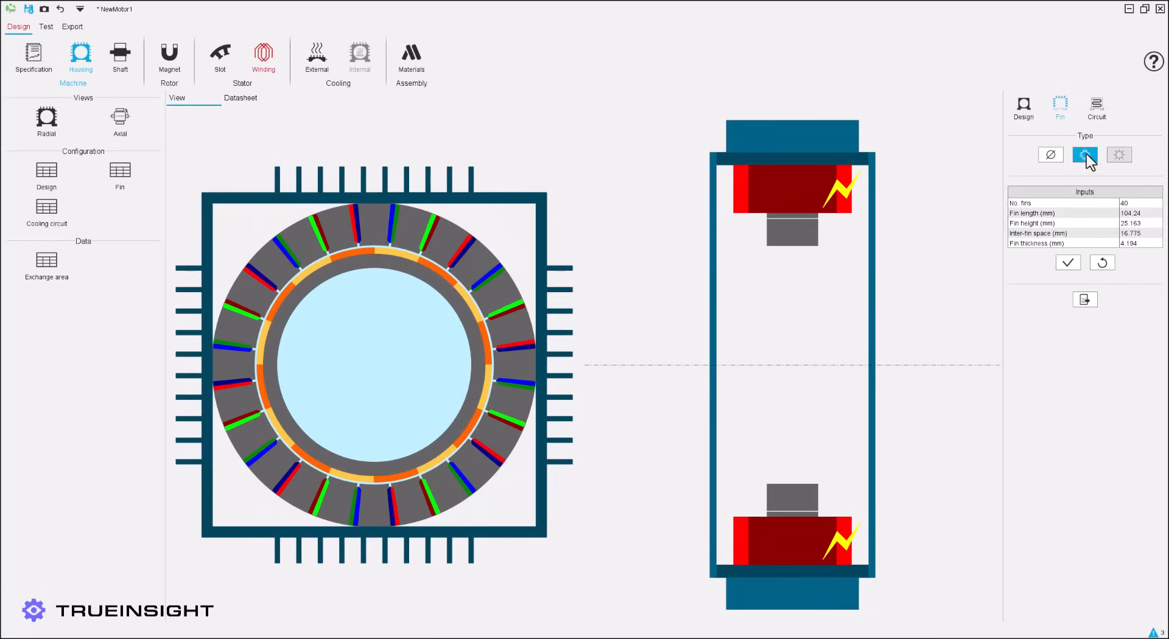
left_click(1095, 101)
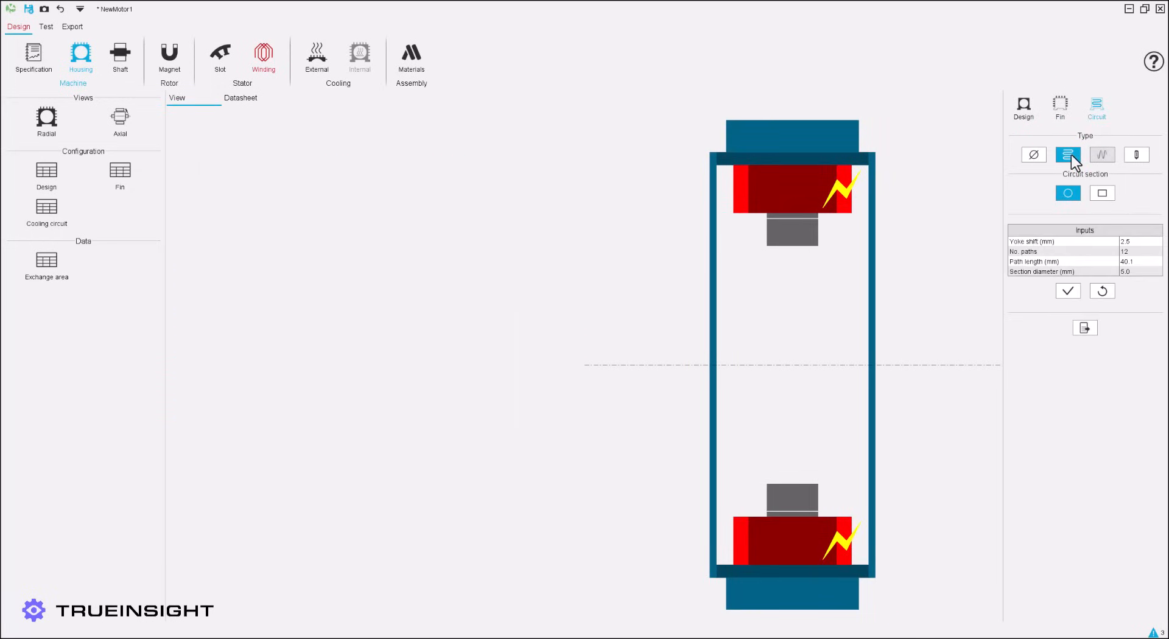
left_click(1101, 193)
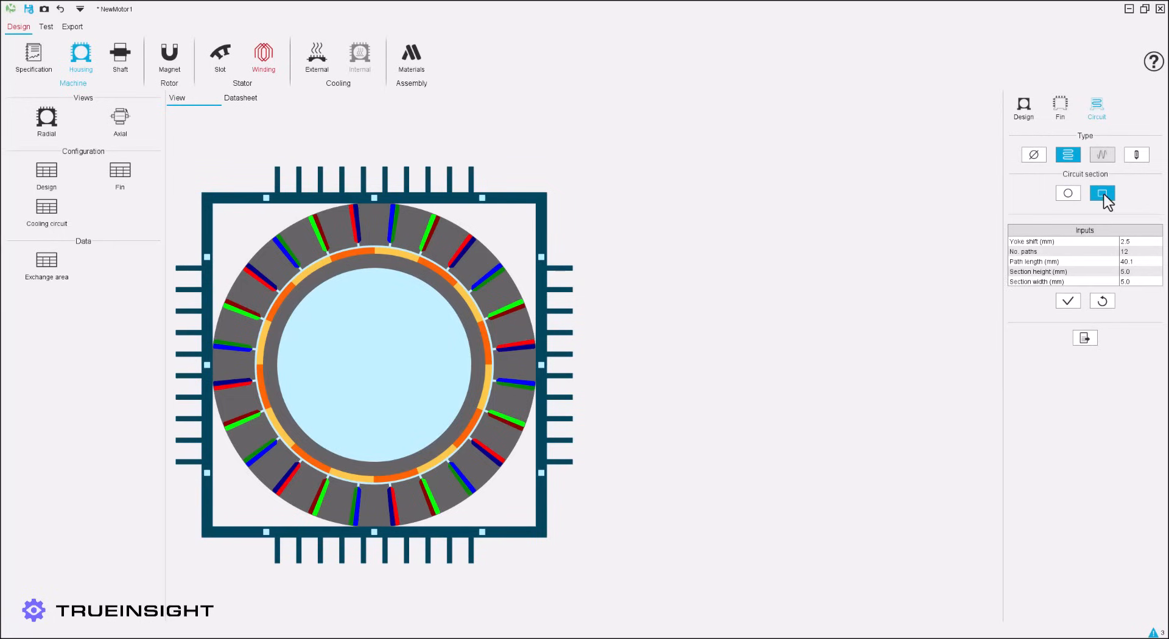
left_click(1033, 153)
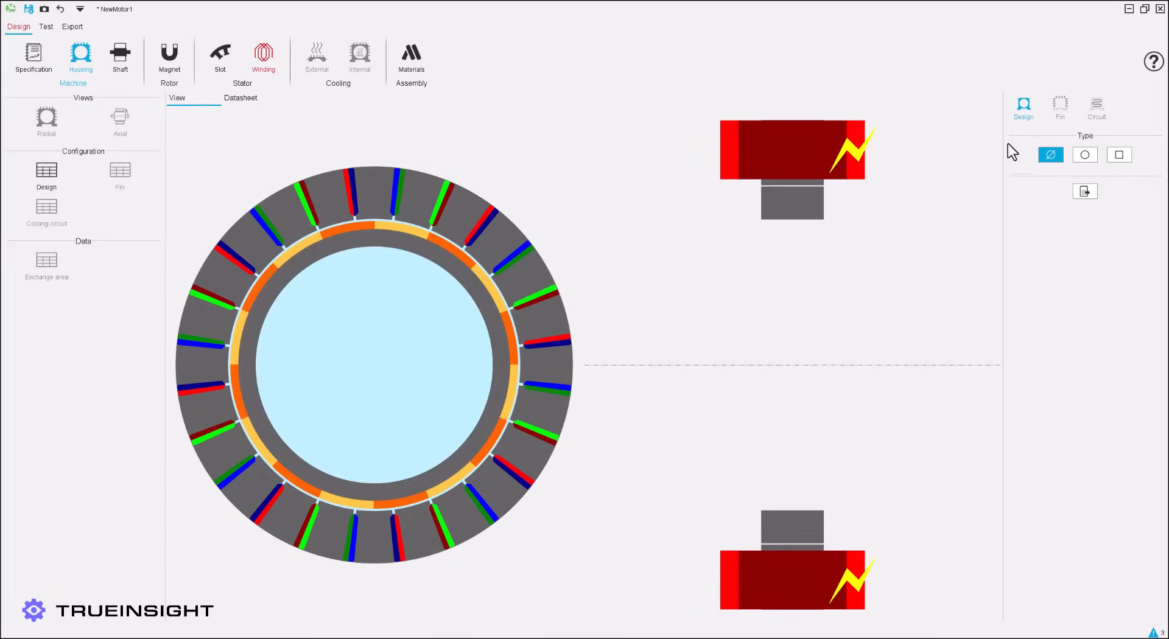
Step: Try a bearing topology on the shaft, then return the shaft to no bearings
left_click(121, 55)
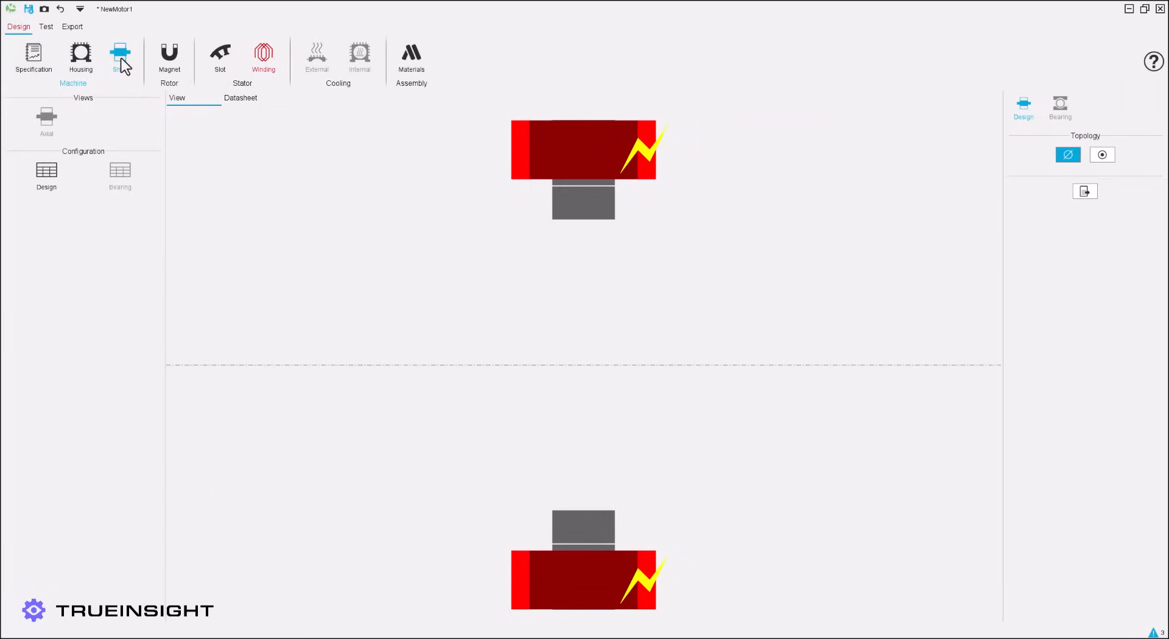
left_click(1101, 154)
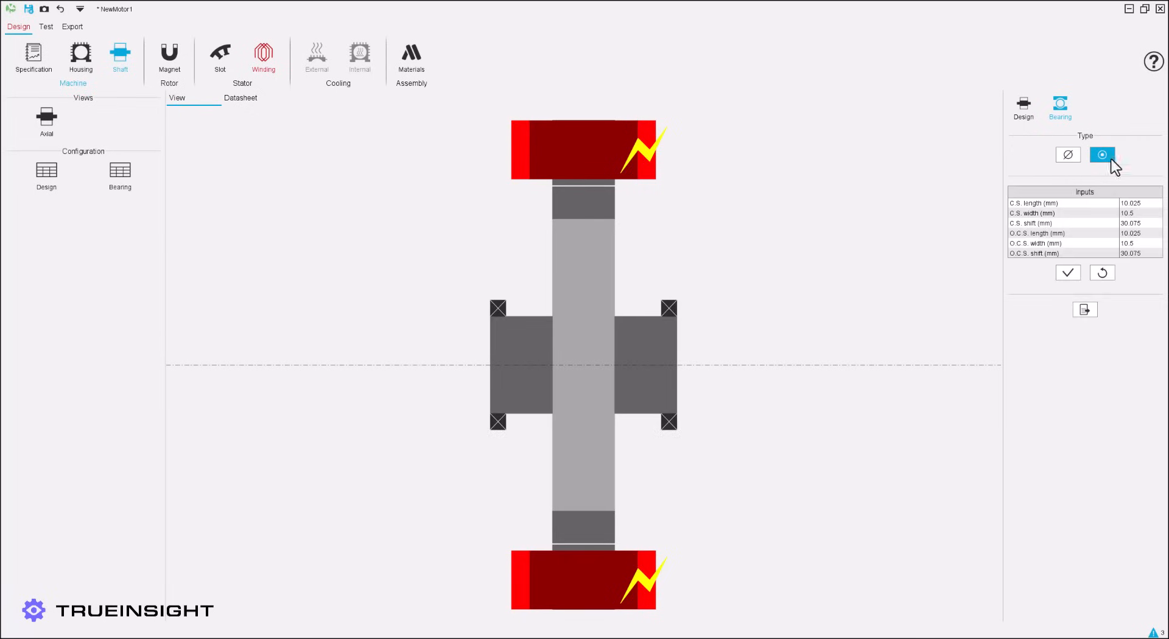
left_click(1067, 155)
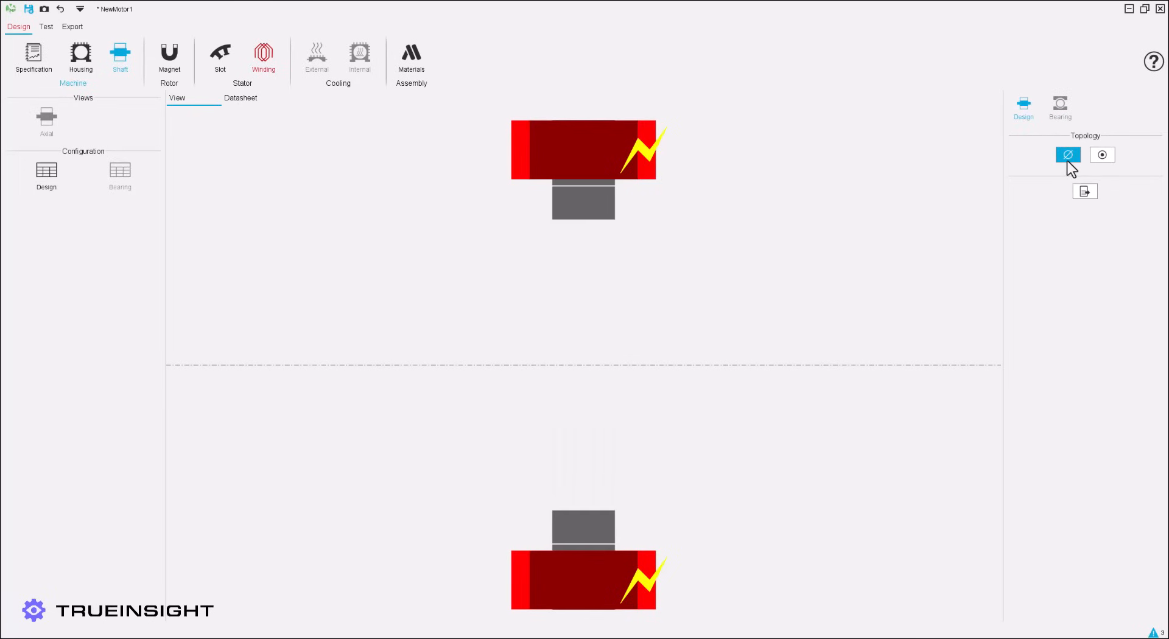
left_click(169, 55)
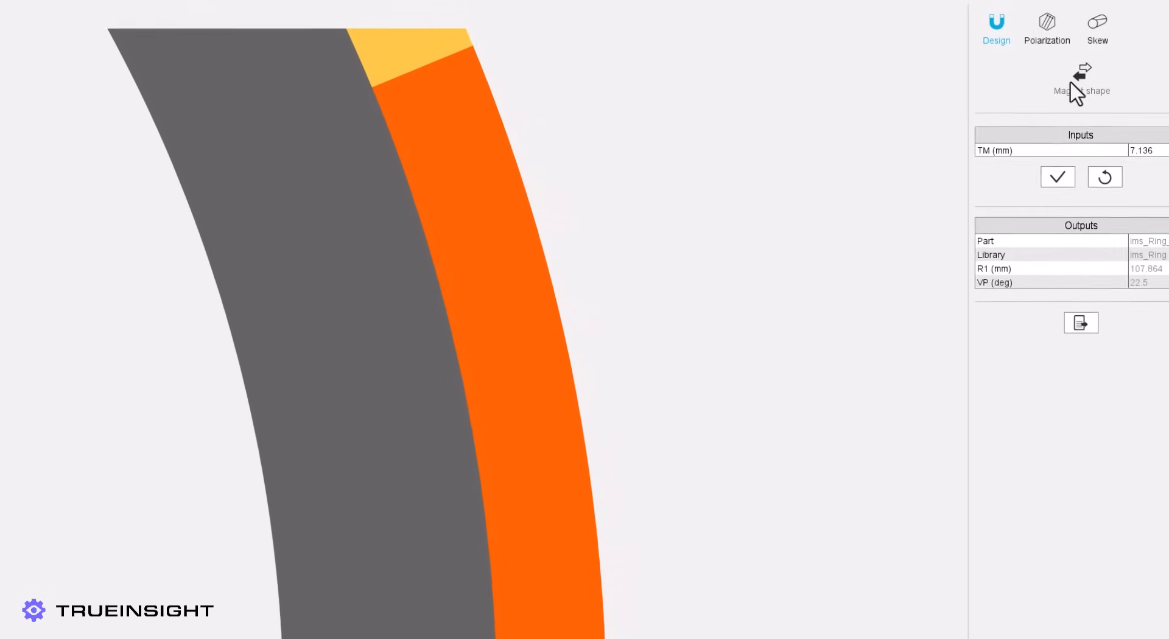
Step: Browse the magnet shape catalogue and choose the interior imi_VBlock magnet family
left_click(1080, 71)
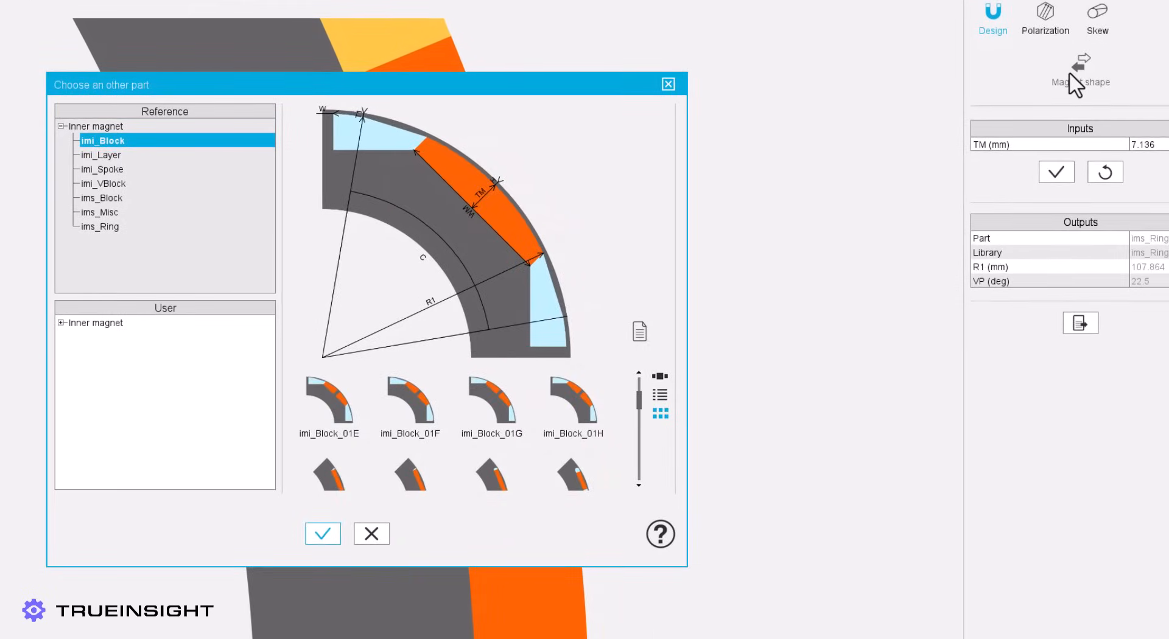
mouse_move(1020, 179)
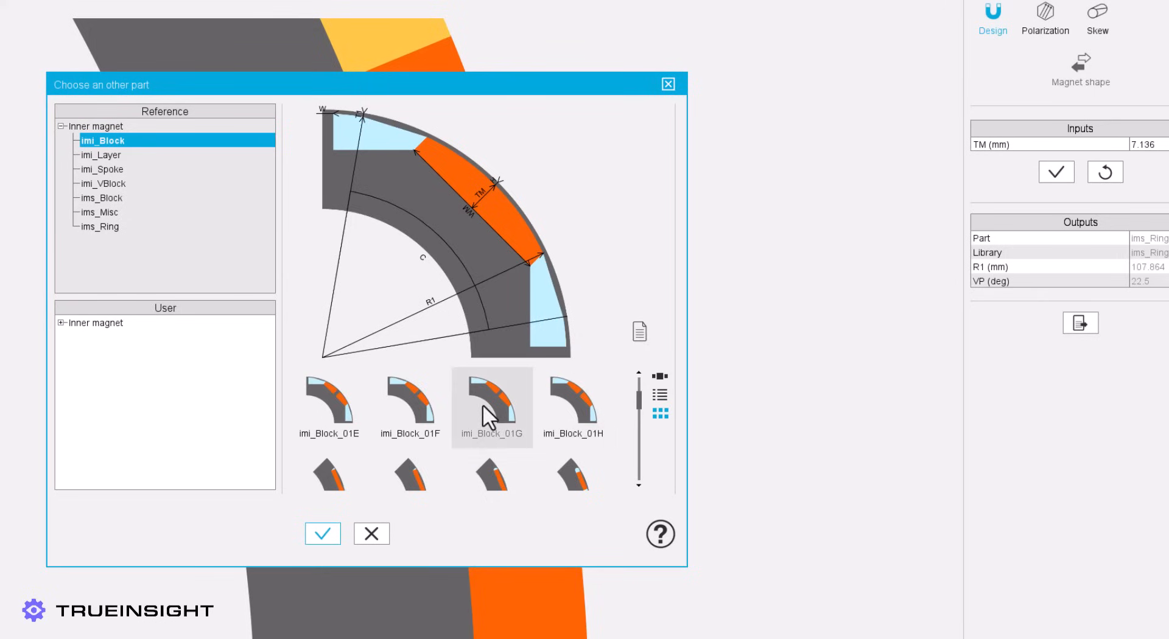
scroll("down", 3)
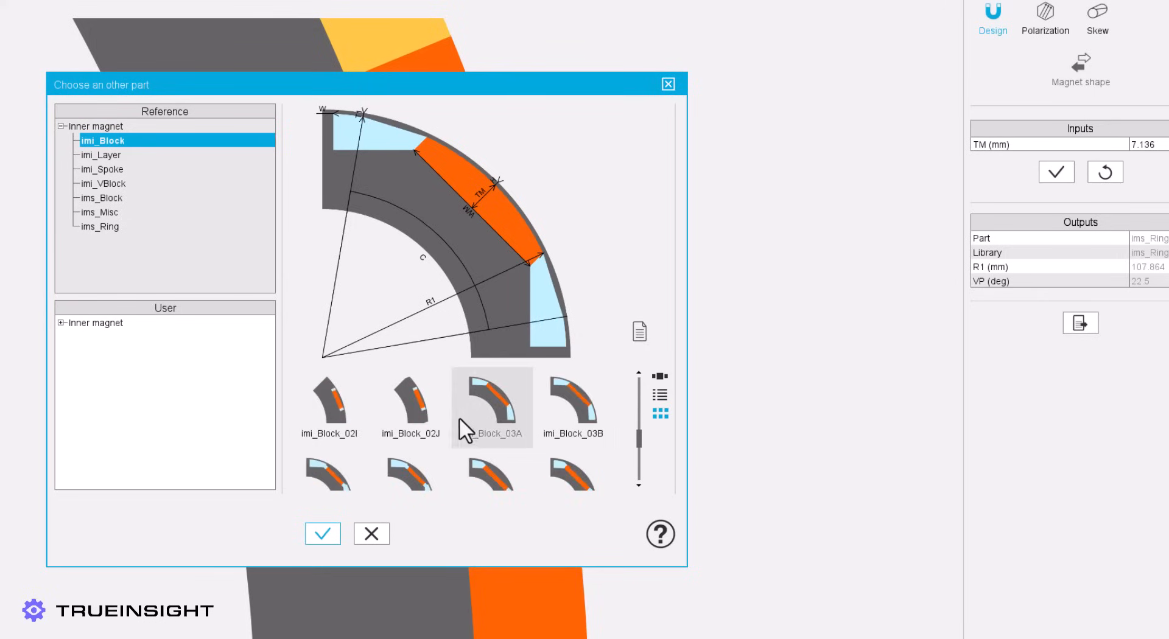
scroll("down", 3)
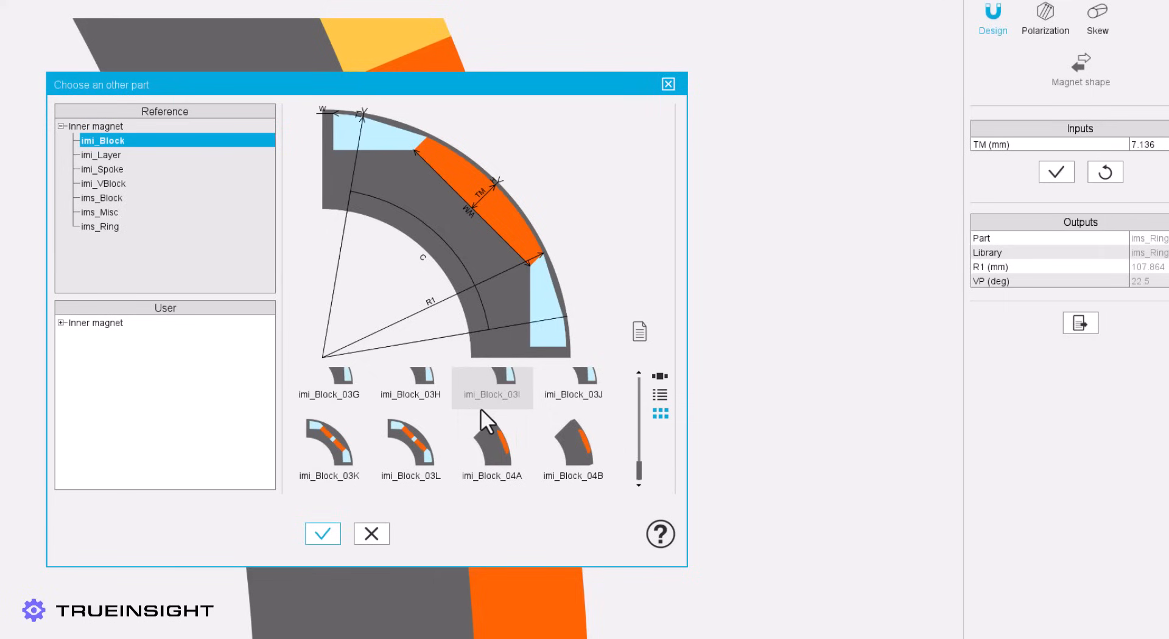
mouse_move(486, 435)
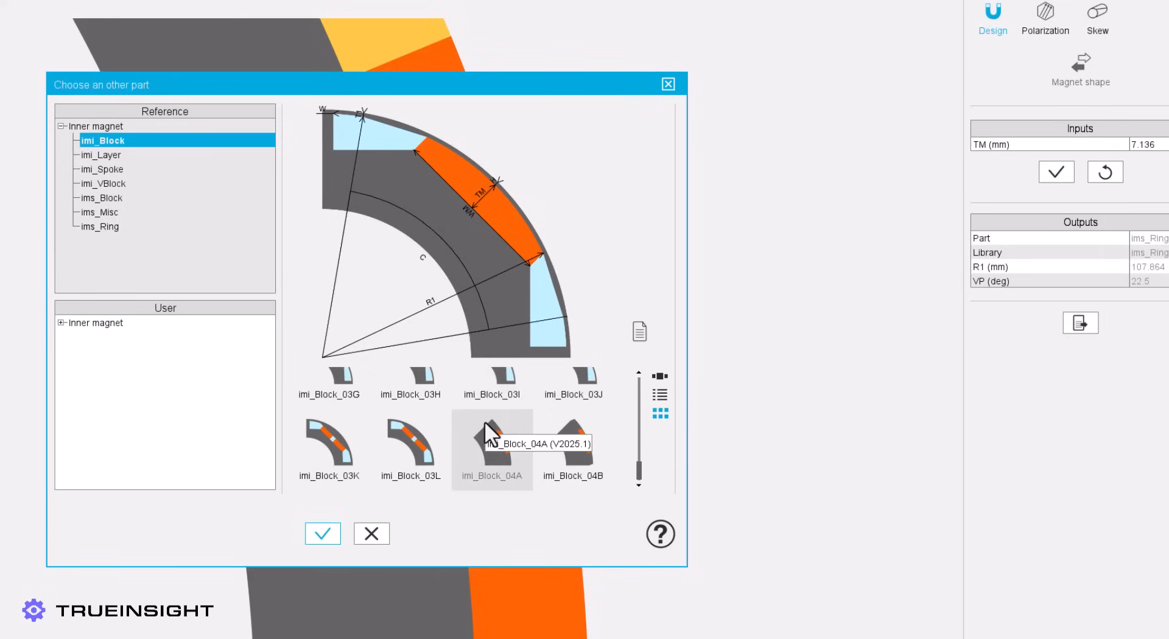
mouse_move(328, 319)
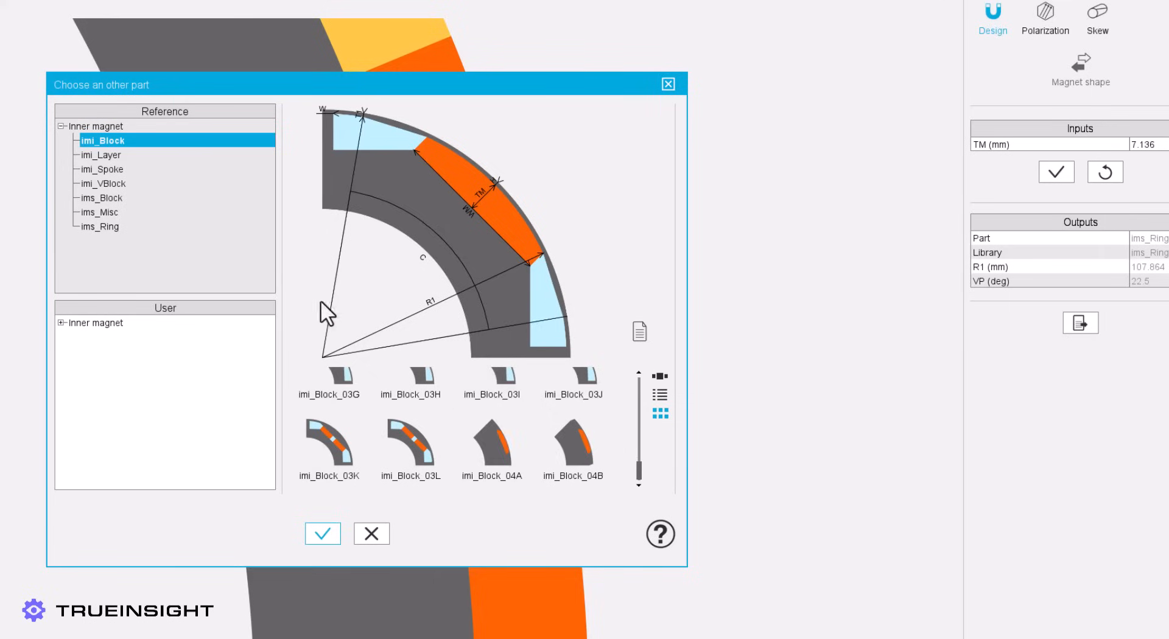
left_click(102, 182)
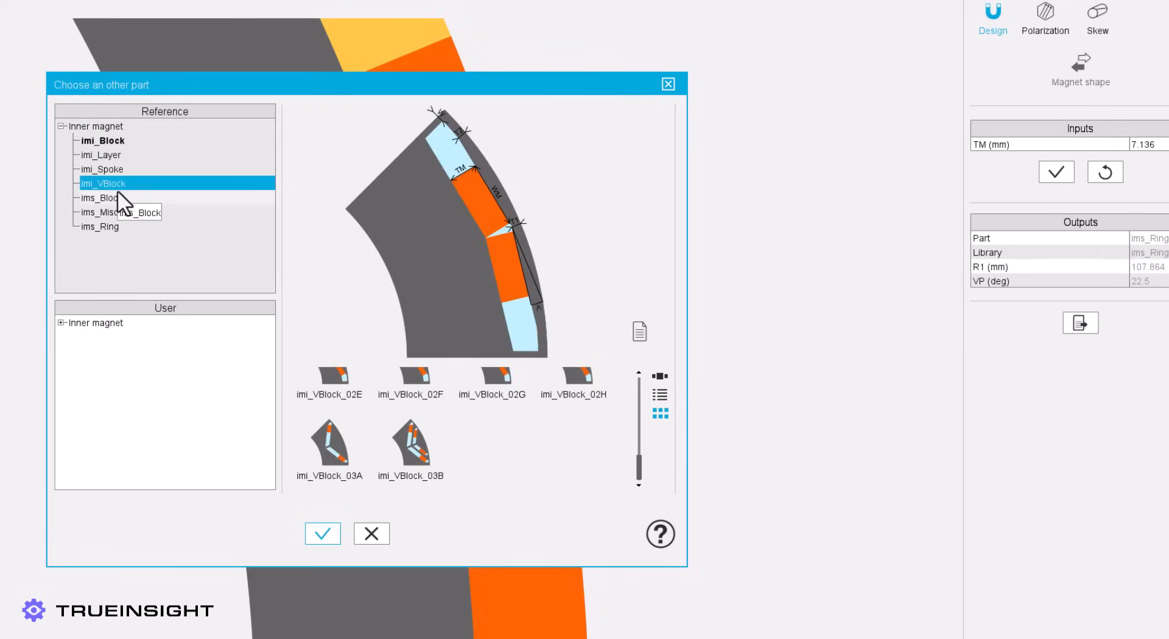
mouse_move(226, 320)
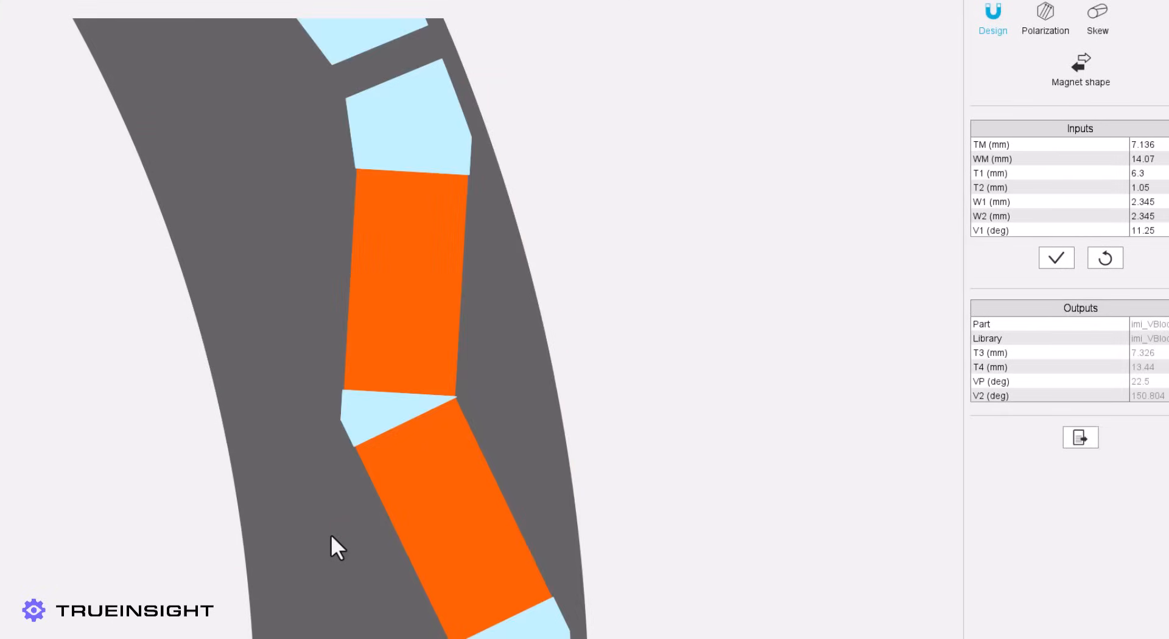
Step: Enter the V-block magnet dimensions (W1/W2 with 0.1, TM 4.46, WM 18.45) and validate them
left_click(1149, 144)
type("4.81")
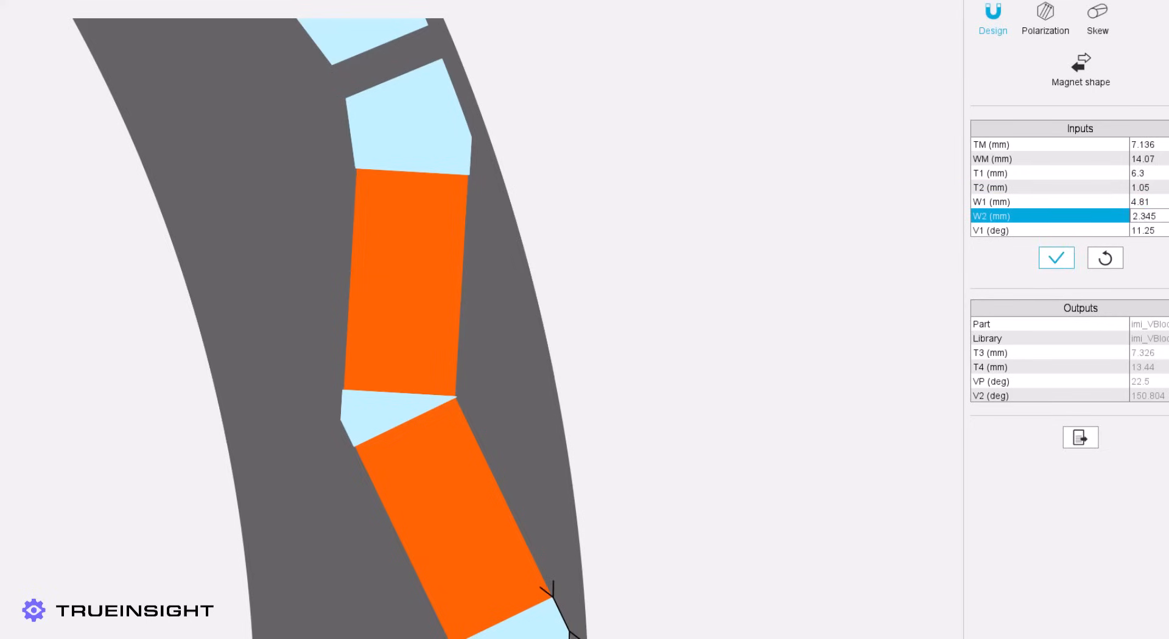
type("0.1")
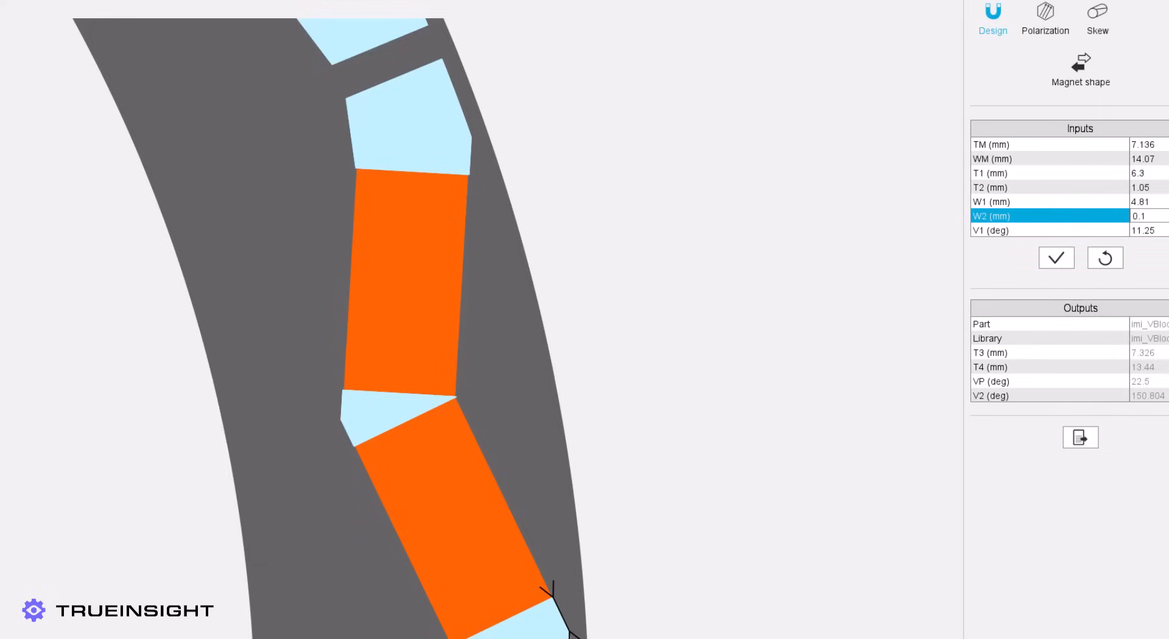
left_click(1057, 257)
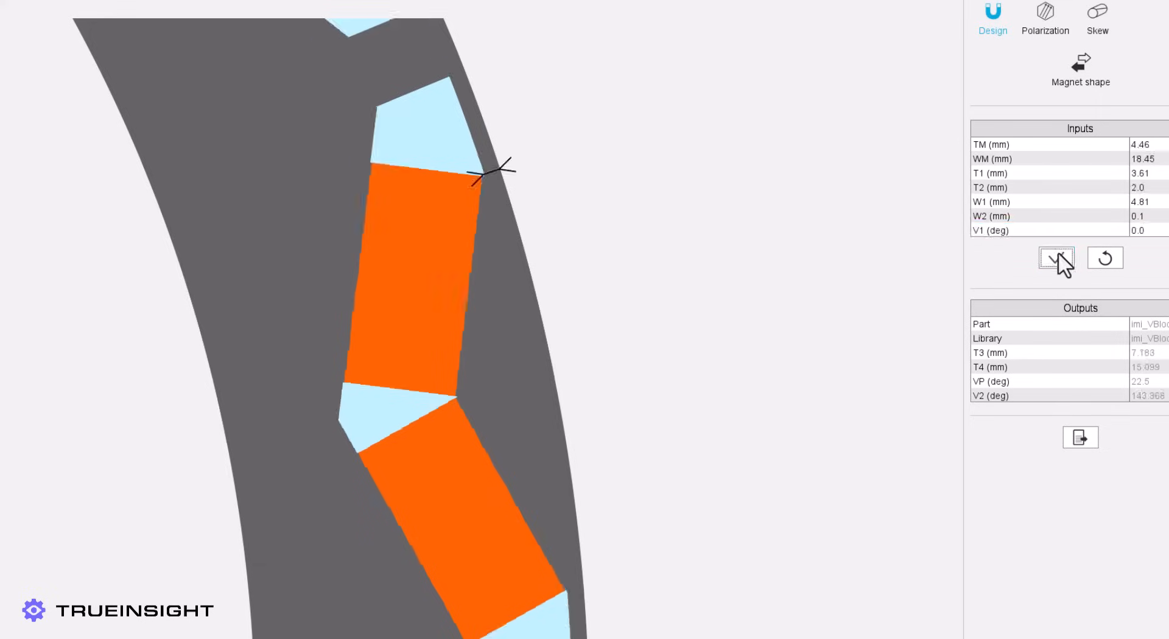
left_click(1055, 257)
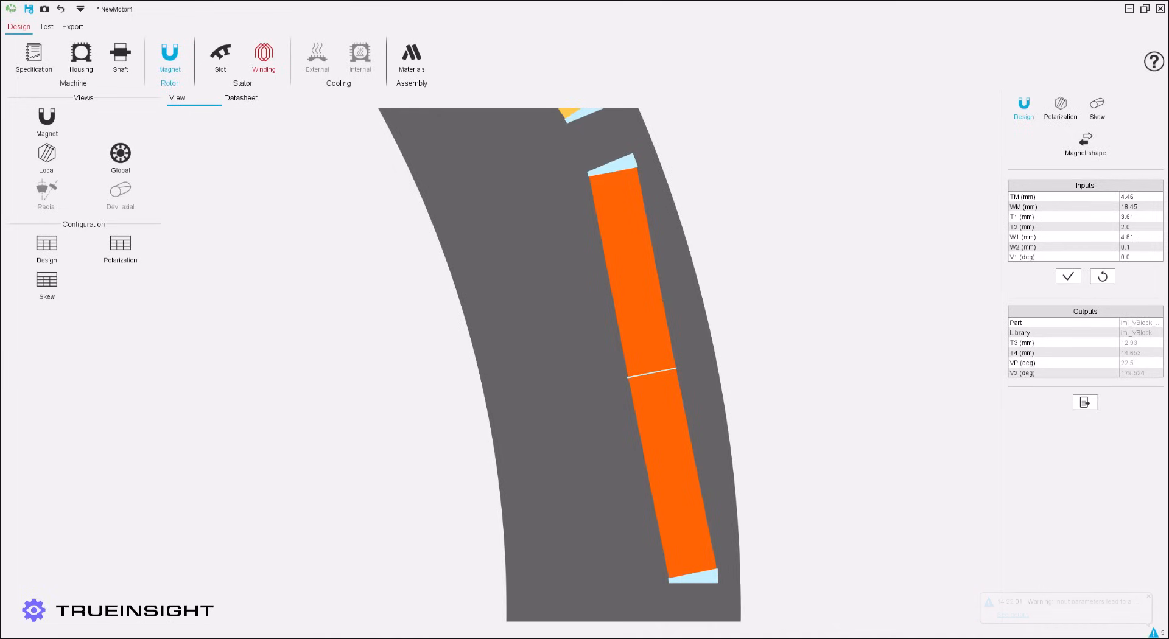
Step: Show the 90° local polarization arrows across the V-block magnet pieces
left_click(1059, 104)
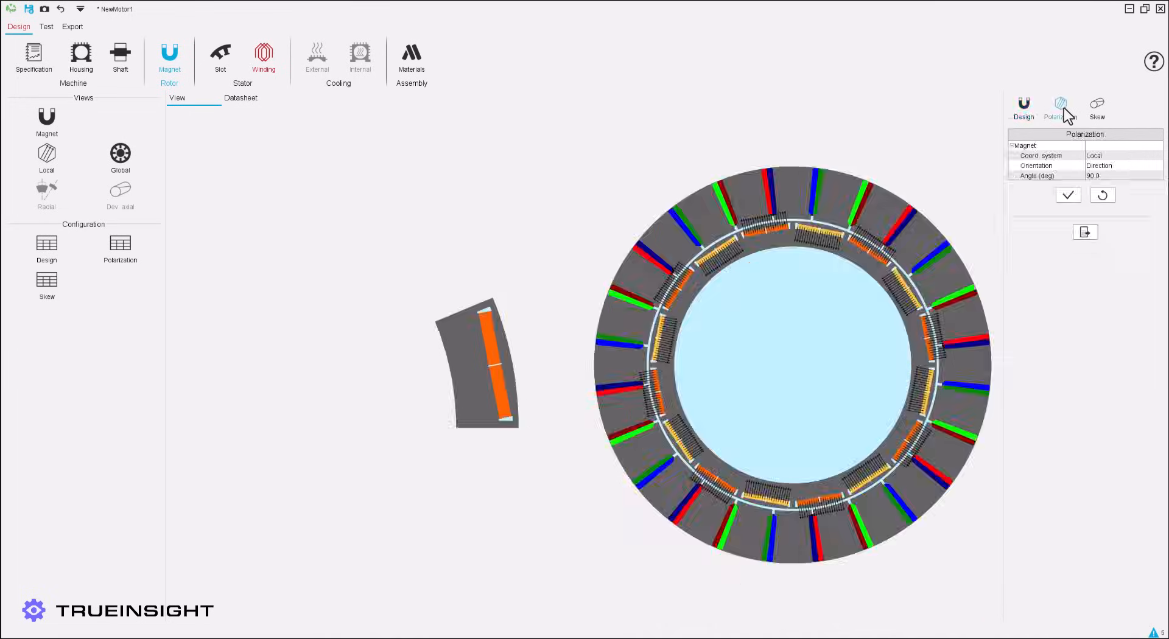
left_click(1124, 164)
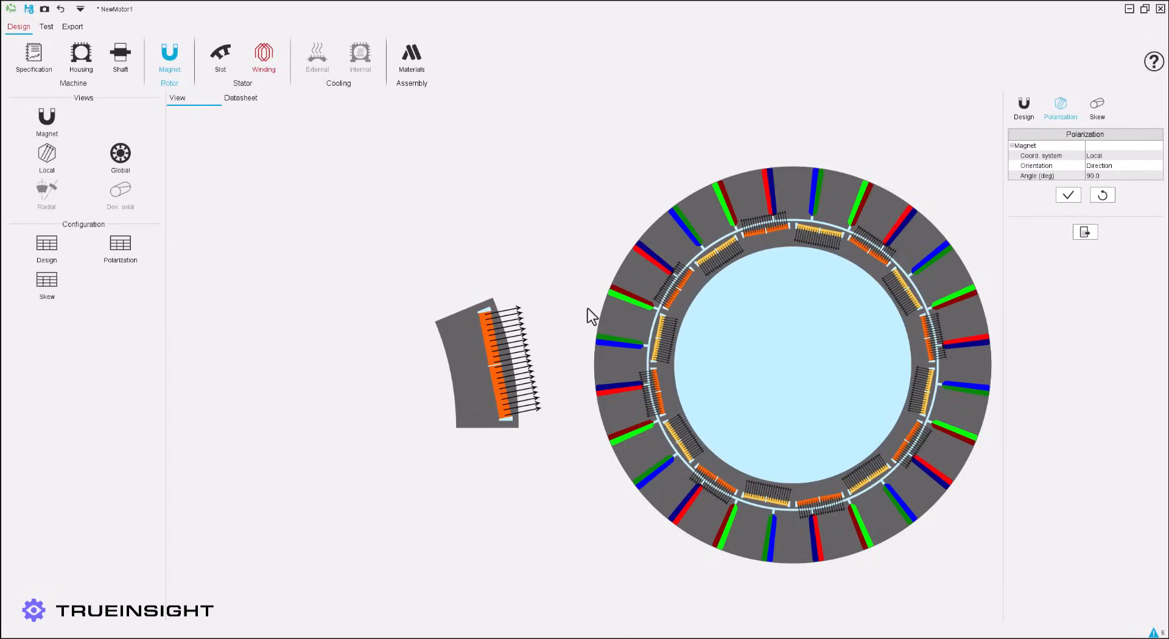
mouse_move(1118, 92)
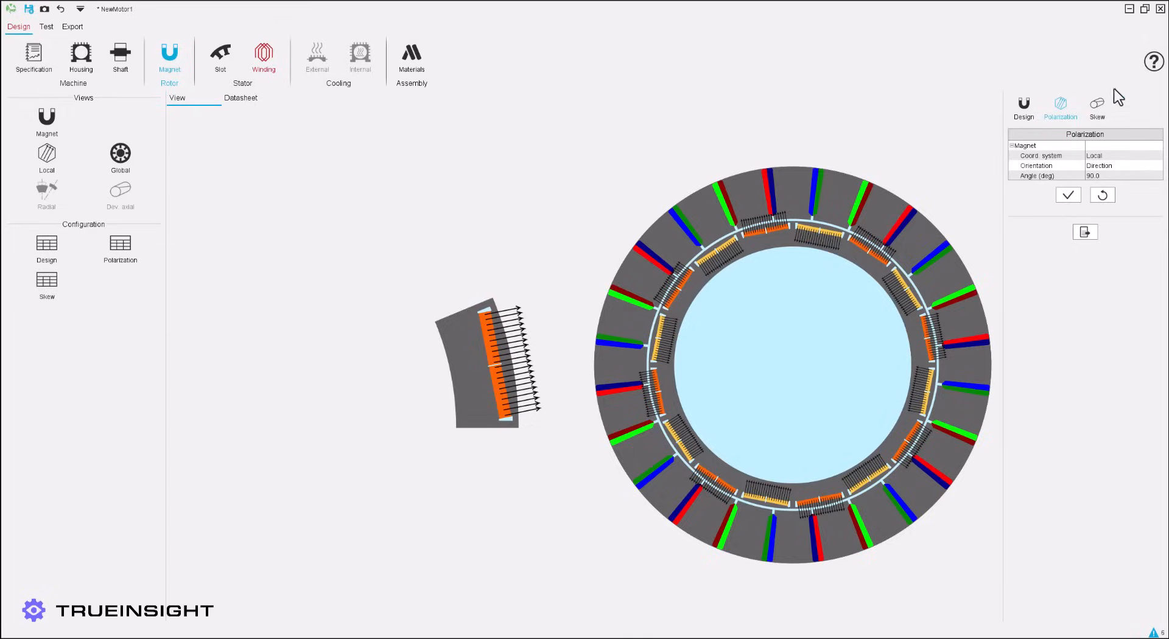
Step: Preview a three-layer stepped rotor skew, then set the rotor back to no skew
left_click(1097, 100)
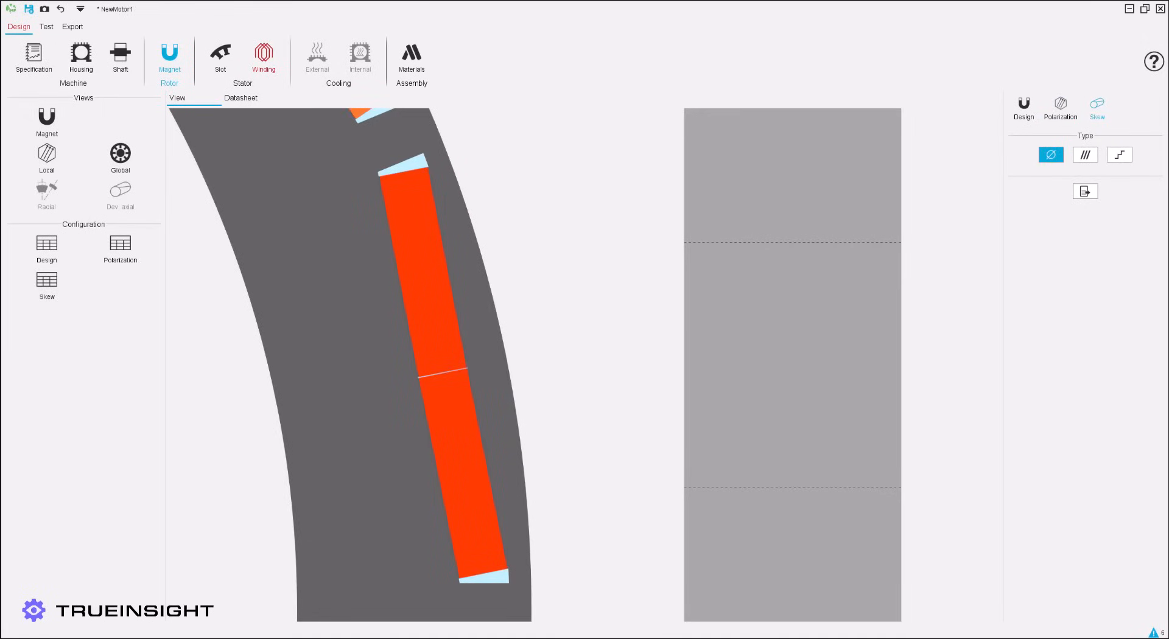
mouse_move(1142, 141)
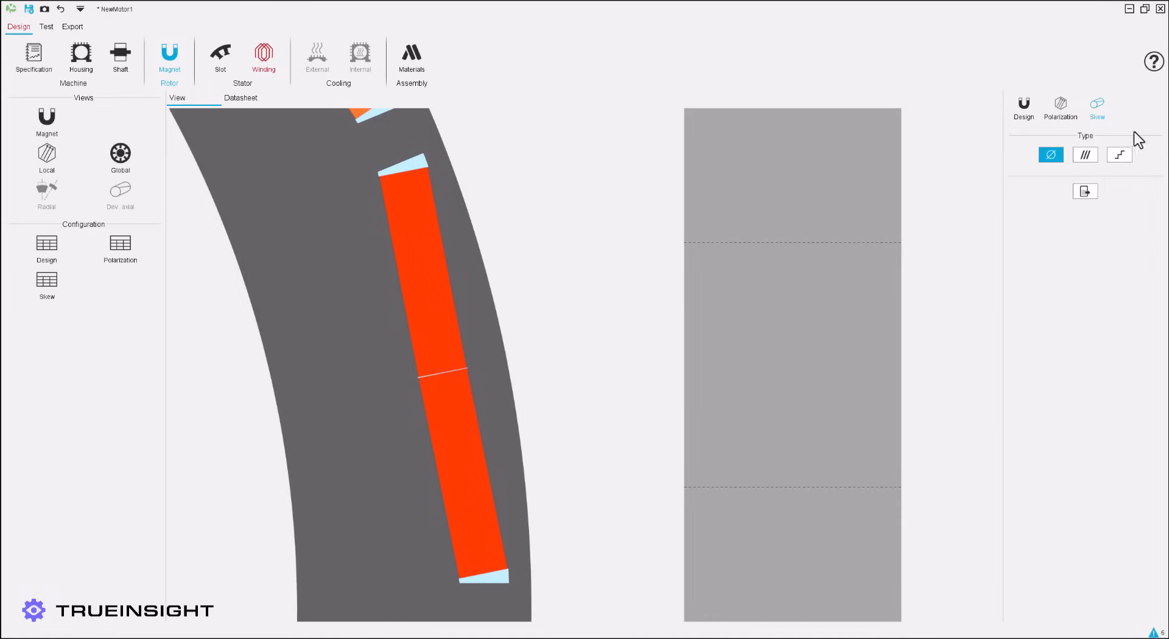
left_click(1119, 154)
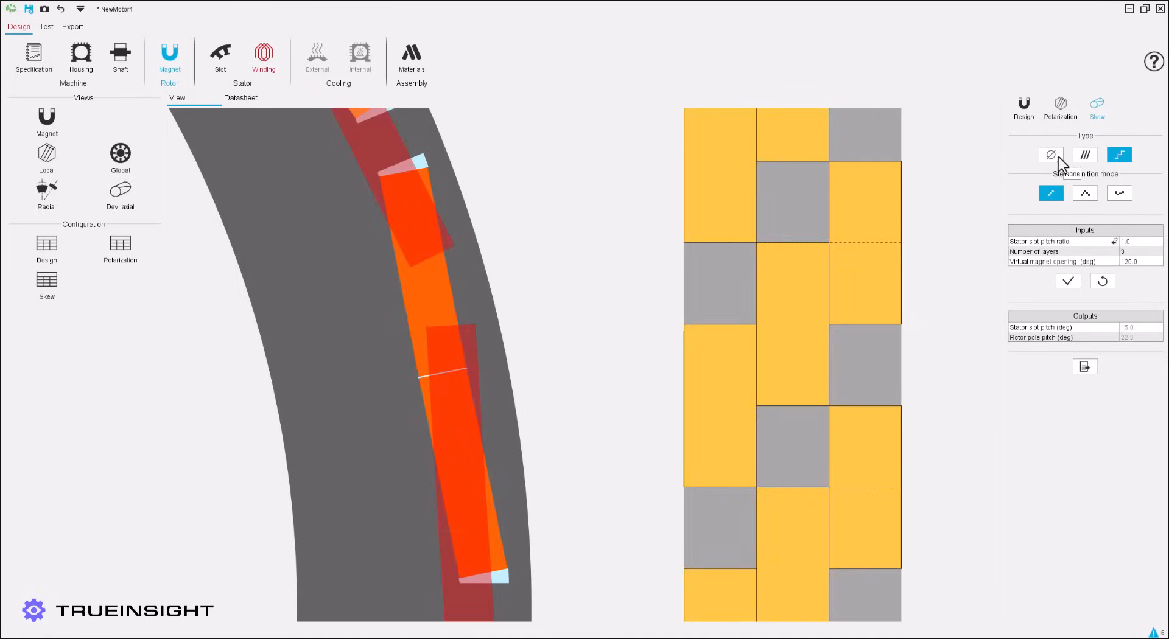
left_click(1051, 154)
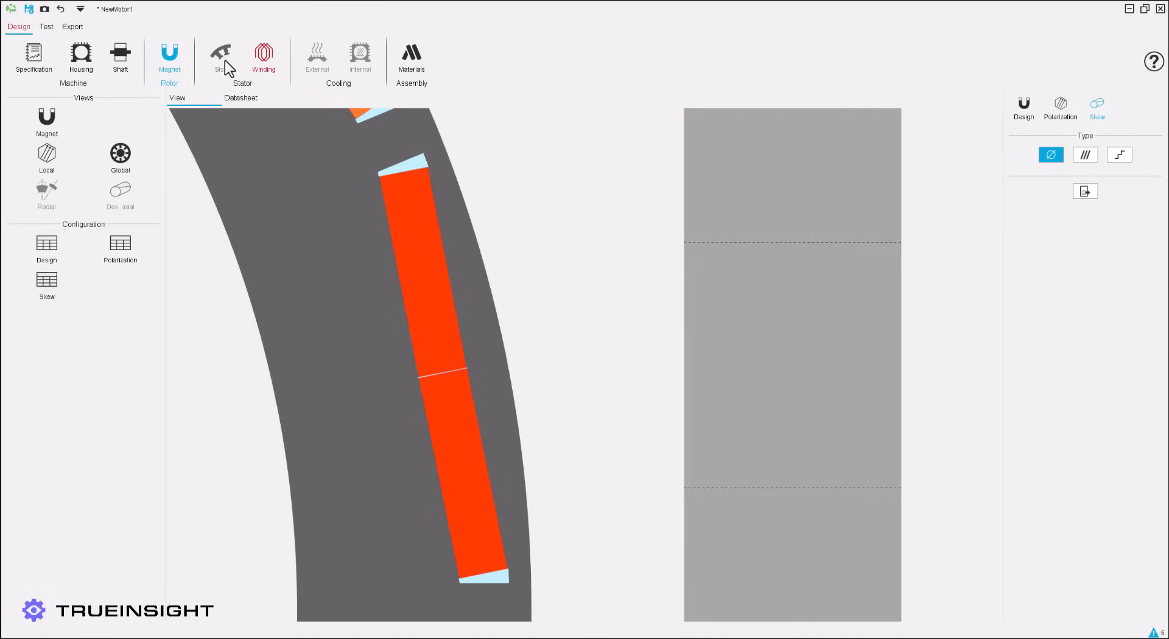
Step: Switch the stator slot to os_PllTooth with HS 30.6 mm and WT 19.35 mm and validate
left_click(220, 55)
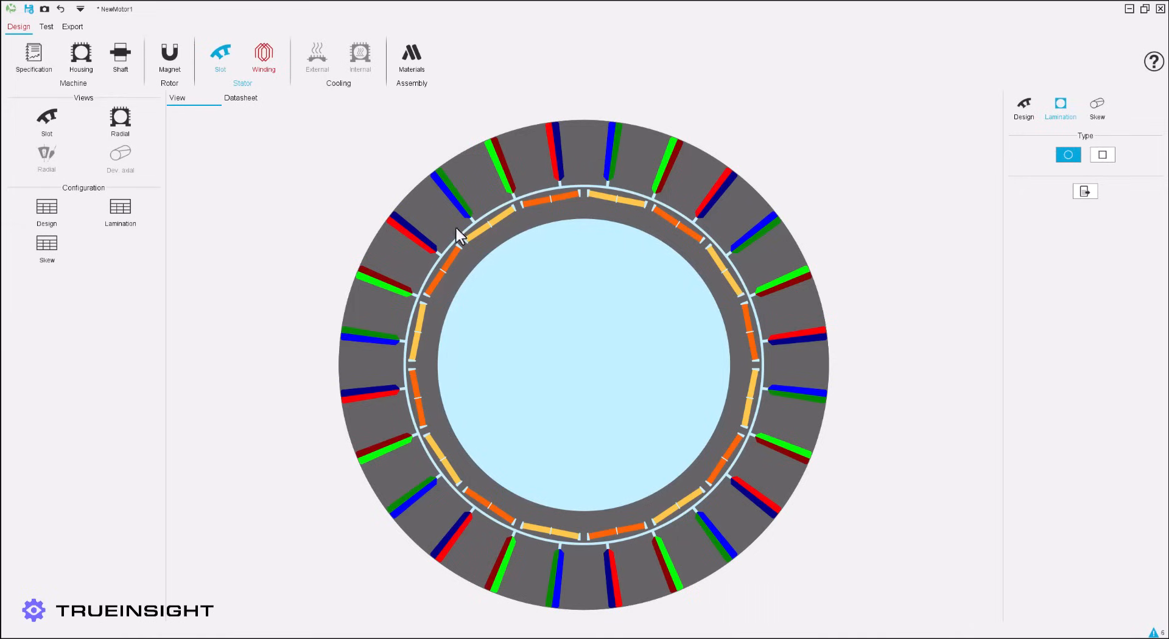
left_click(1022, 102)
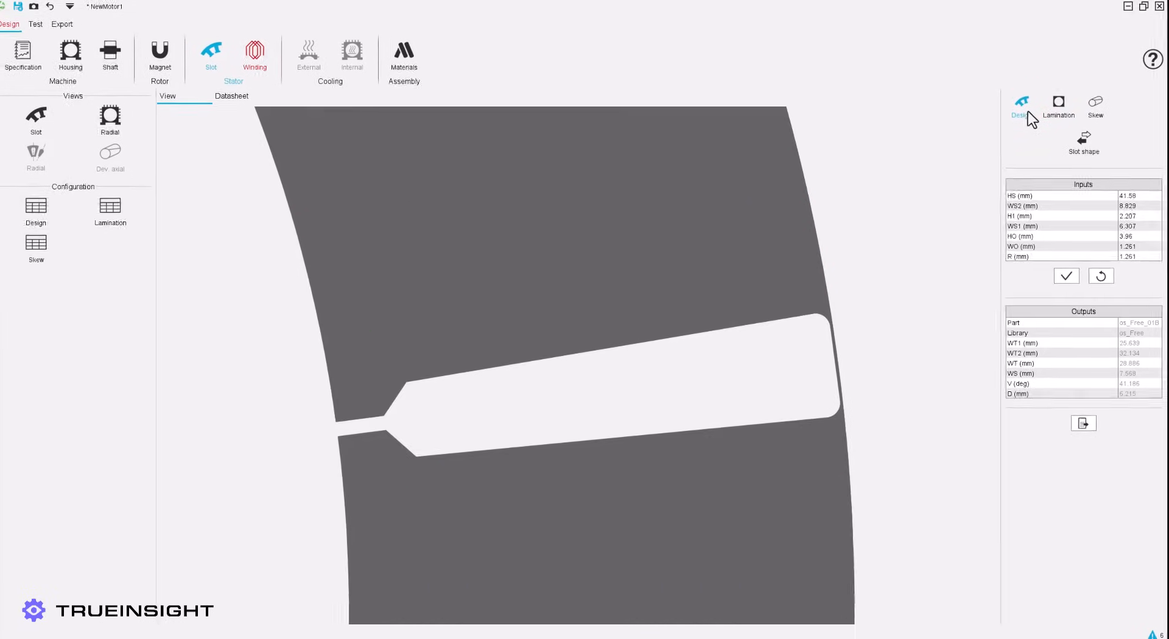
left_click(1083, 140)
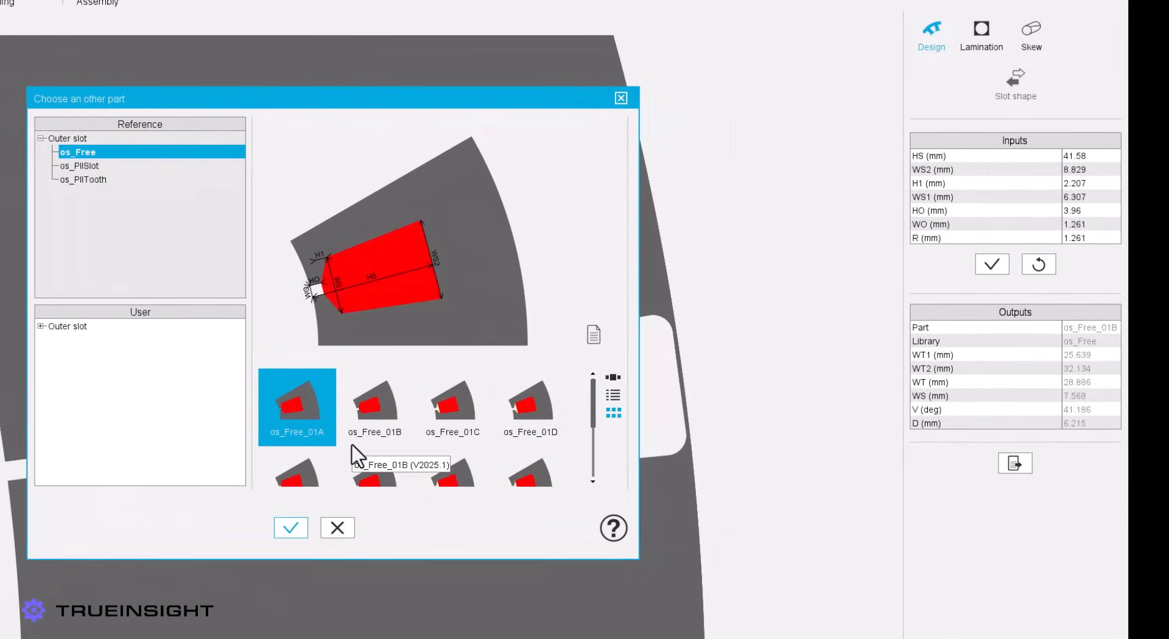
mouse_move(165, 207)
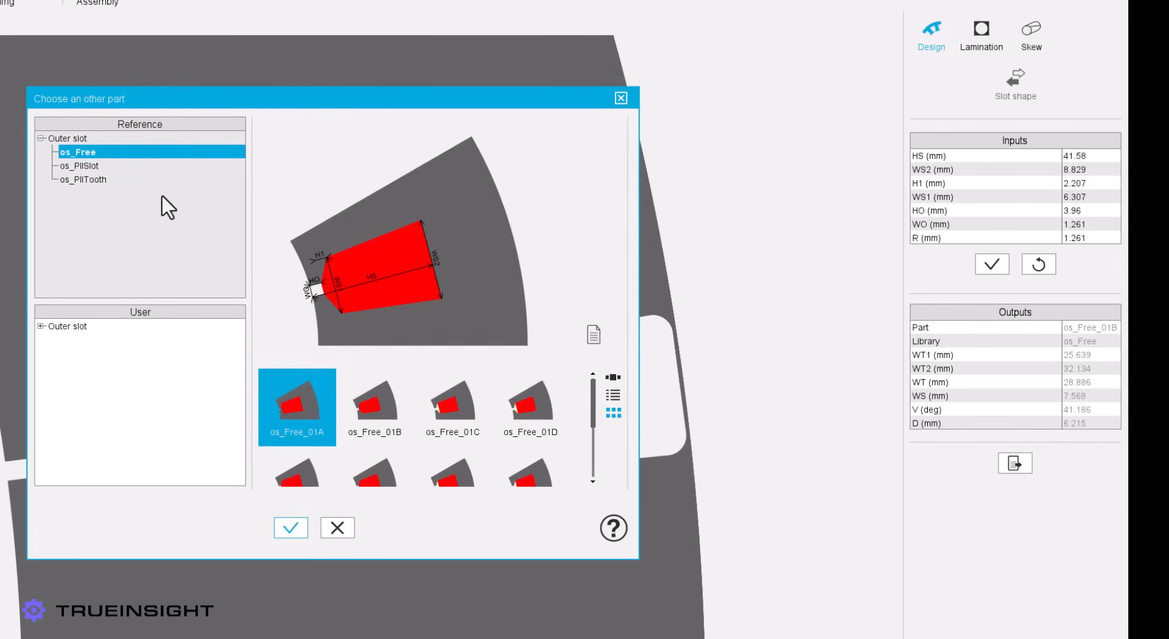
left_click(77, 179)
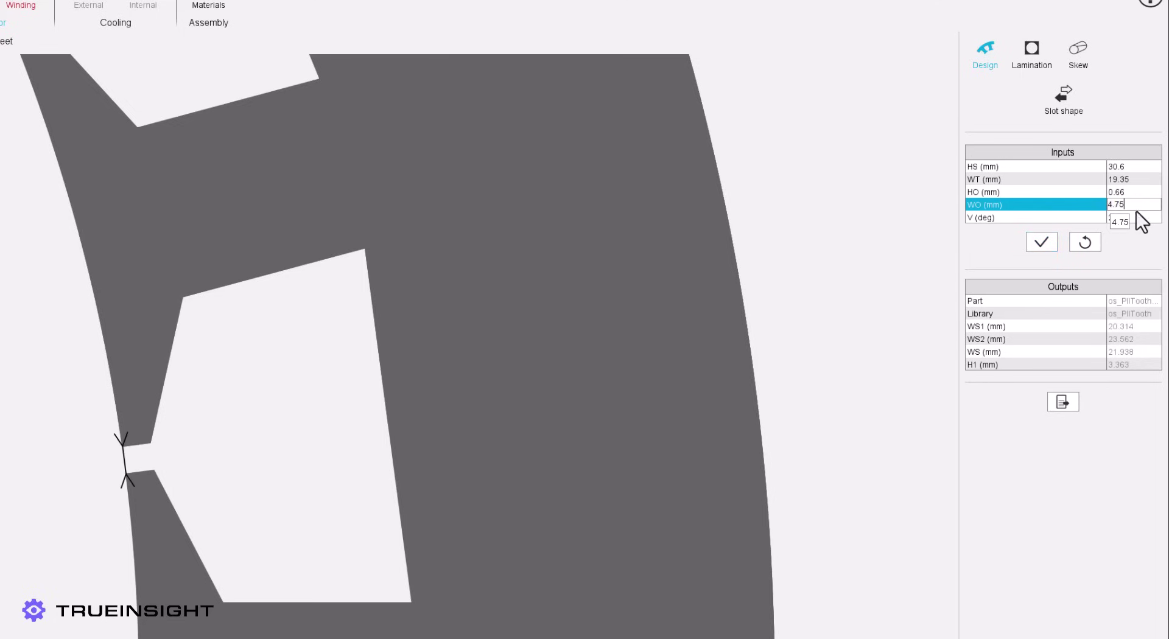
left_click(1130, 216)
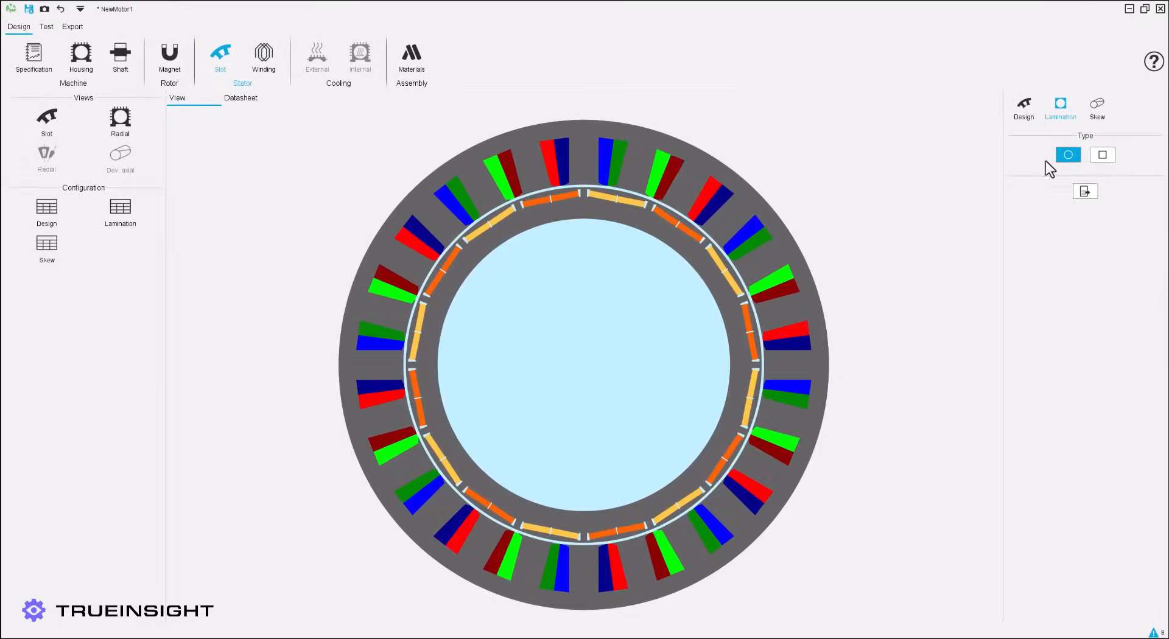
Step: Preview a continuous stator slot skew, then set the stator back to no skew
left_click(1097, 103)
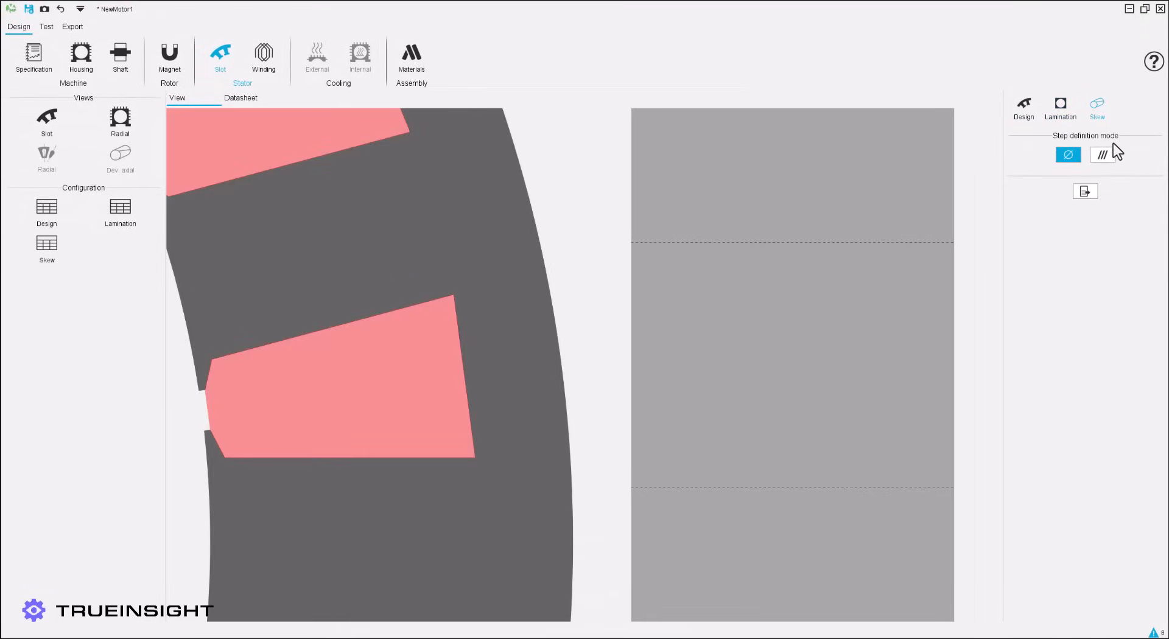
left_click(1102, 153)
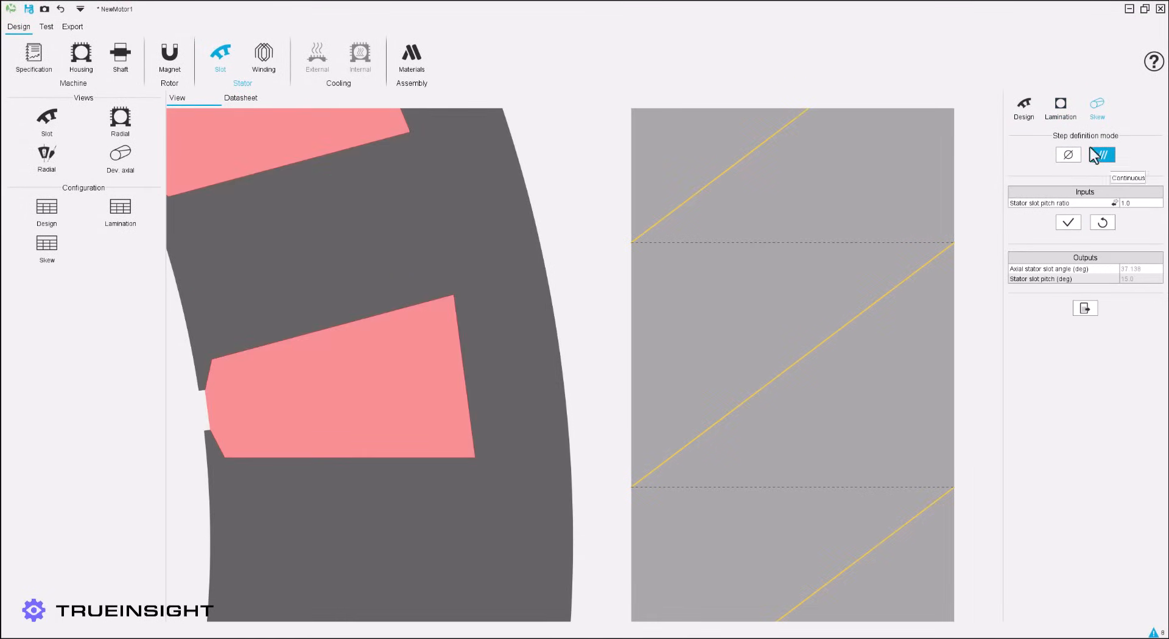
left_click(1068, 154)
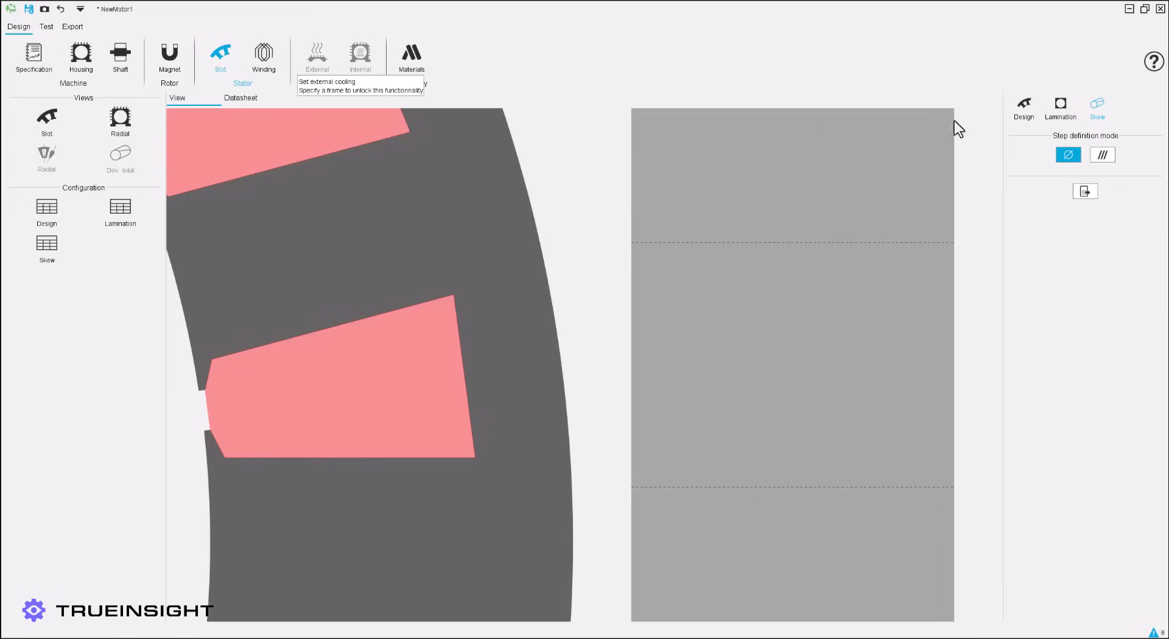
Step: Set the winding scheme to 8 parallel paths and validate it
left_click(263, 54)
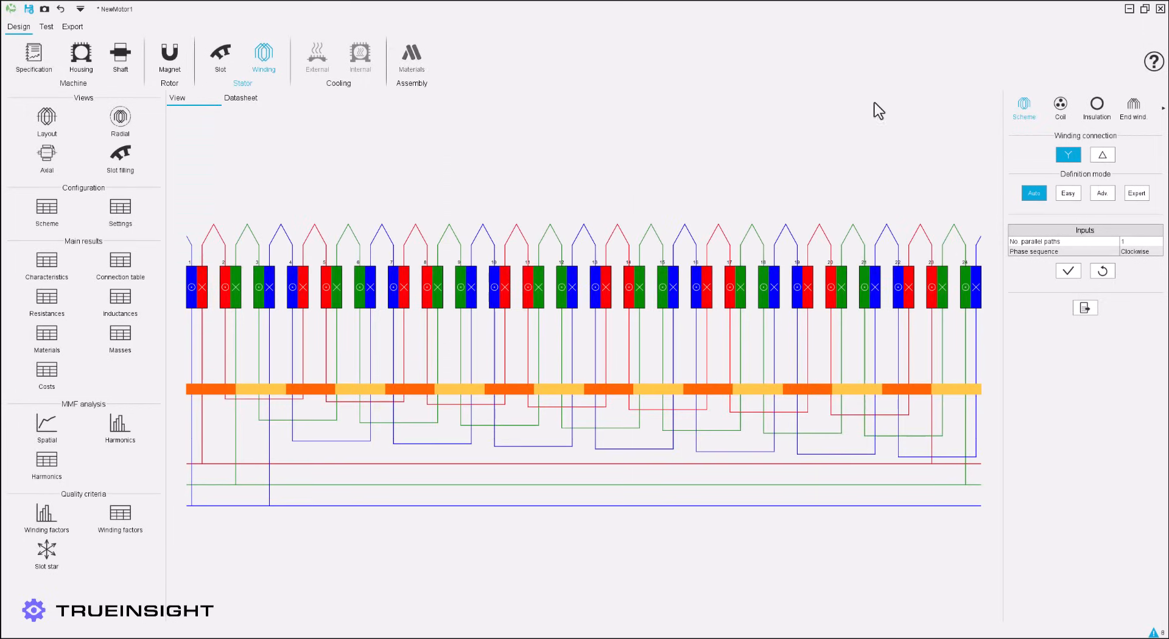
mouse_move(1096, 210)
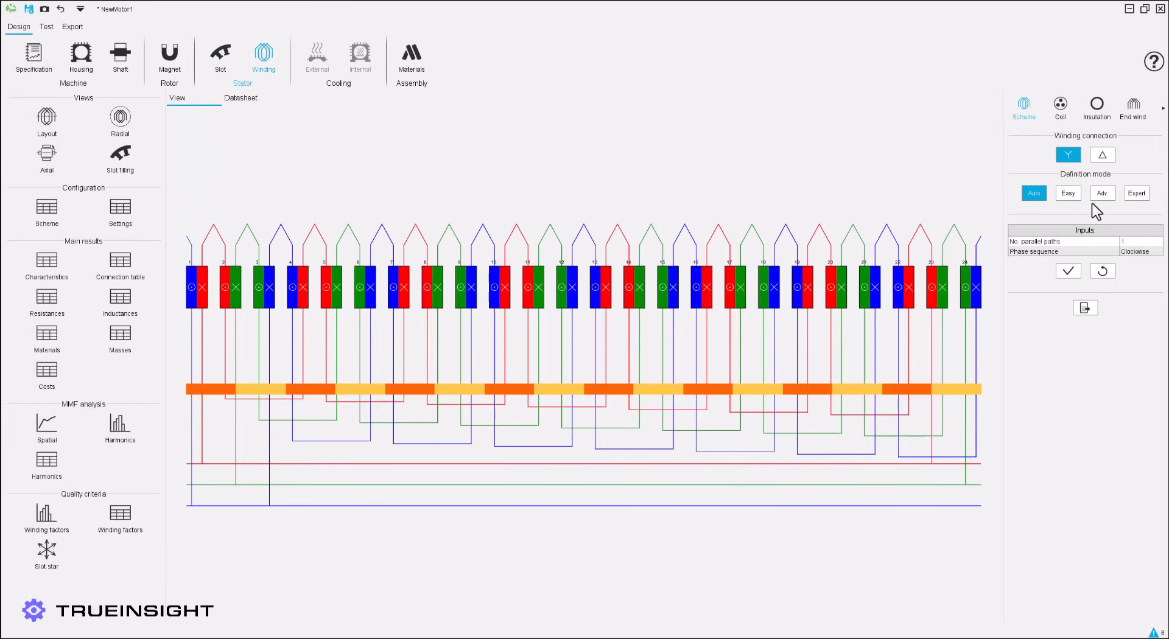
left_click(1156, 241)
type("8")
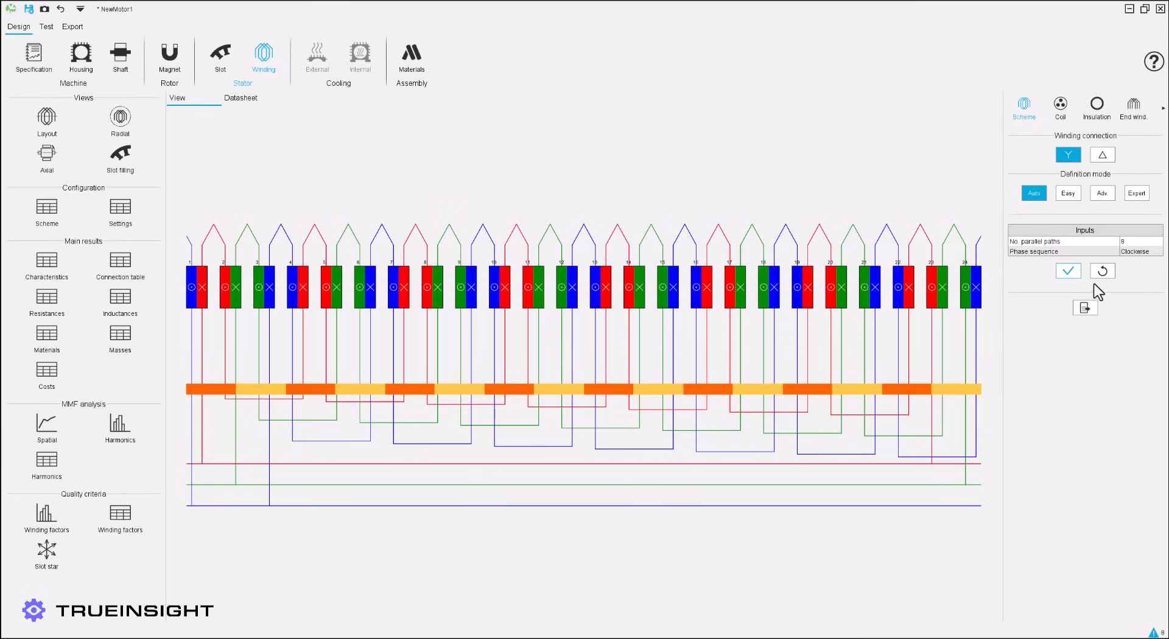
left_click(1068, 271)
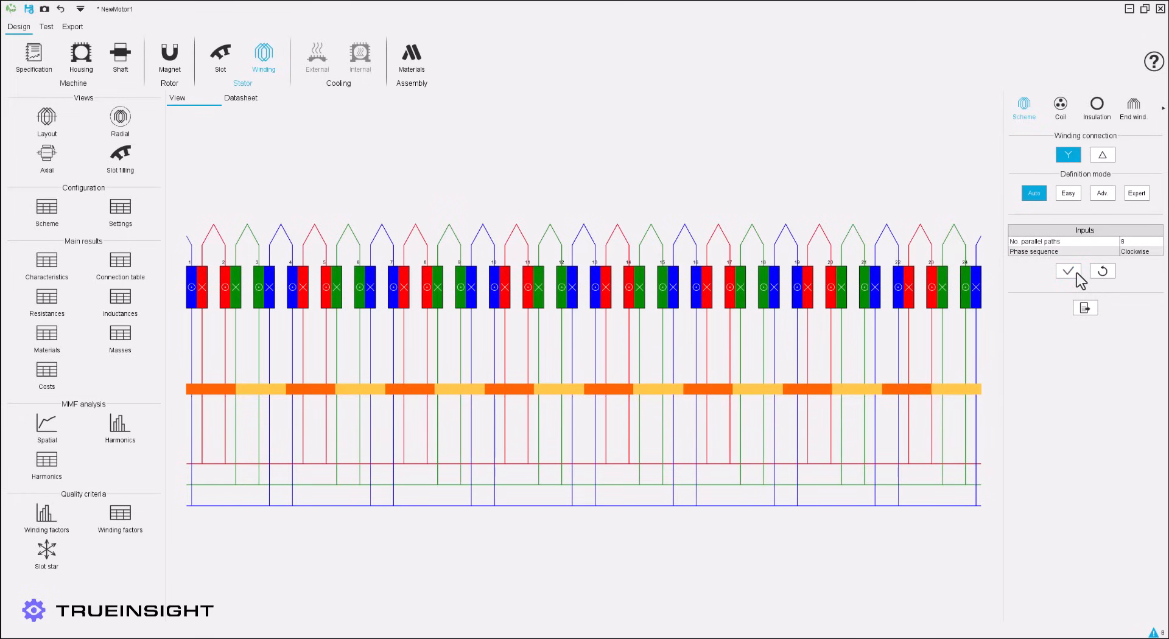
left_click(1059, 107)
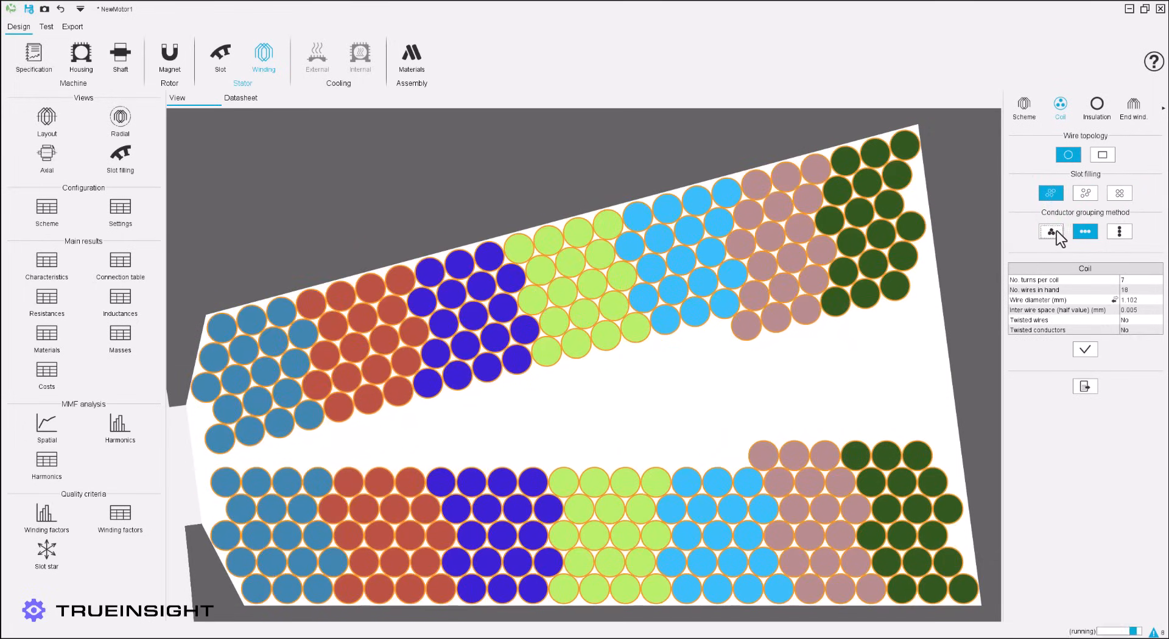
Step: Set the coil to 52 turns of one 1.55 mm wire with 0.01 mm inter-wire space and validate
left_click(1049, 231)
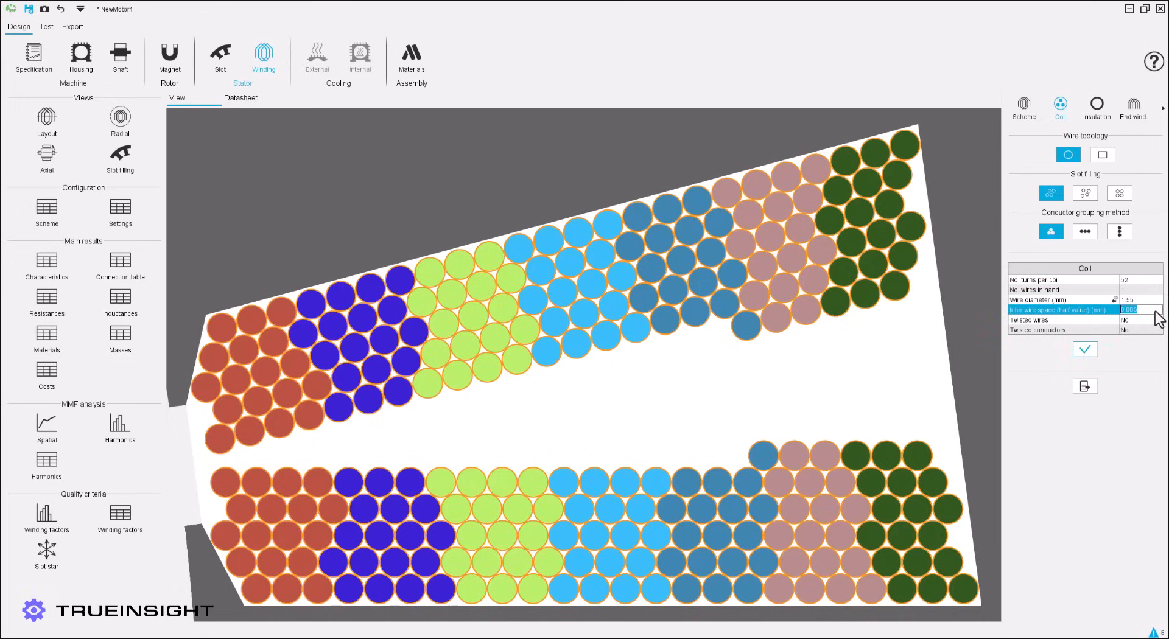
type("0.01")
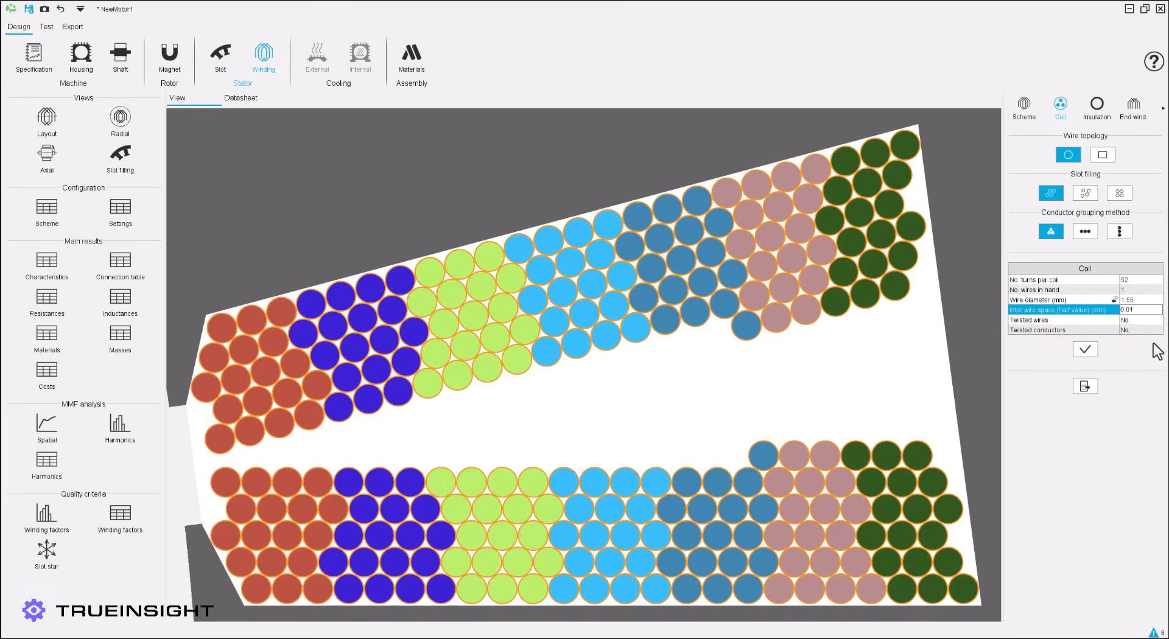
left_click(1084, 349)
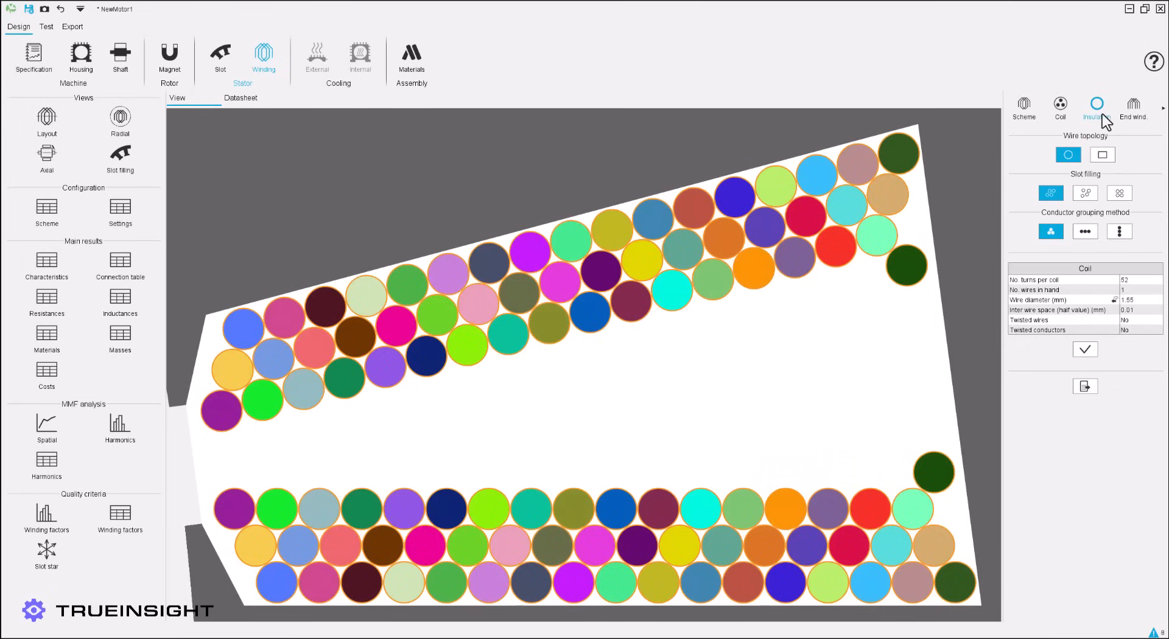
Step: Apply a 10 mm O.C.S. total end-winding extension so both sides total 10 mm
left_click(1096, 102)
type("10")
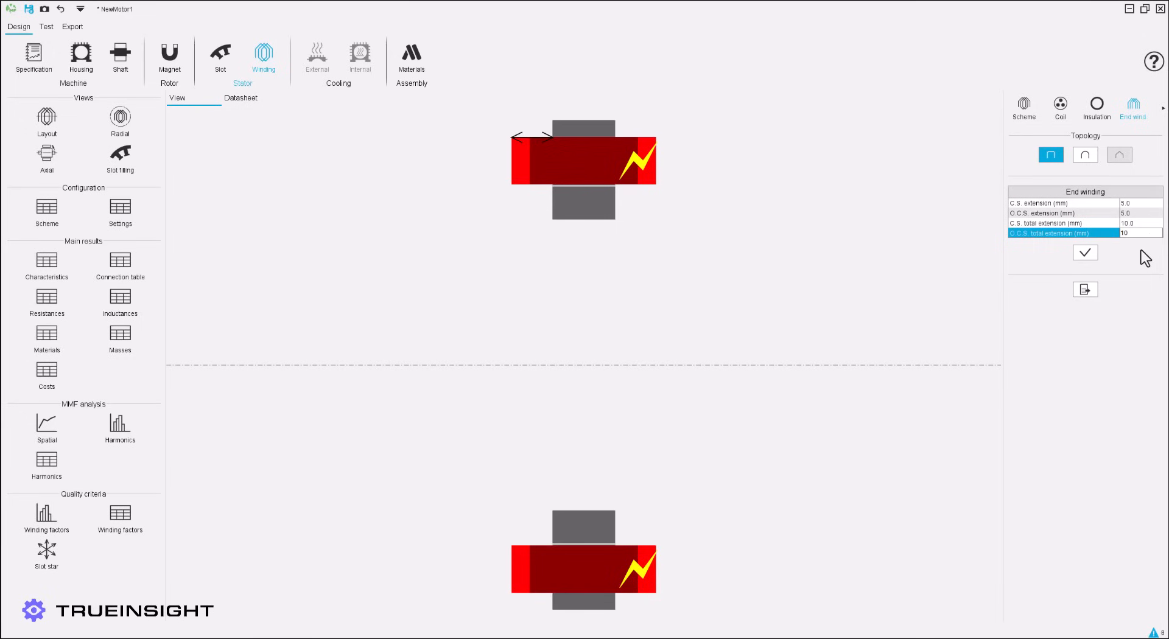
left_click(1085, 252)
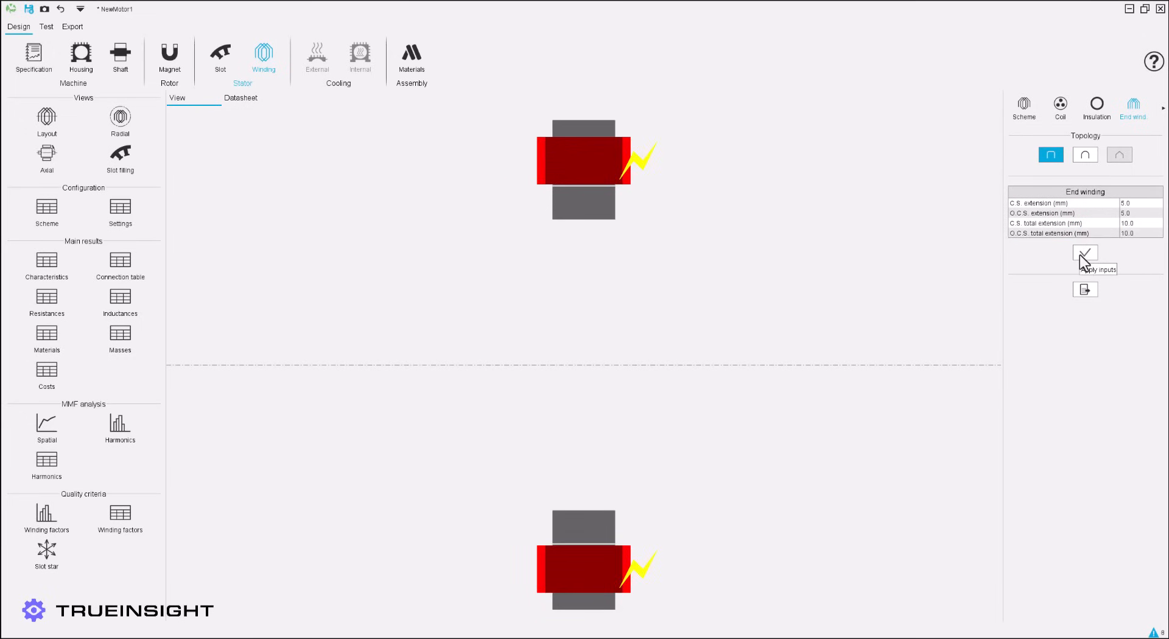
mouse_move(1165, 113)
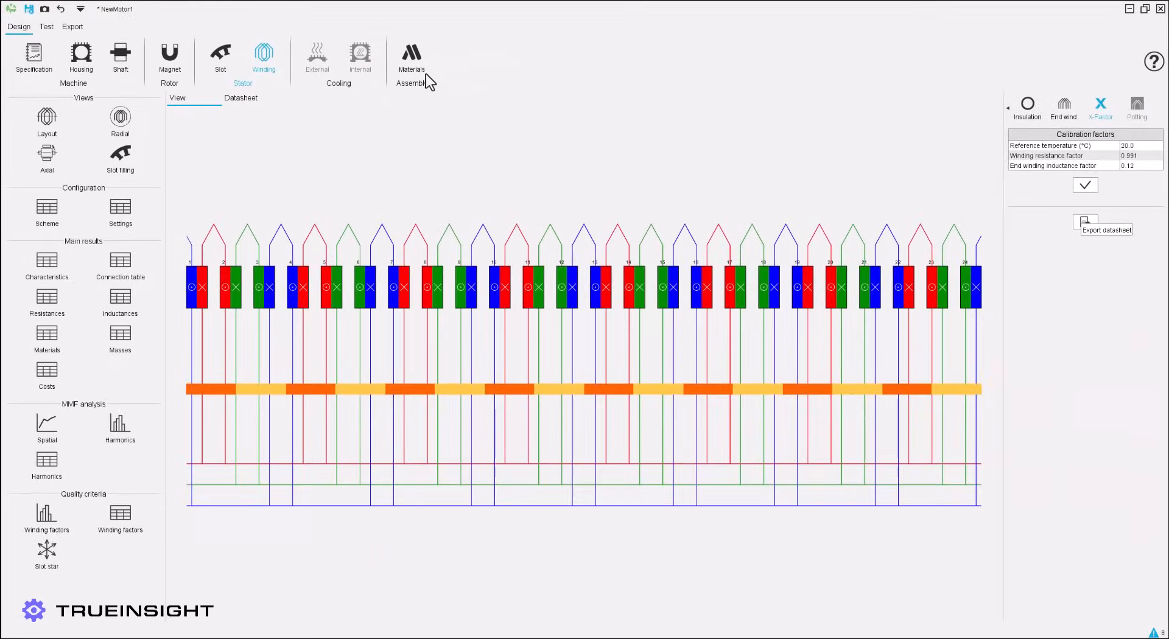
Step: Show the motor's material assignments and launch the materials database
left_click(411, 50)
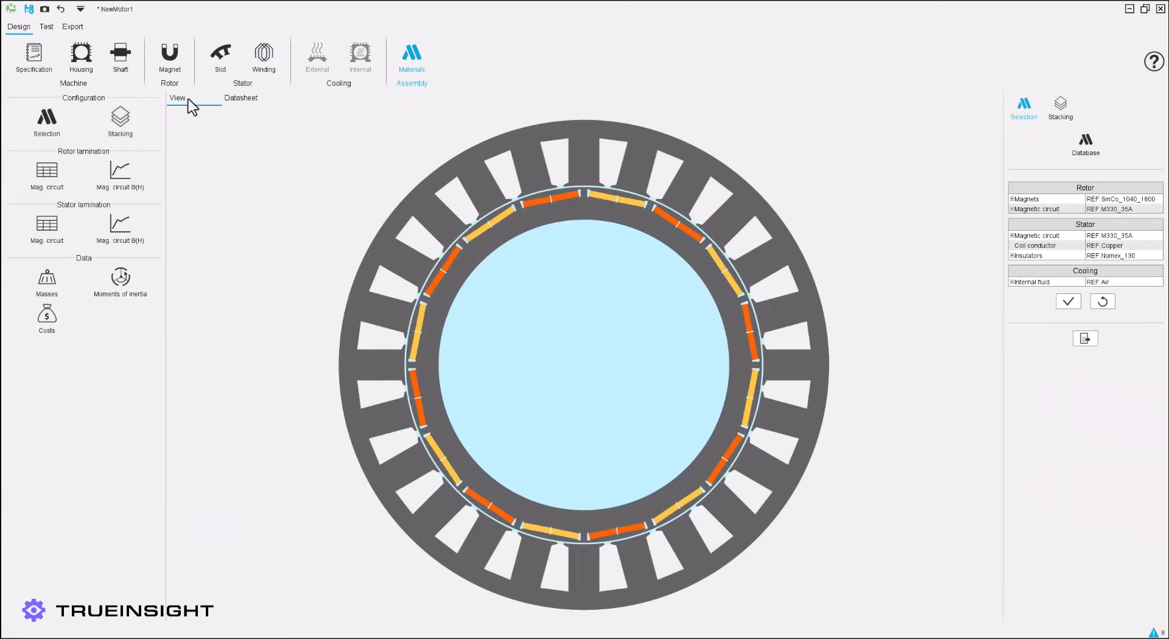
mouse_move(377, 148)
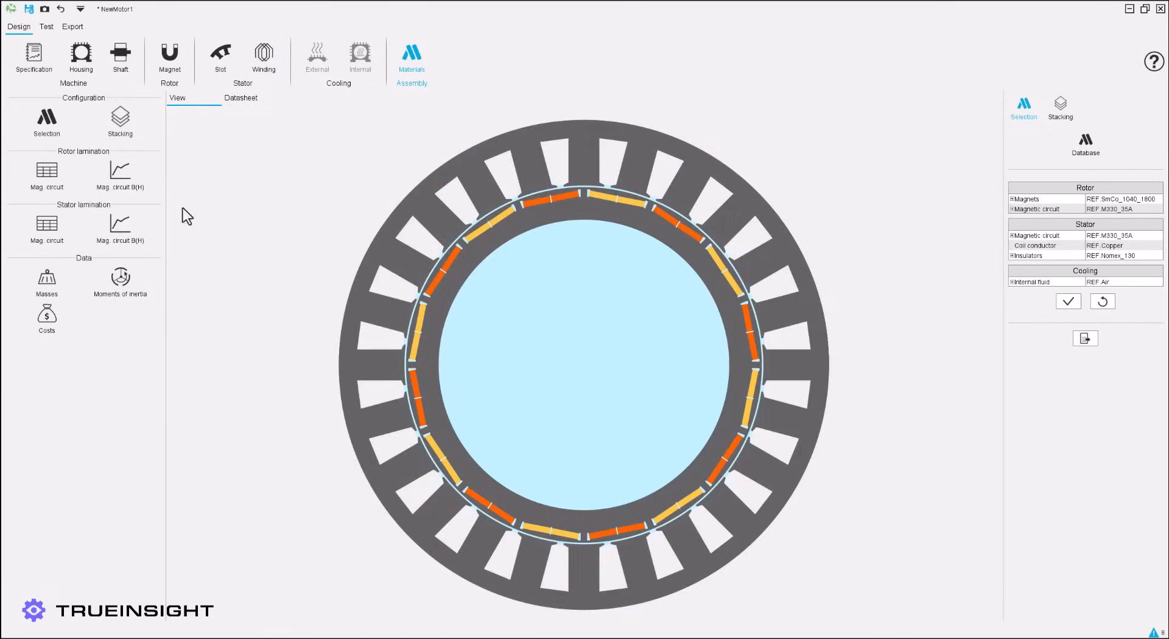
mouse_move(44, 203)
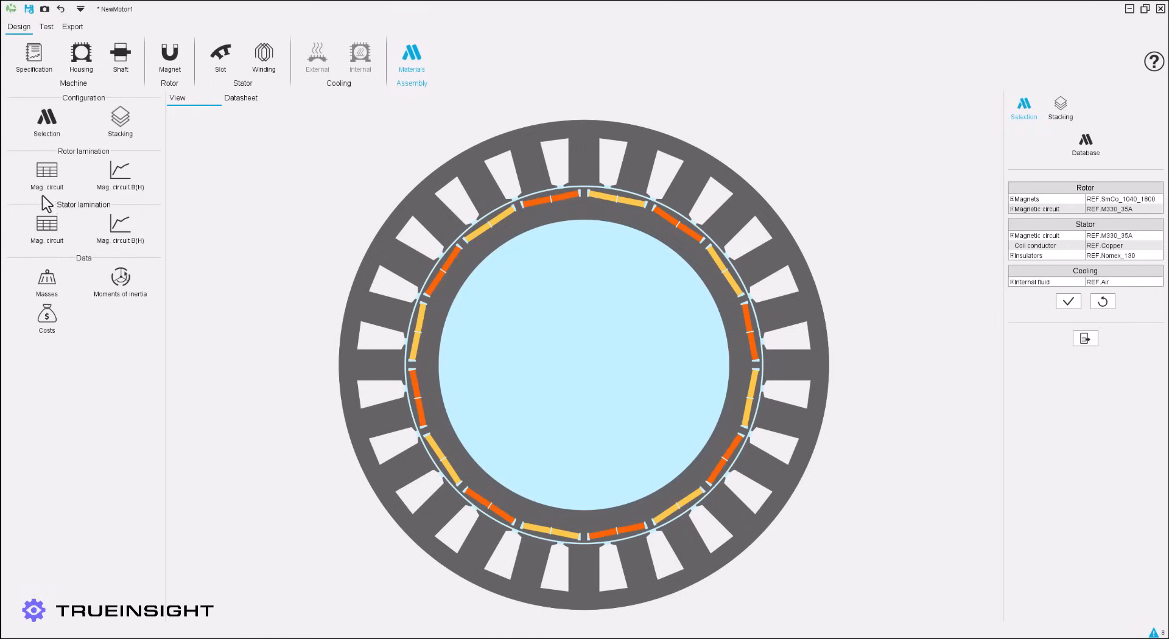
mouse_move(1093, 170)
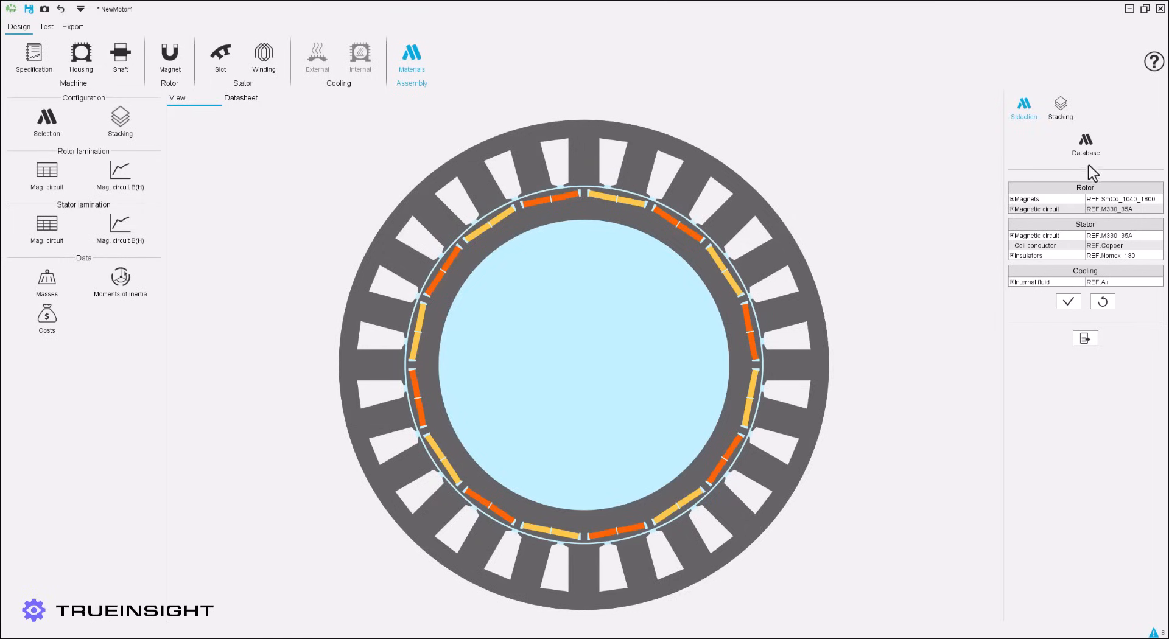
mouse_move(1084, 142)
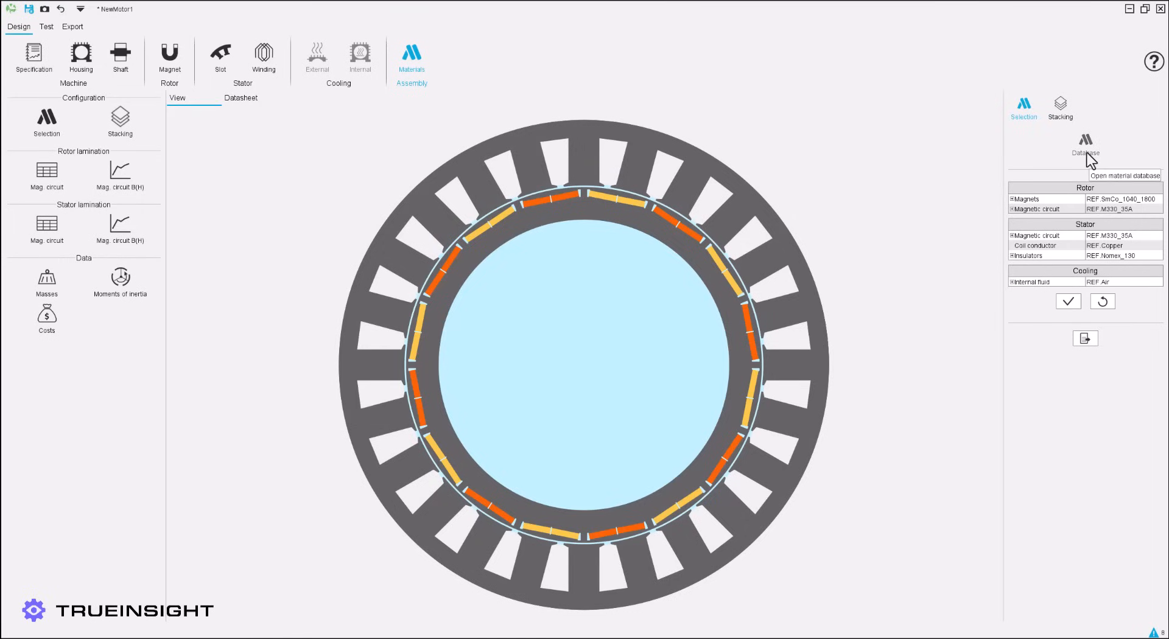
left_click(1083, 145)
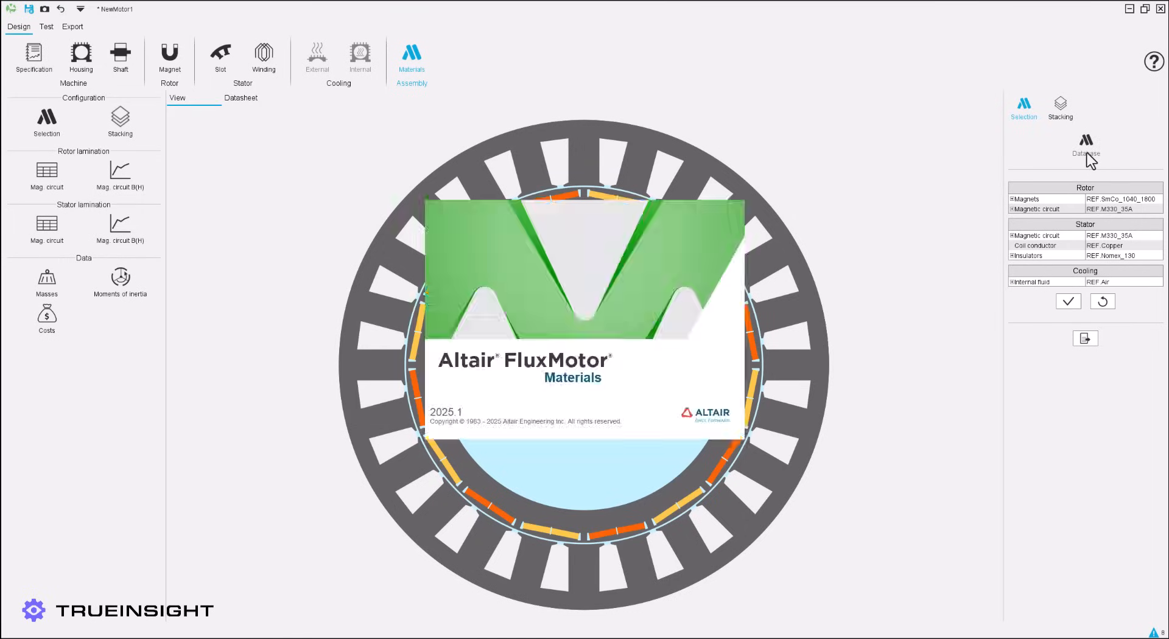
Step: Browse reference conductor, insulator and magnet materials, including Aluminium and NdFeB_1230_1400
left_click(1083, 140)
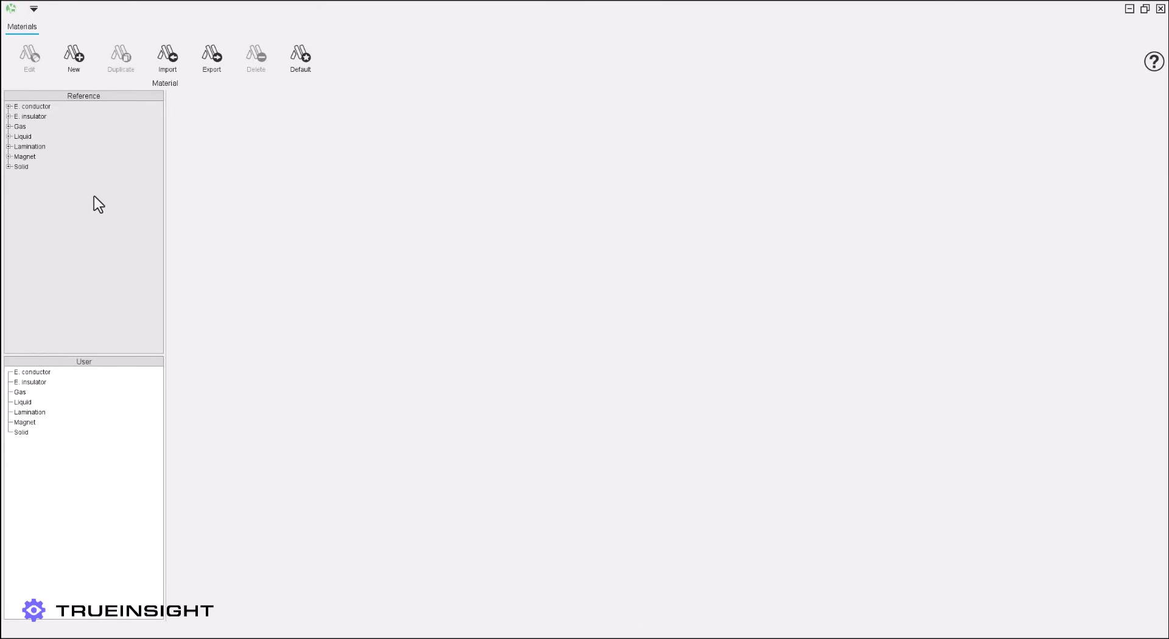
left_click(7, 116)
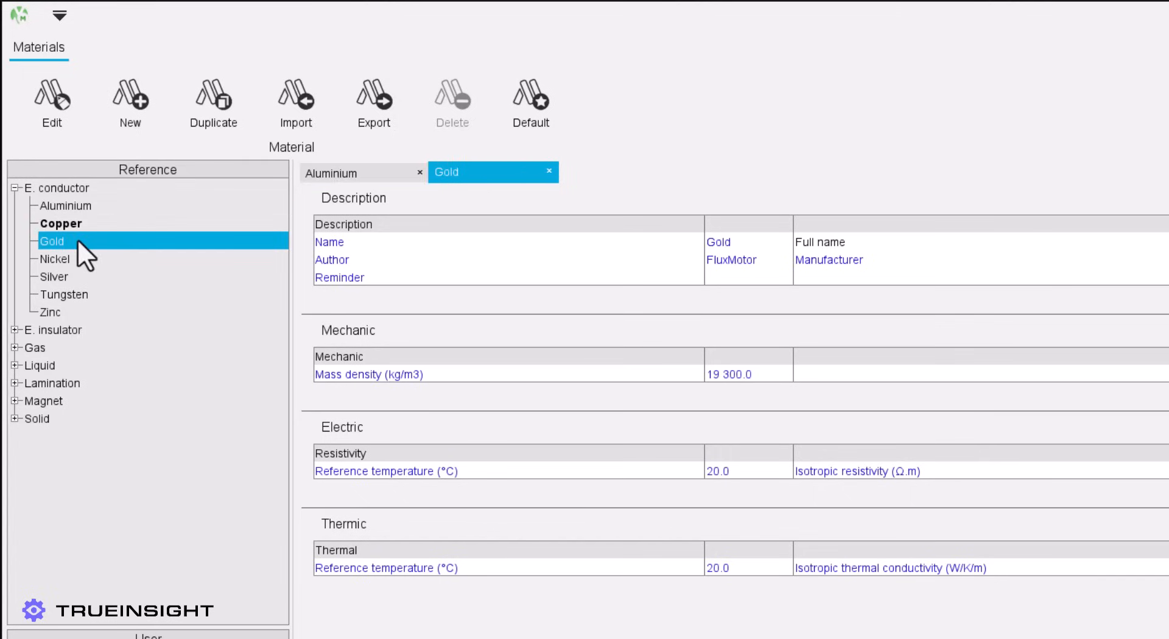
left_click(14, 330)
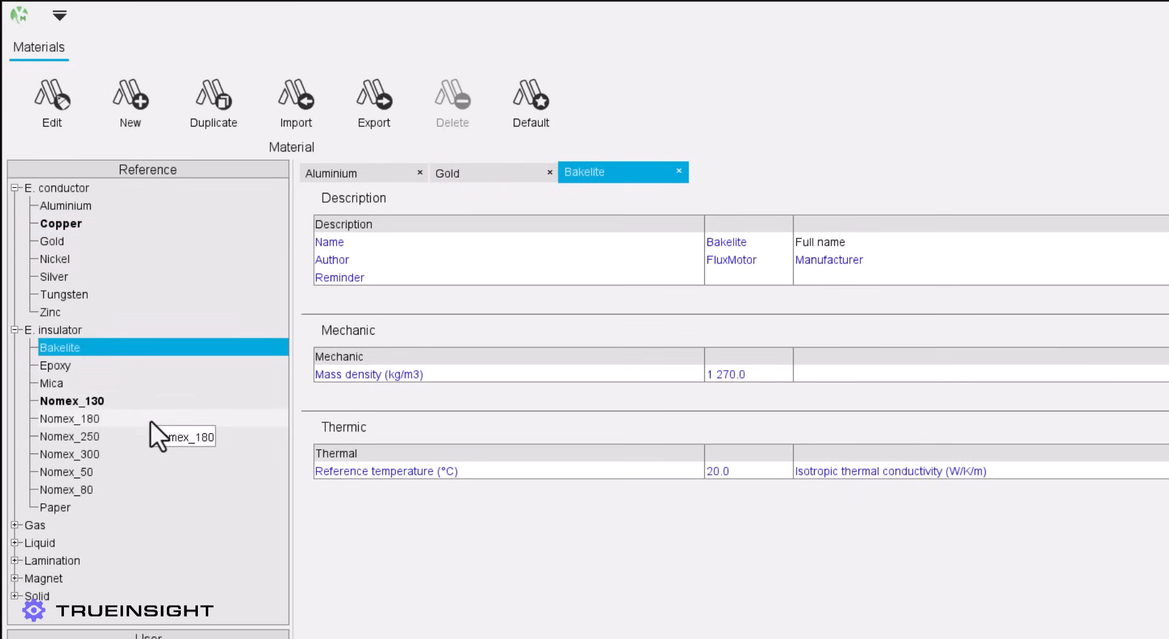
left_click(354, 172)
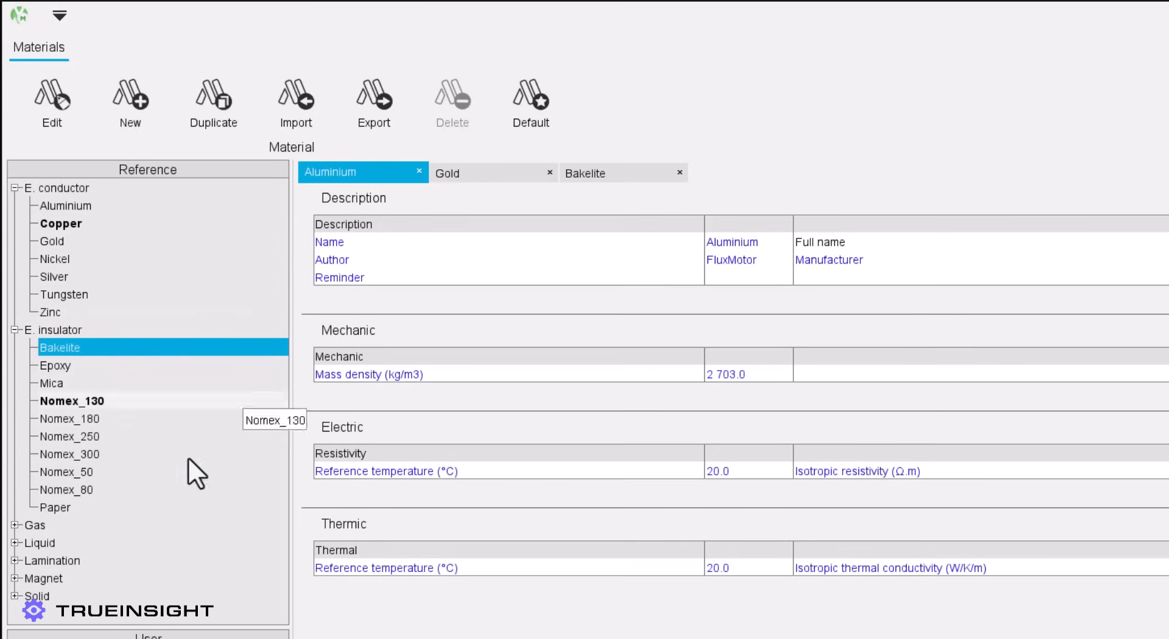
mouse_move(17, 594)
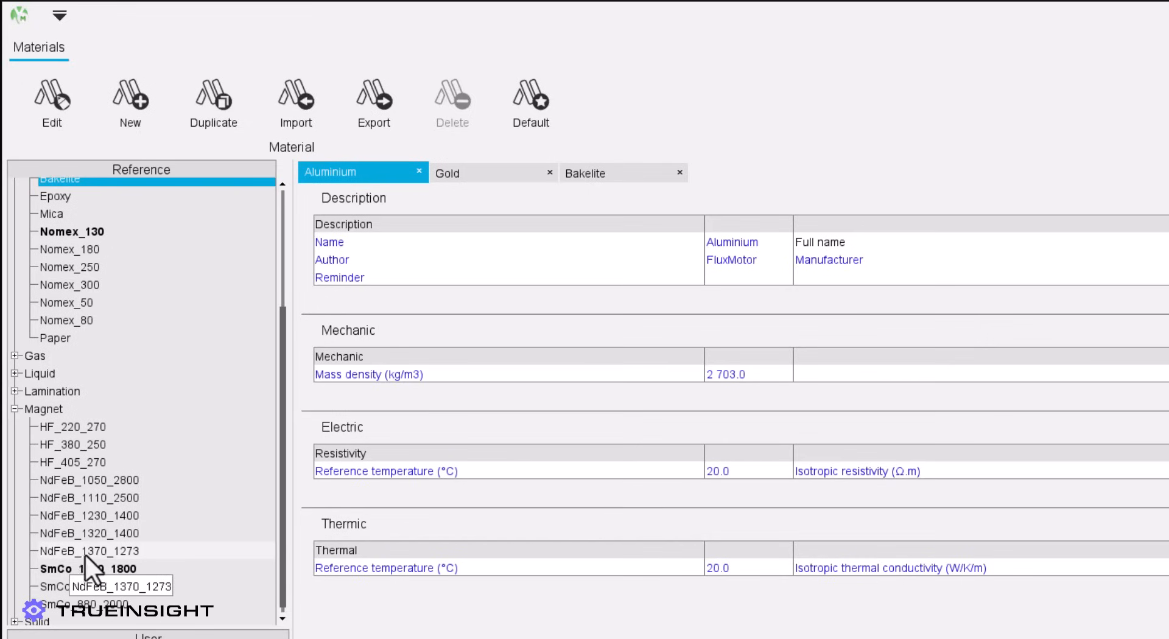
mouse_move(150, 550)
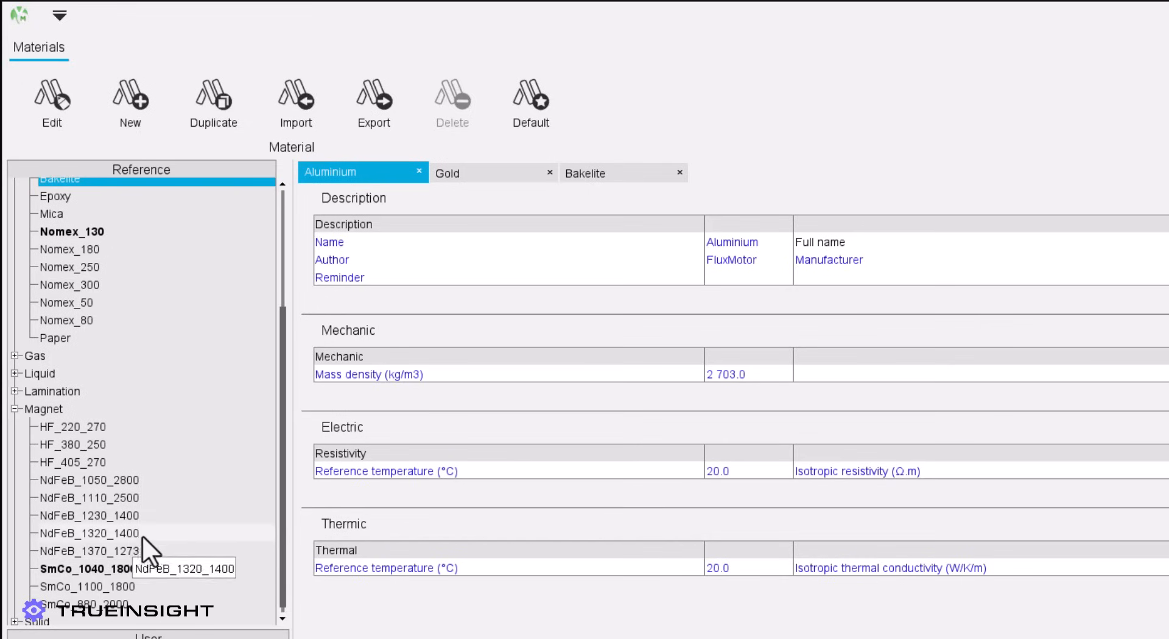
left_click(83, 515)
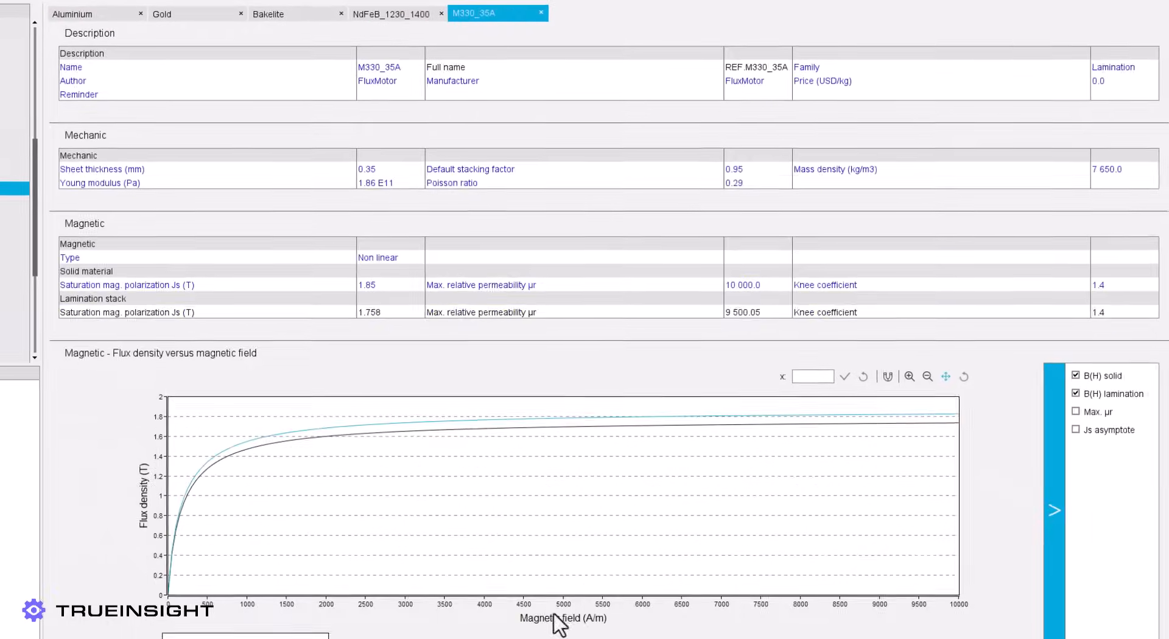
scroll("down", 3)
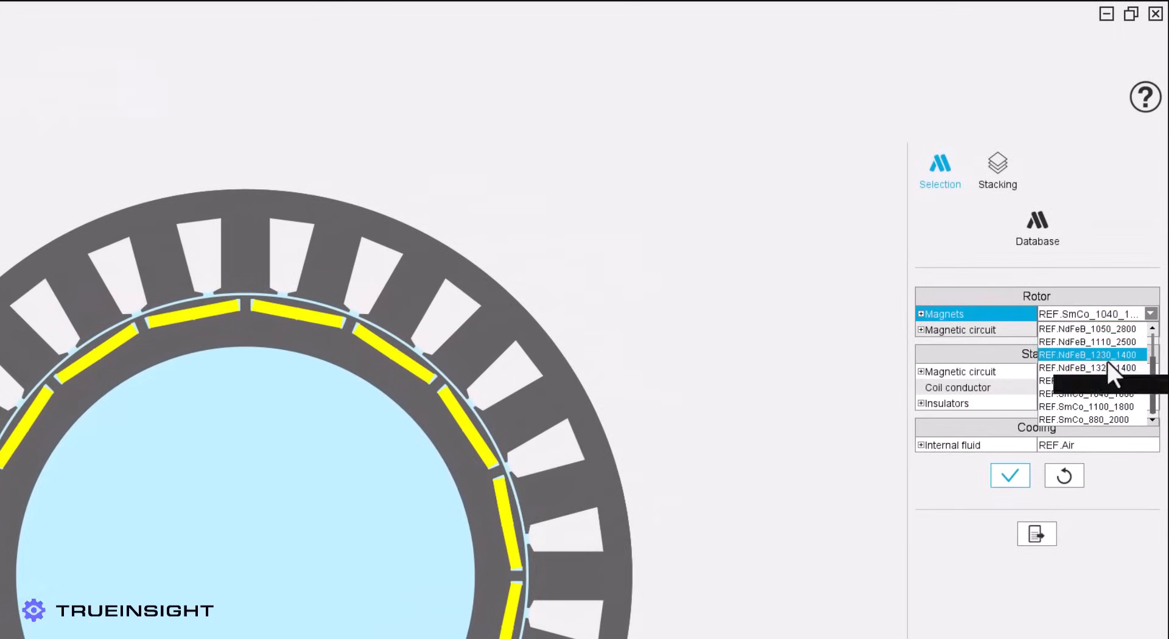
Step: Assign REF.NdFeB_1230_1400 to the rotor magnets and apply it
left_click(1093, 353)
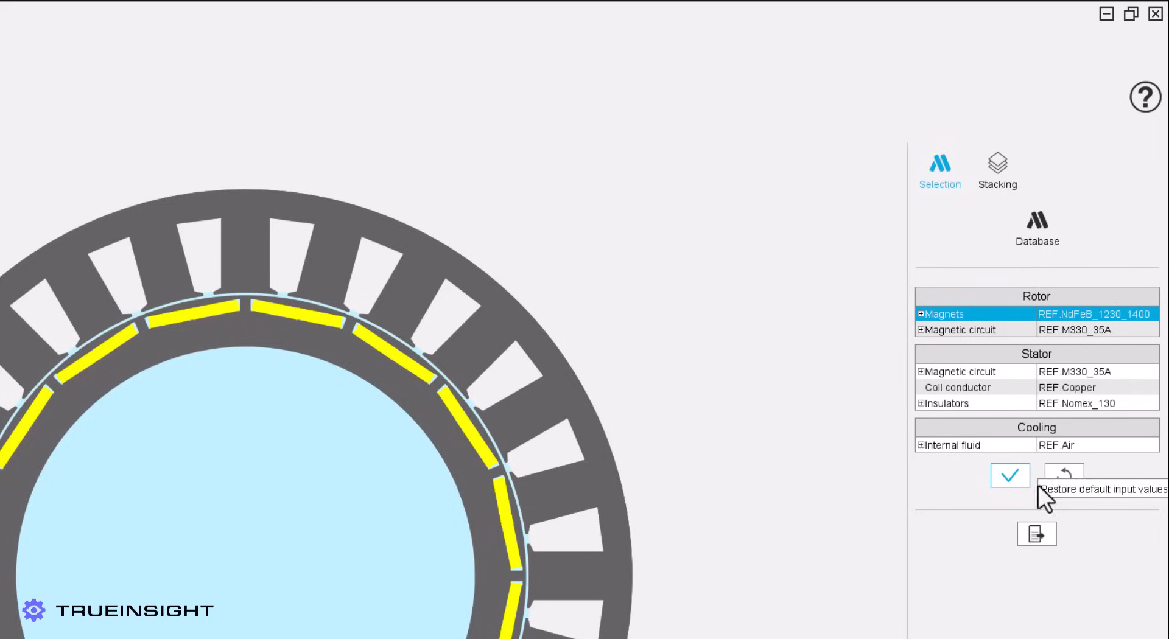
left_click(1011, 474)
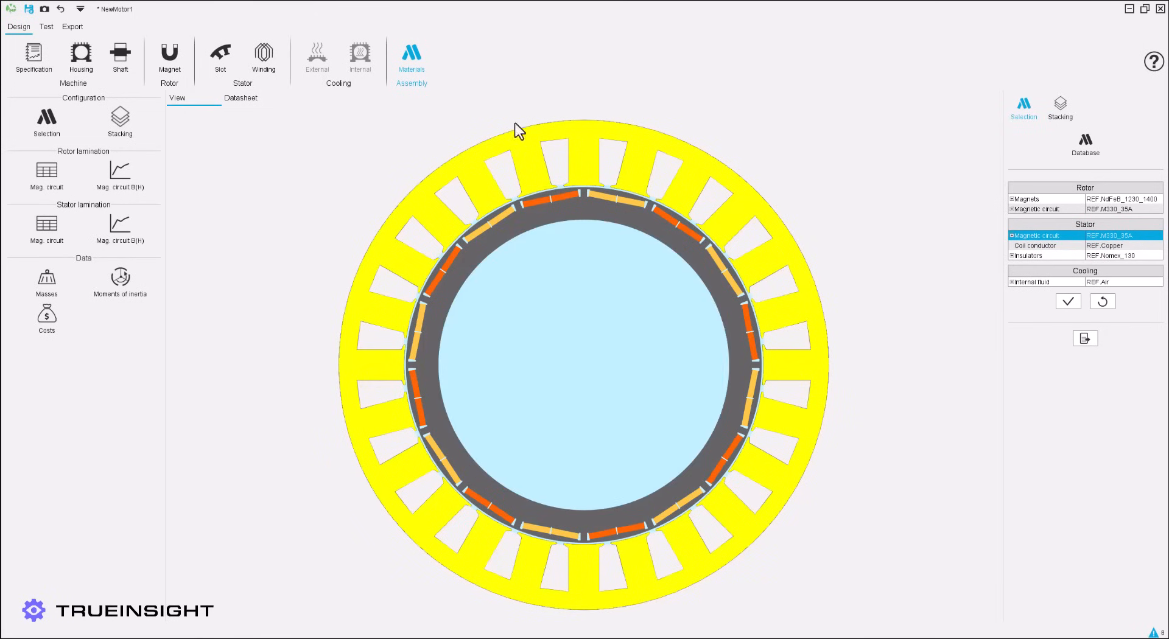
Step: Browse the sine-wave working point and performance mapping tests, then show export options
left_click(42, 26)
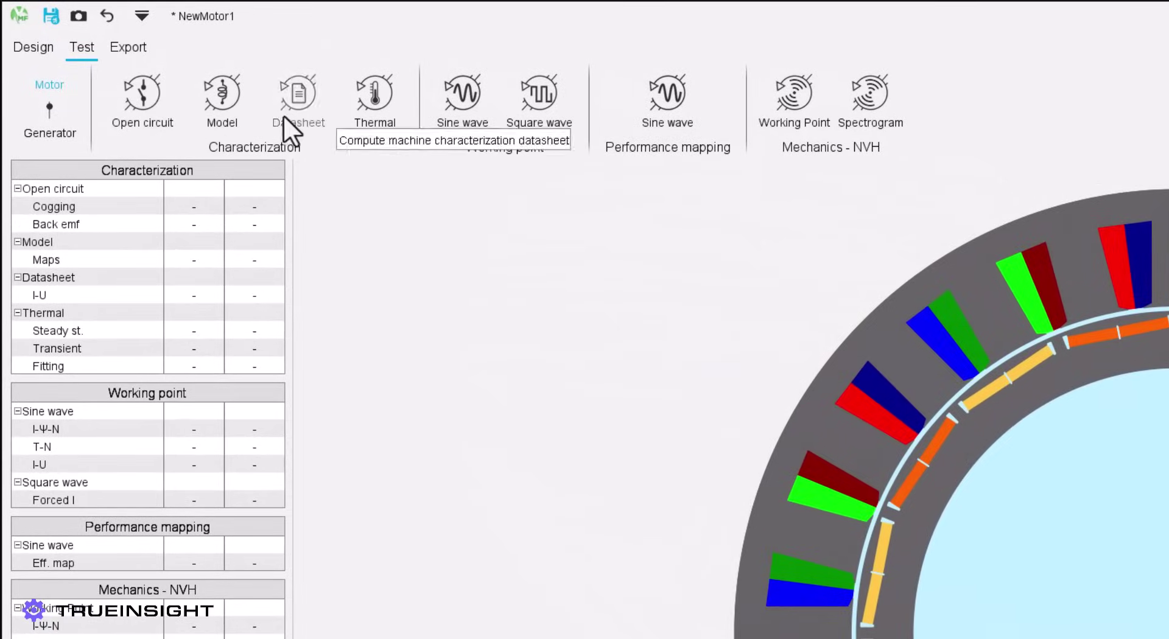
left_click(222, 92)
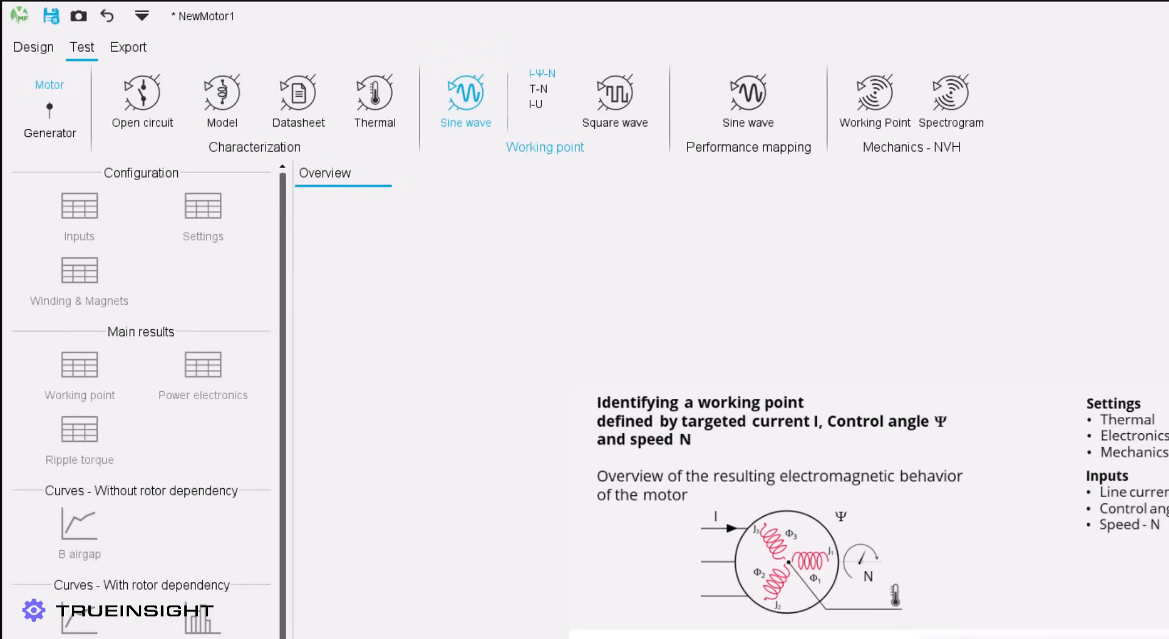
mouse_move(768, 155)
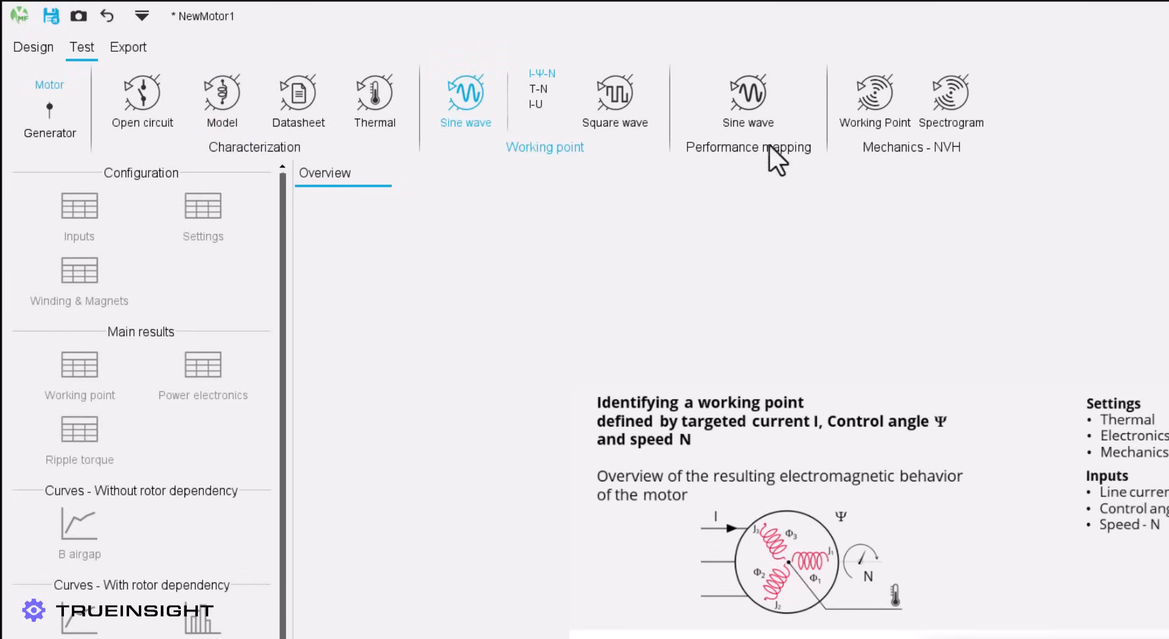
left_click(748, 93)
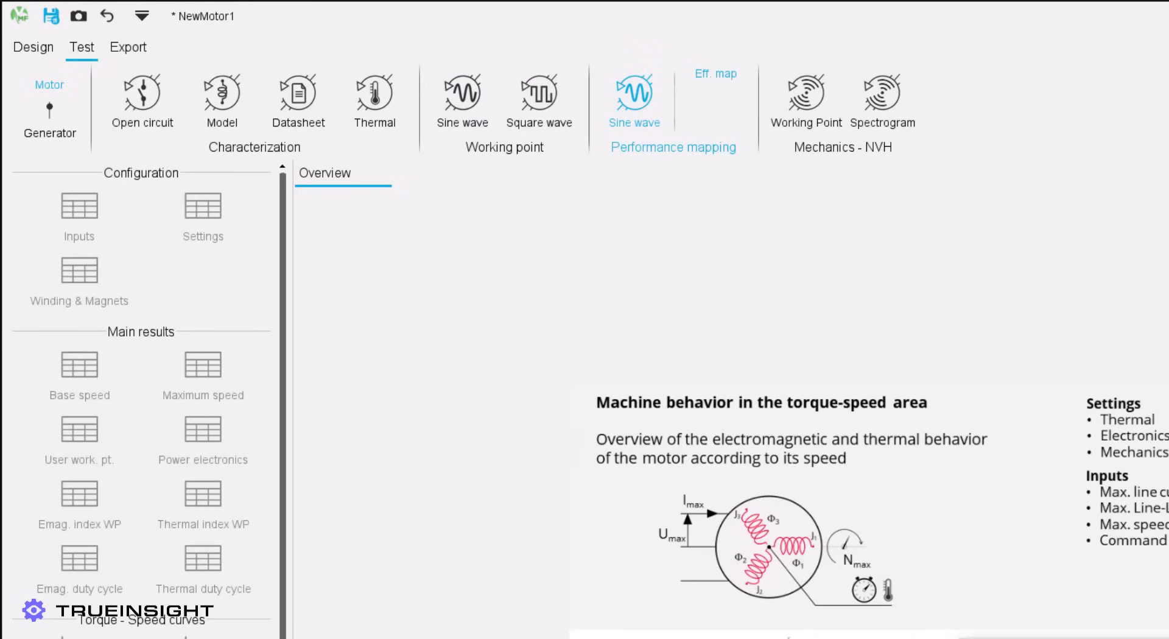
left_click(128, 46)
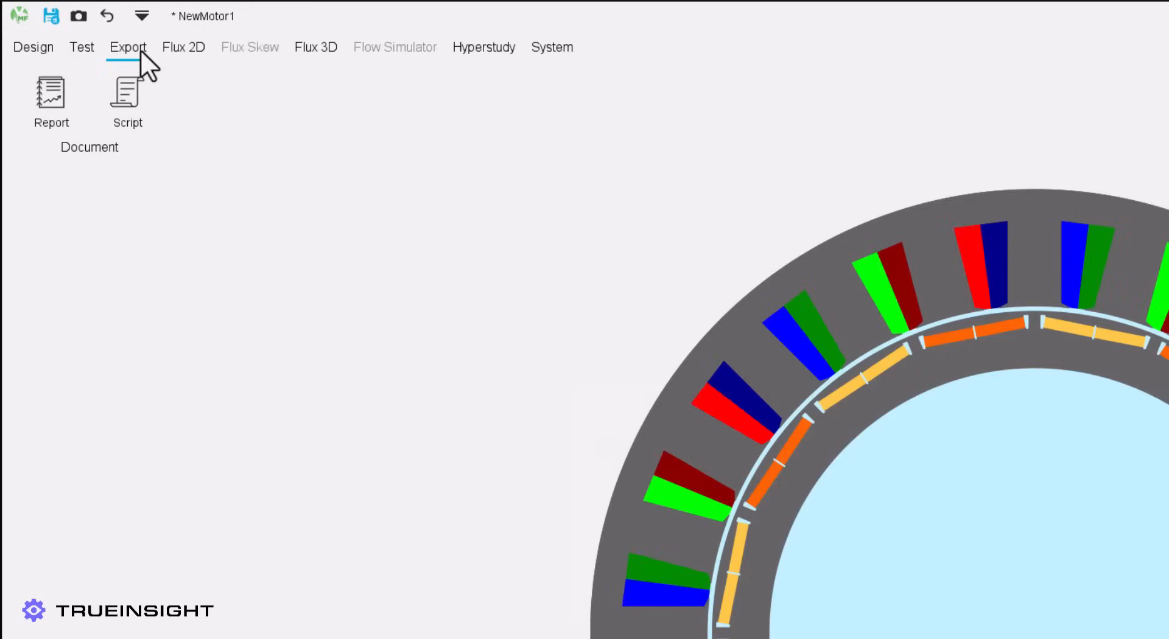
Step: Choose the current-source Flux 3D export and review its thermal and control-angle inputs
left_click(173, 44)
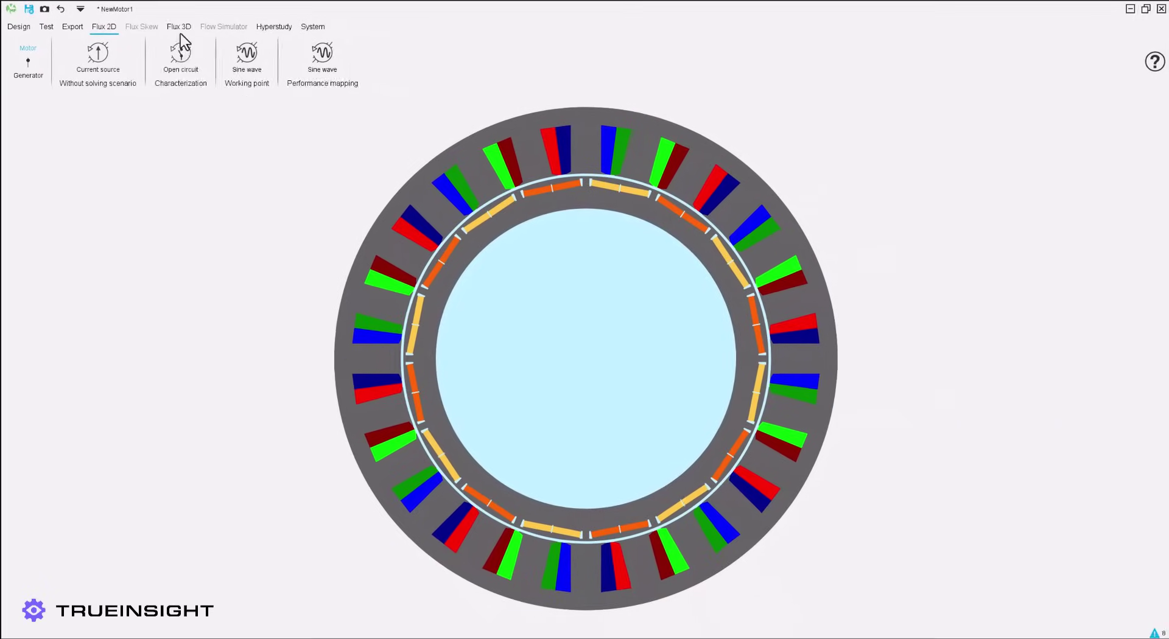
left_click(179, 25)
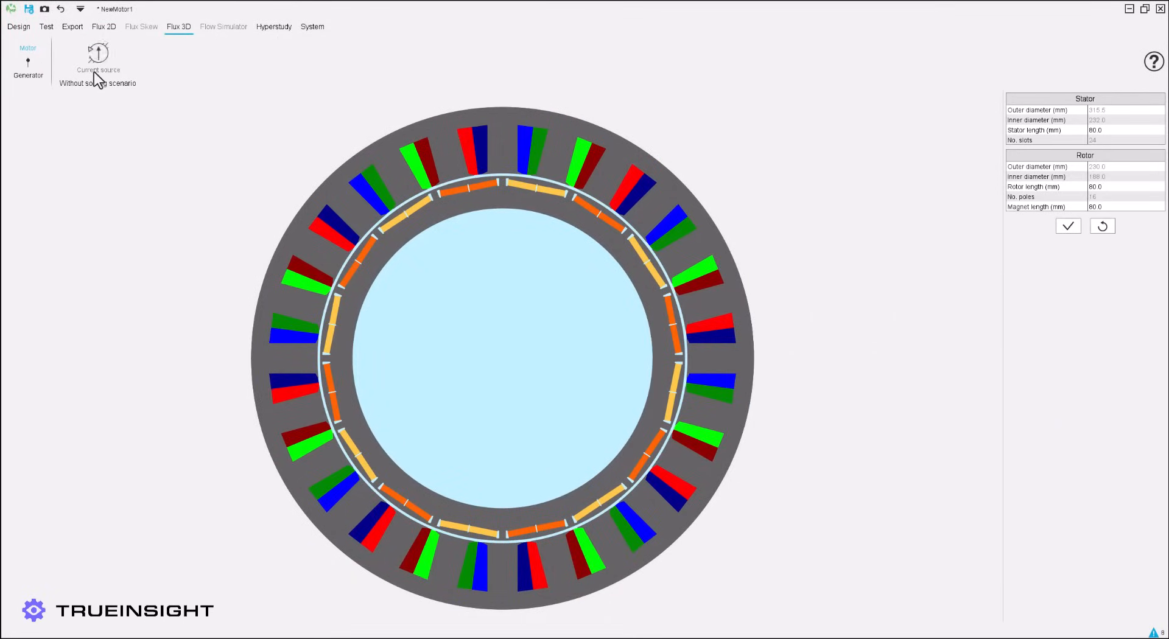
left_click(99, 51)
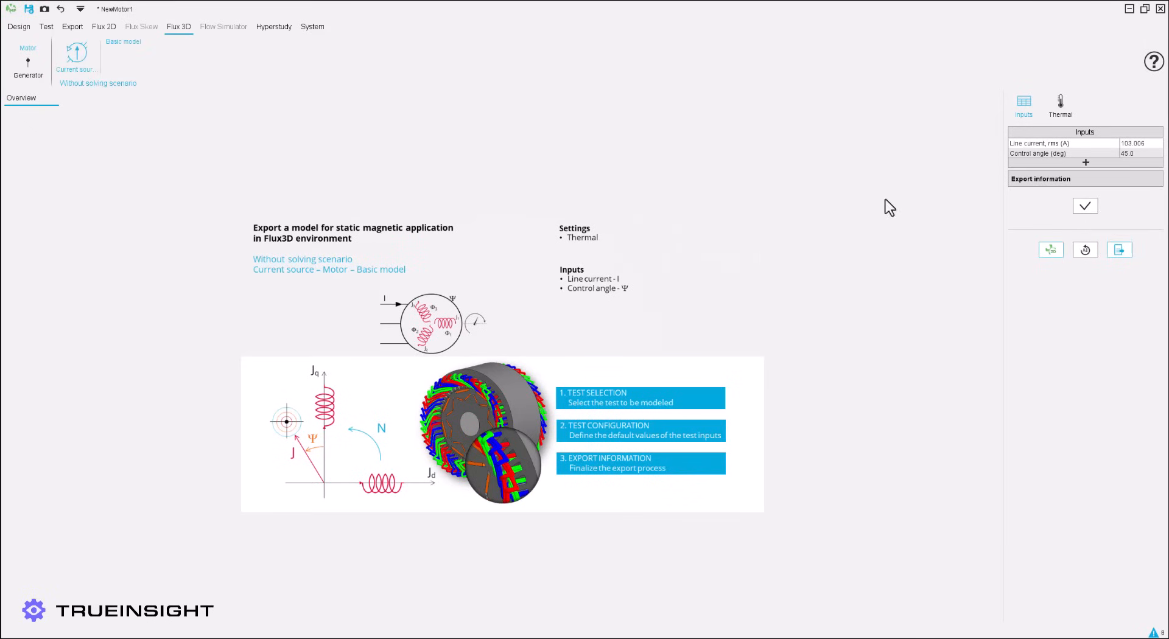
mouse_move(1081, 182)
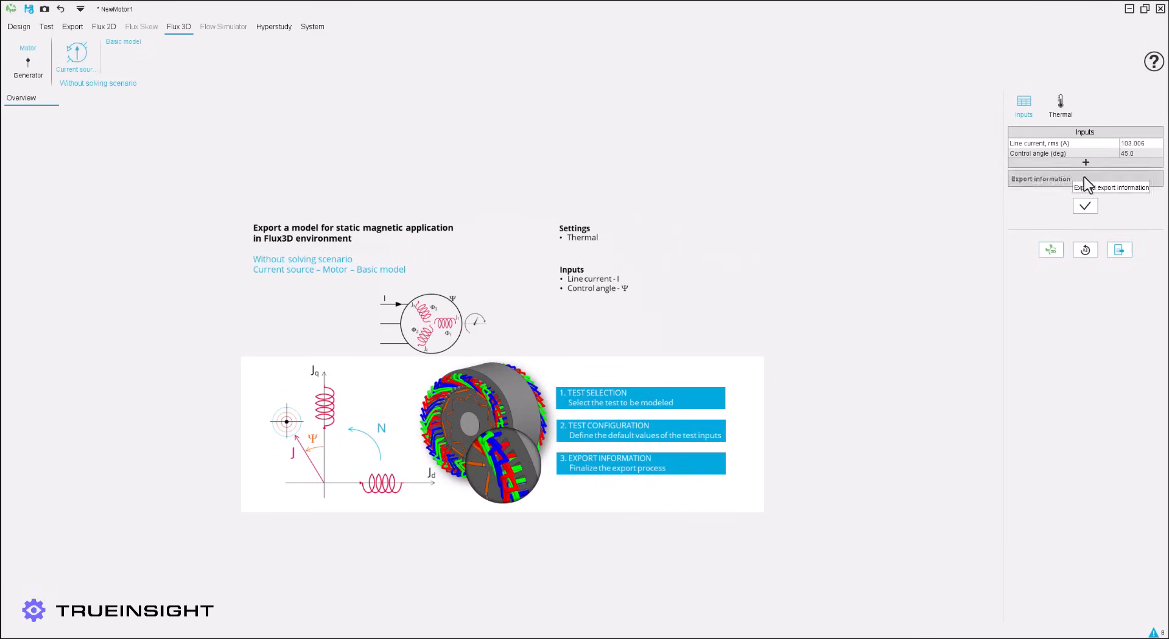
left_click(1060, 100)
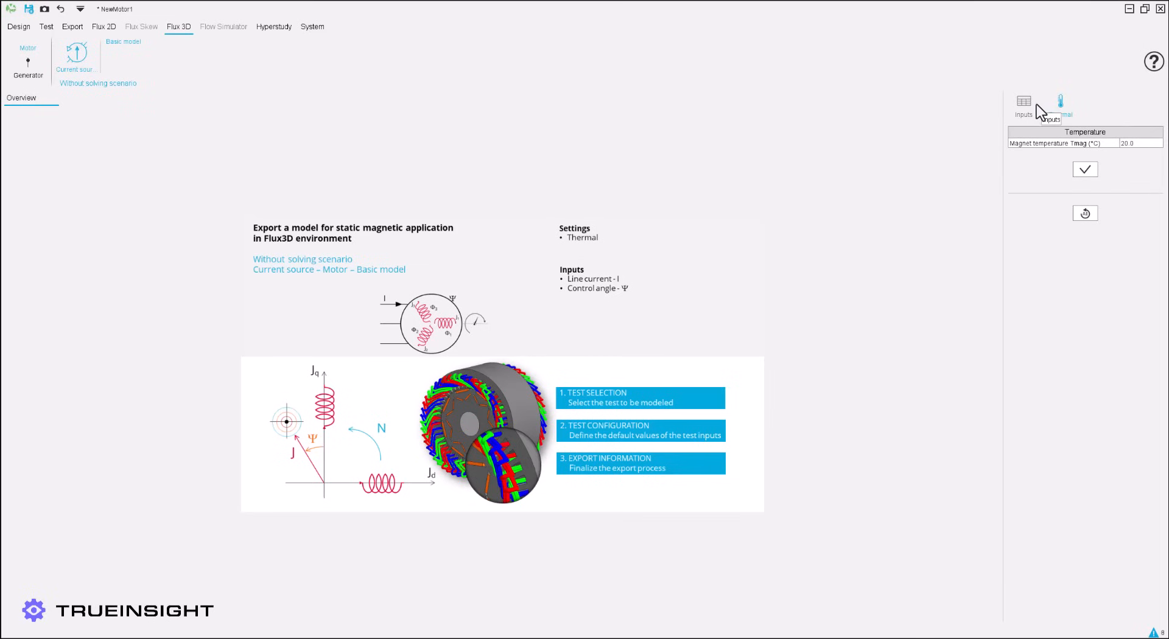
left_click(1023, 101)
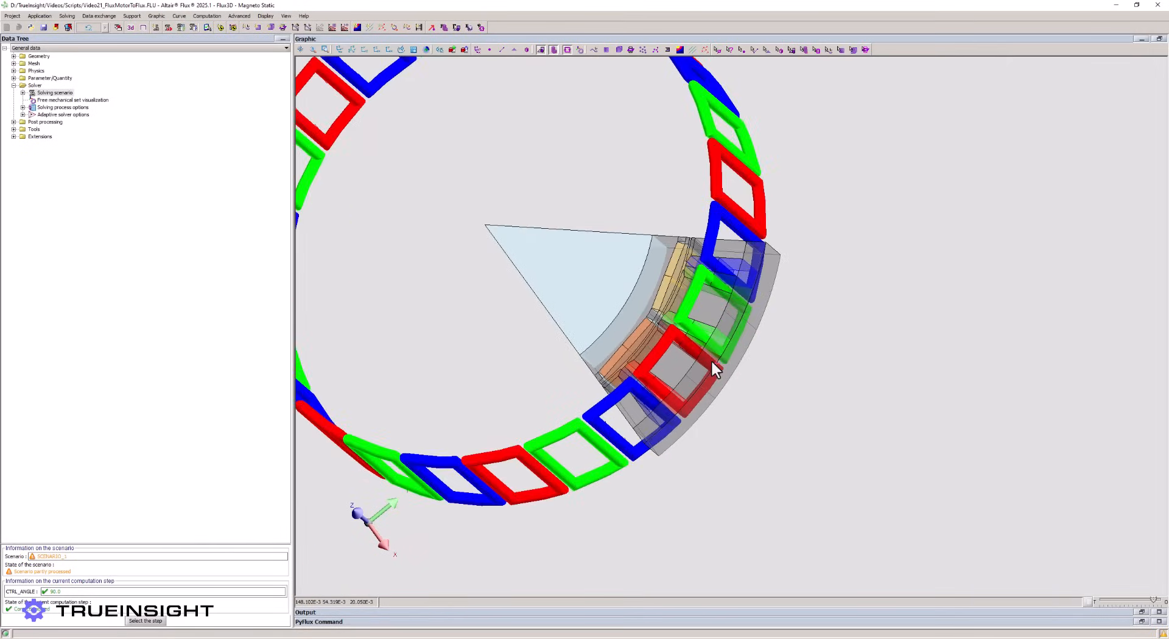
left_click_drag(712, 369, 853, 443)
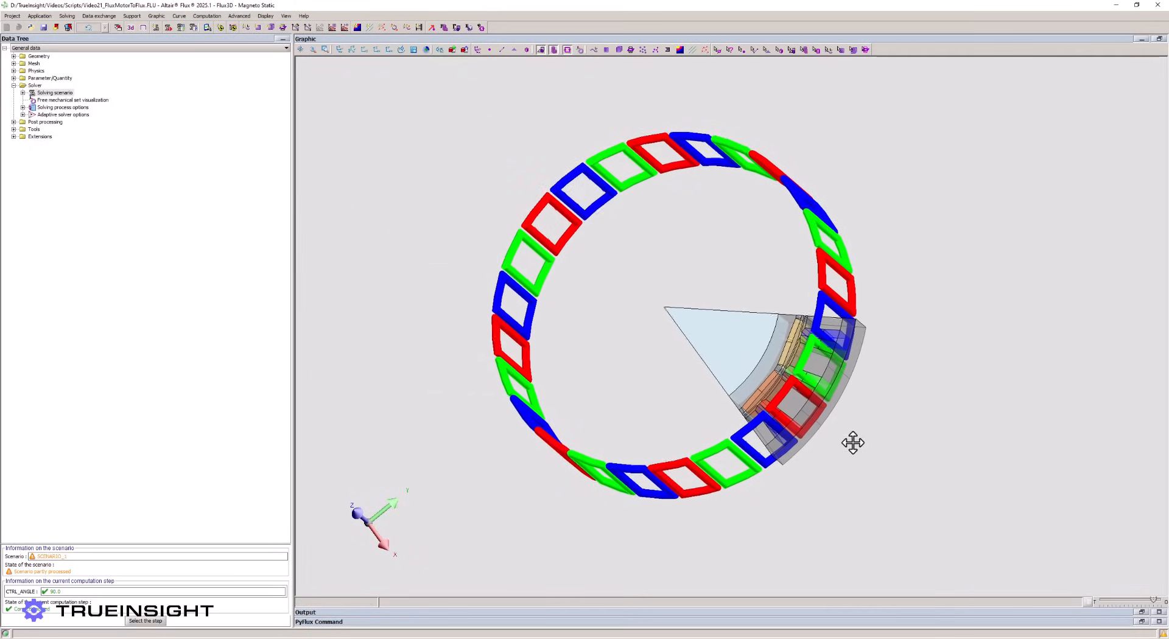
left_click_drag(854, 443, 772, 402)
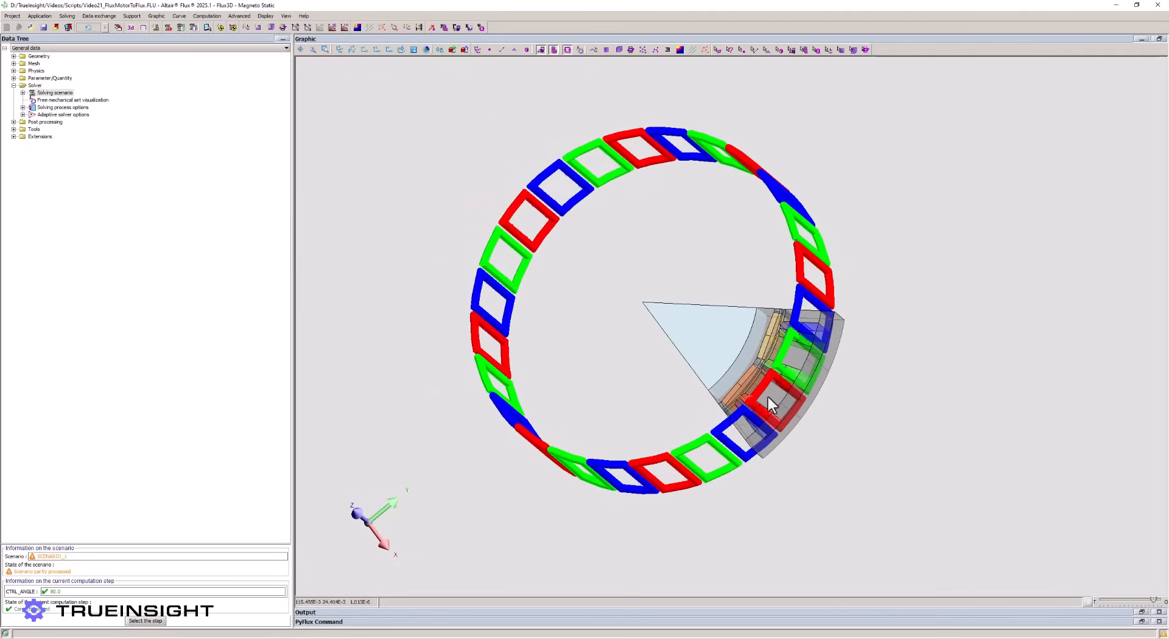
left_click_drag(772, 405, 611, 305)
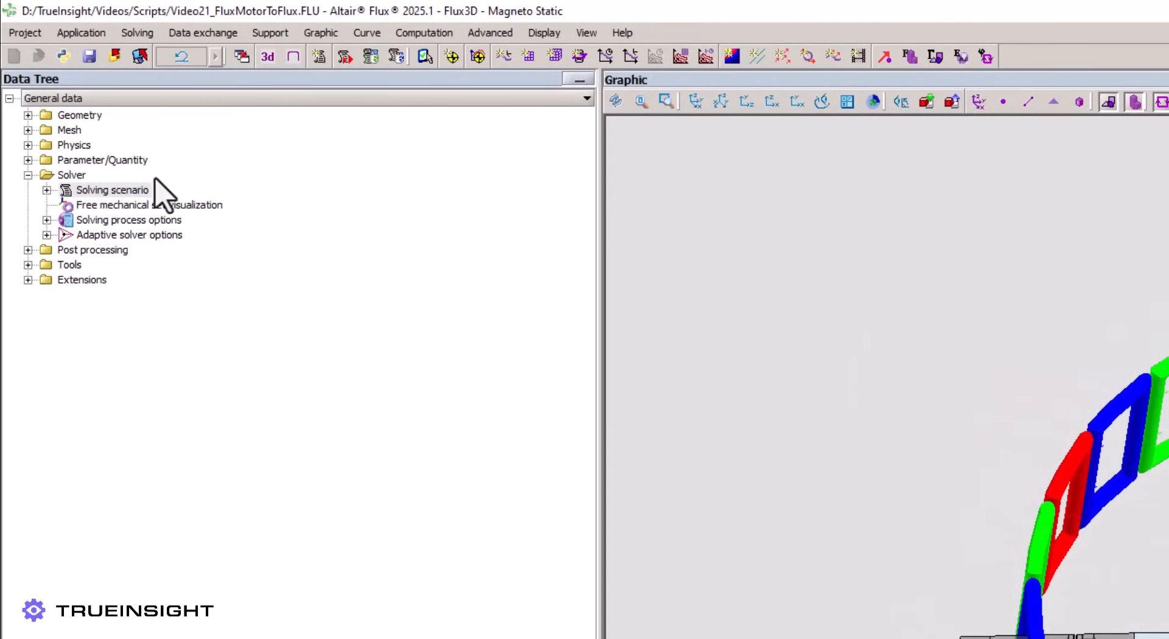
Step: Start a new solving scenario with CTRL_ANGLE as the controlled parameter
double_click(112, 190)
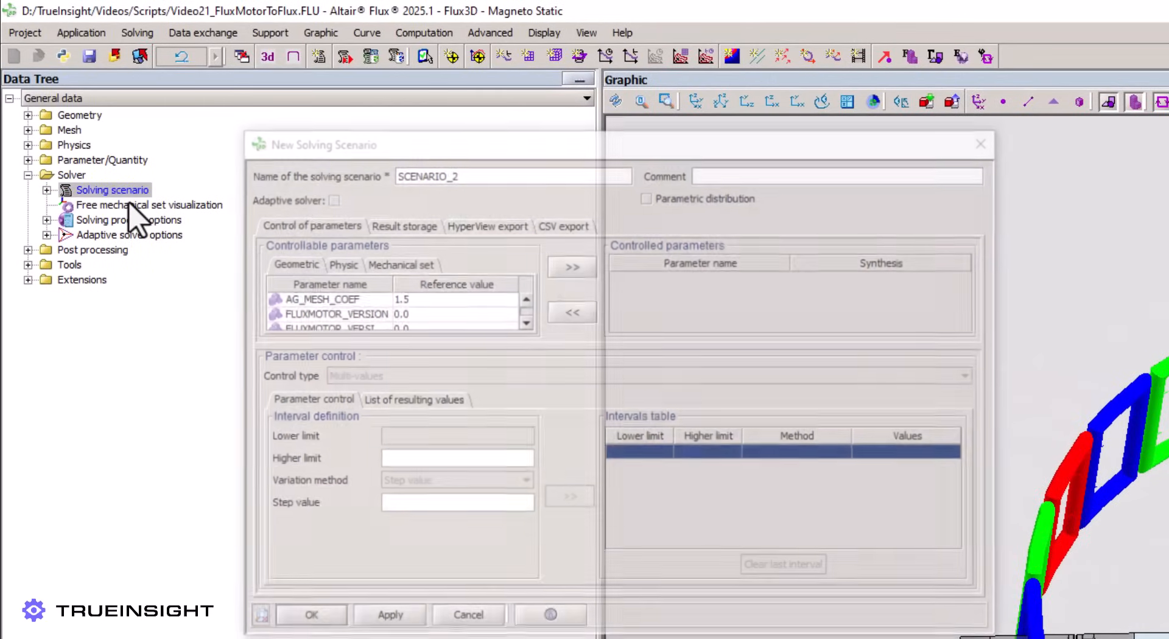
left_click(341, 263)
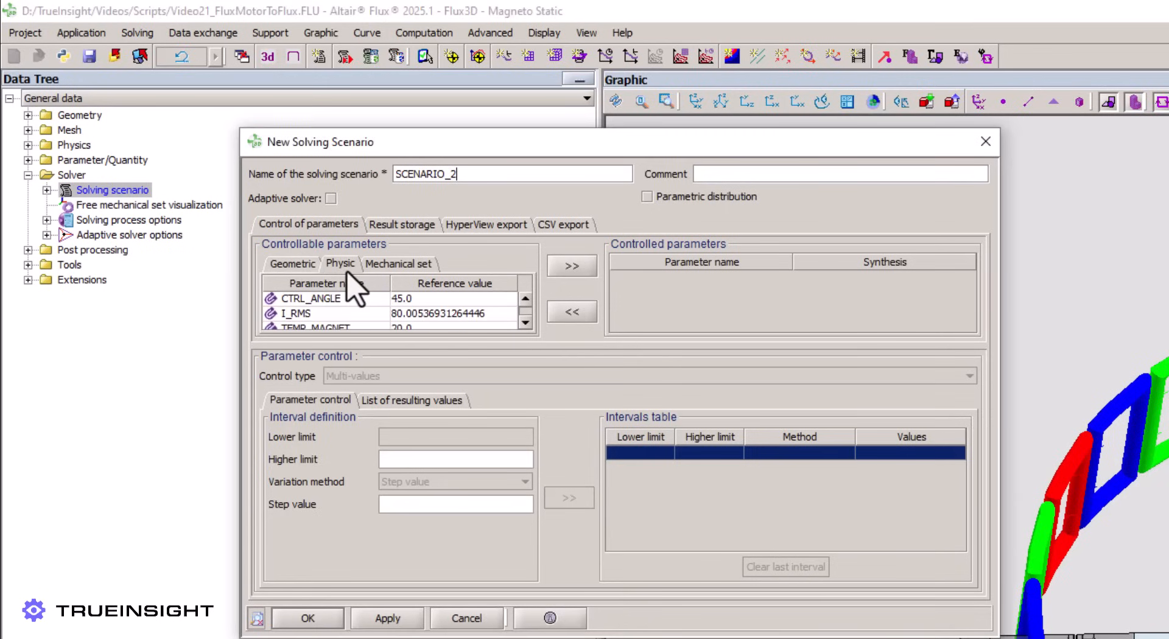
mouse_move(368, 325)
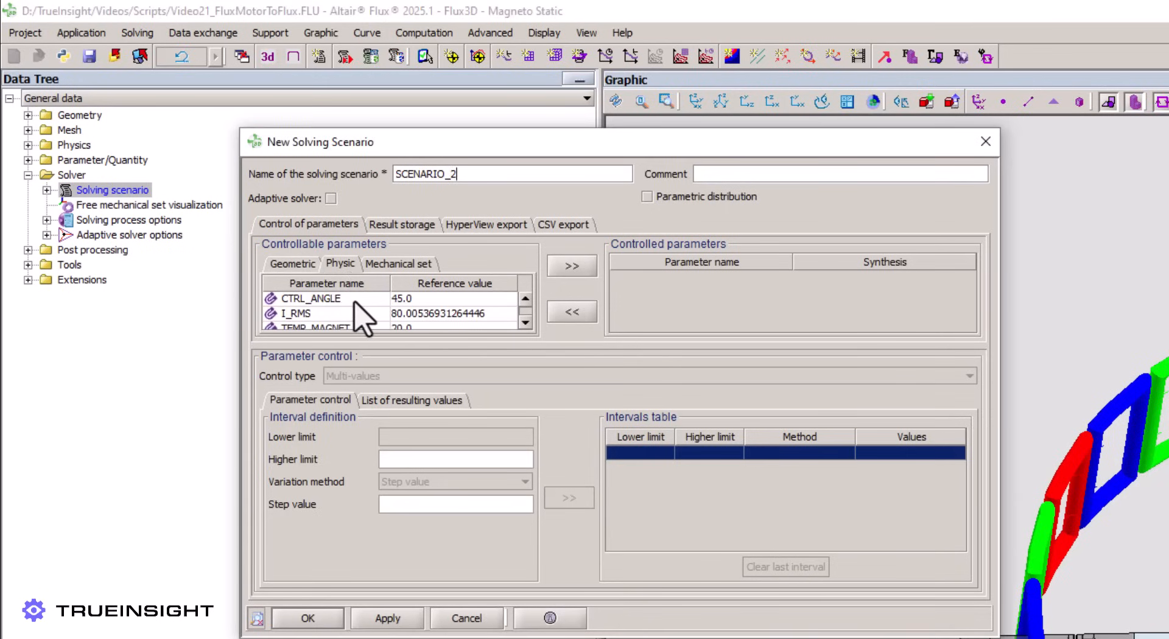
left_click(311, 298)
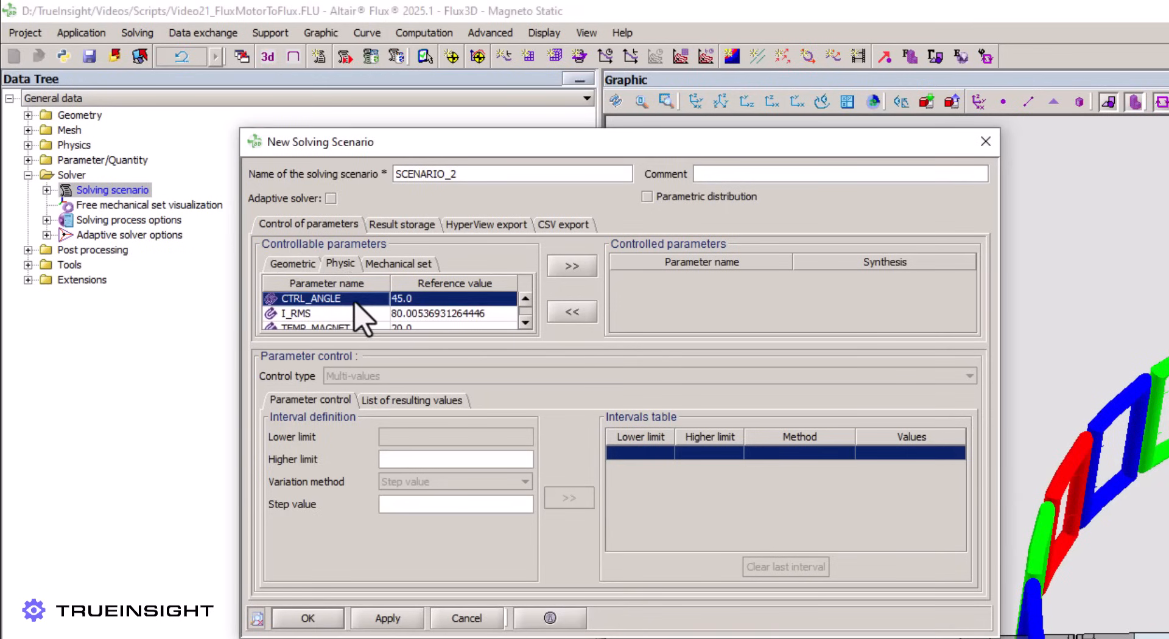
left_click(572, 266)
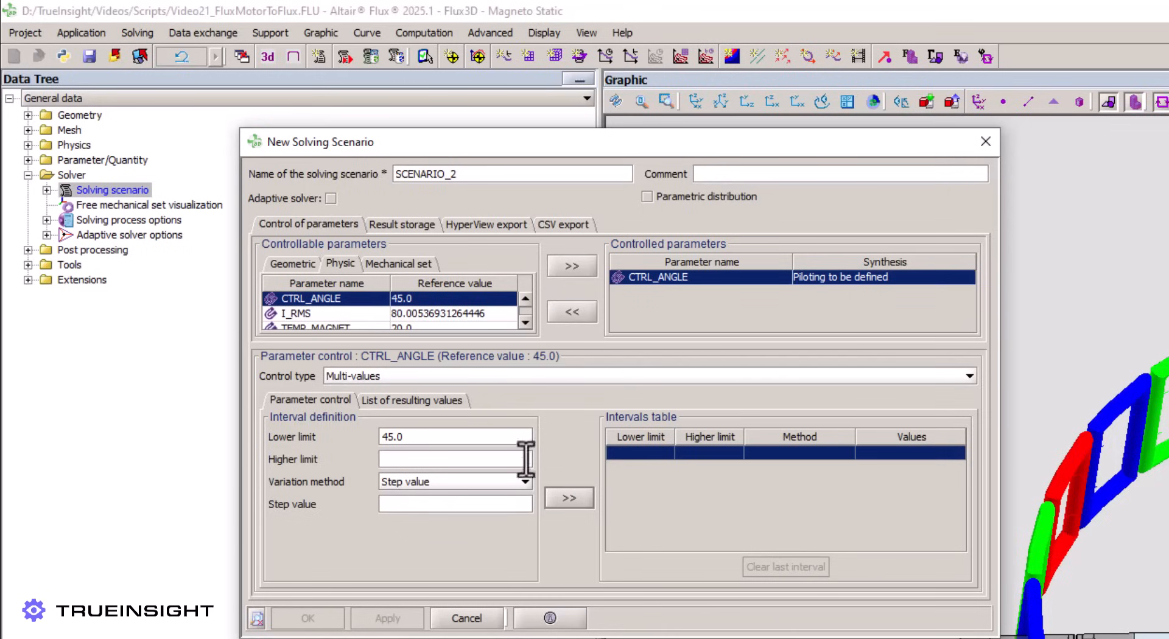
Step: Sweep CTRL_ANGLE from 45 to 90 in steps of 1 and confirm the scenario
type("90")
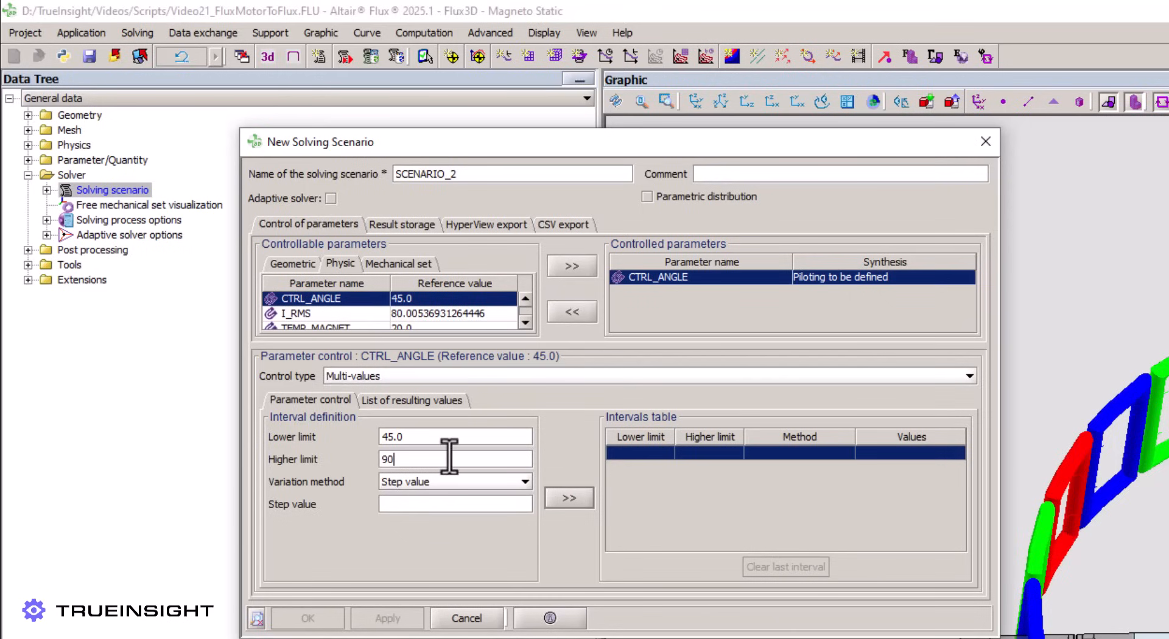
type("1")
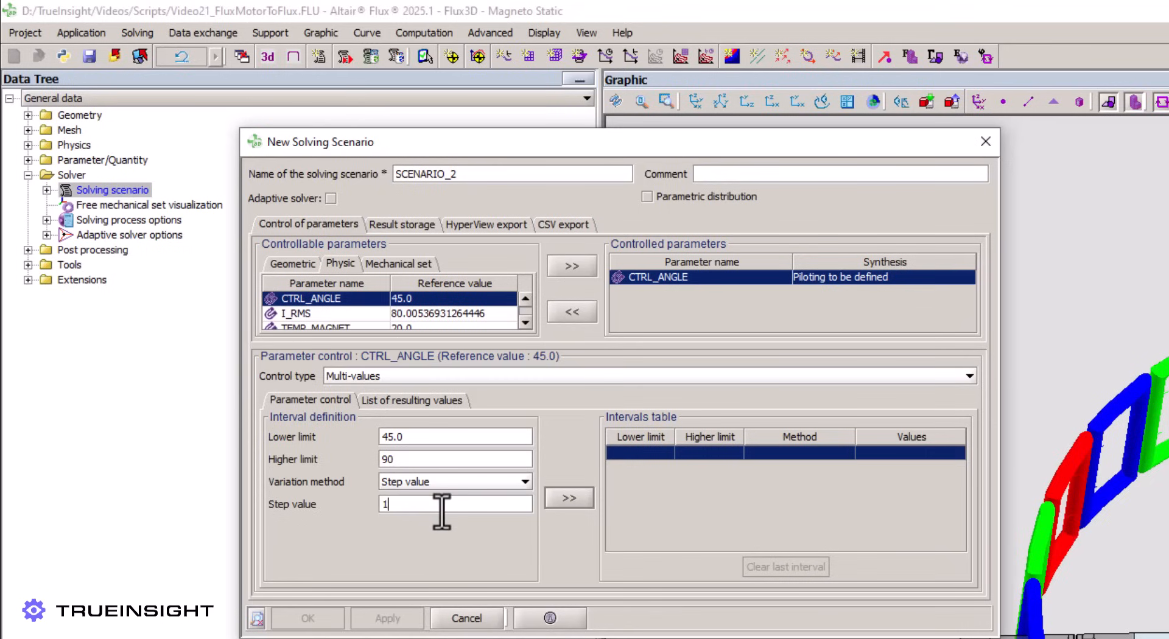
left_click(568, 497)
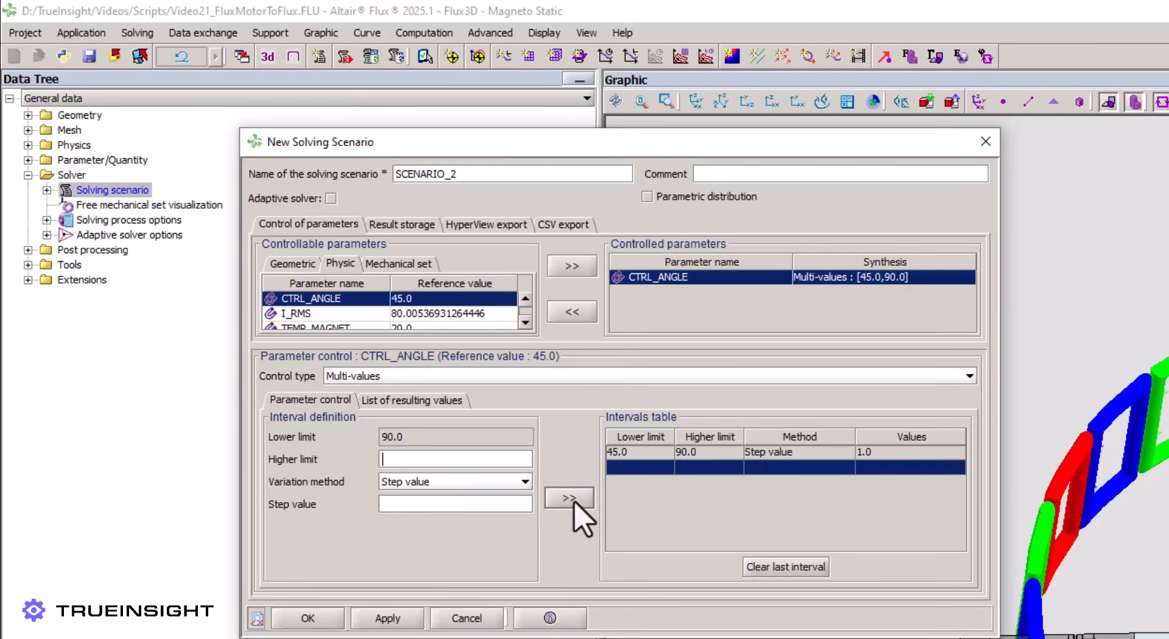
left_click(308, 617)
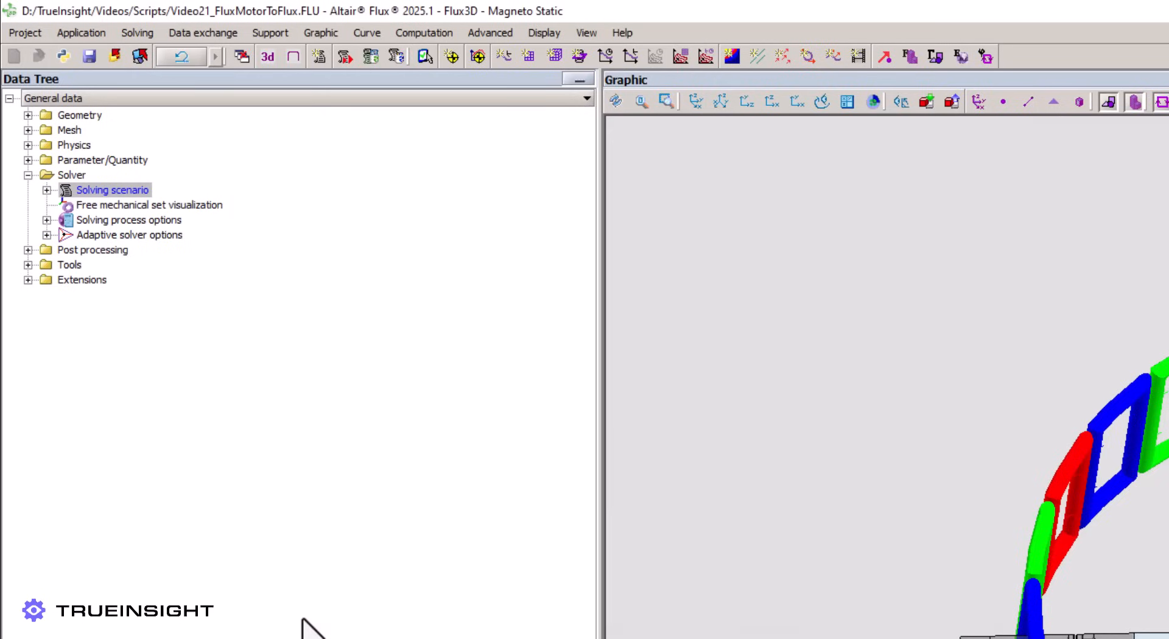
mouse_move(468, 583)
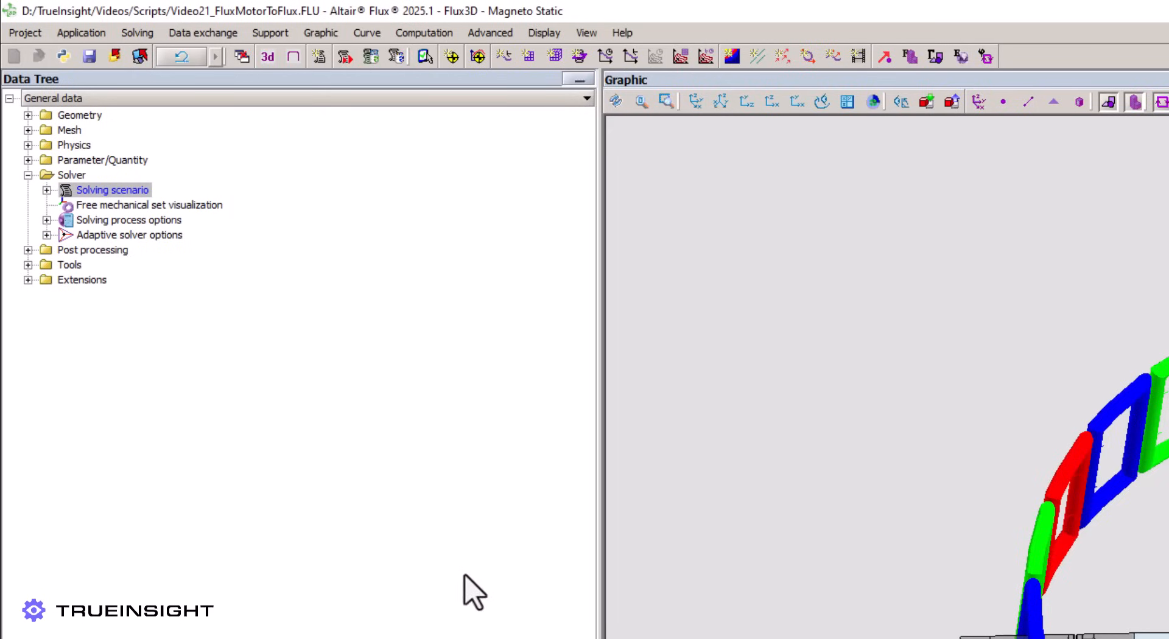
Step: Solve the control-angle sweep scenario via Solving > Solve
left_click(202, 33)
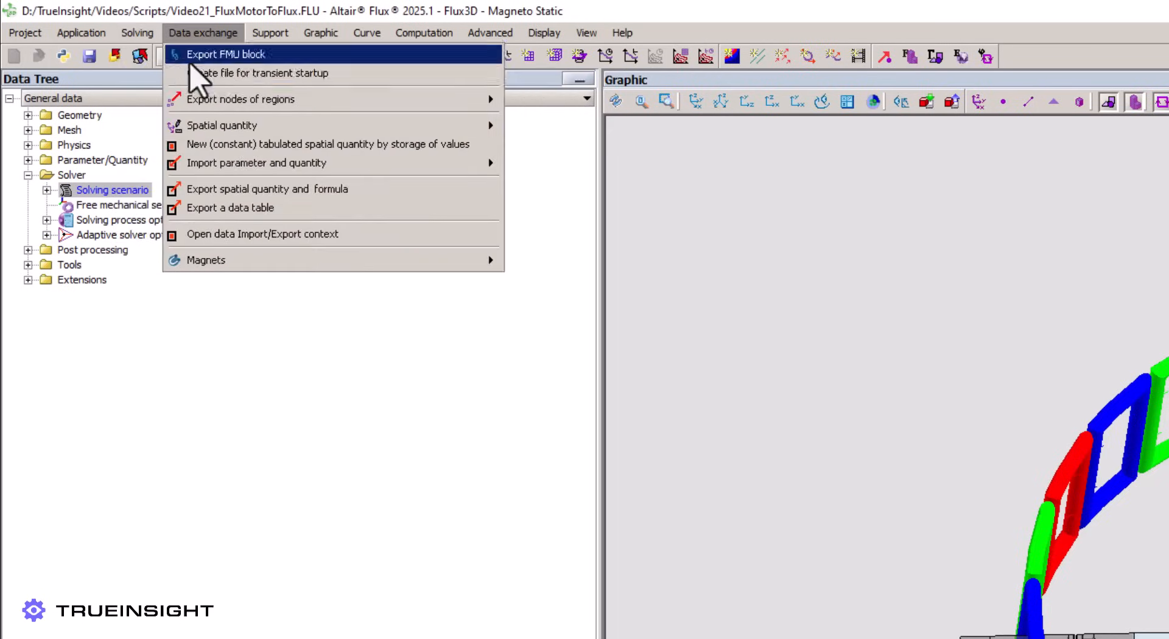
left_click(138, 33)
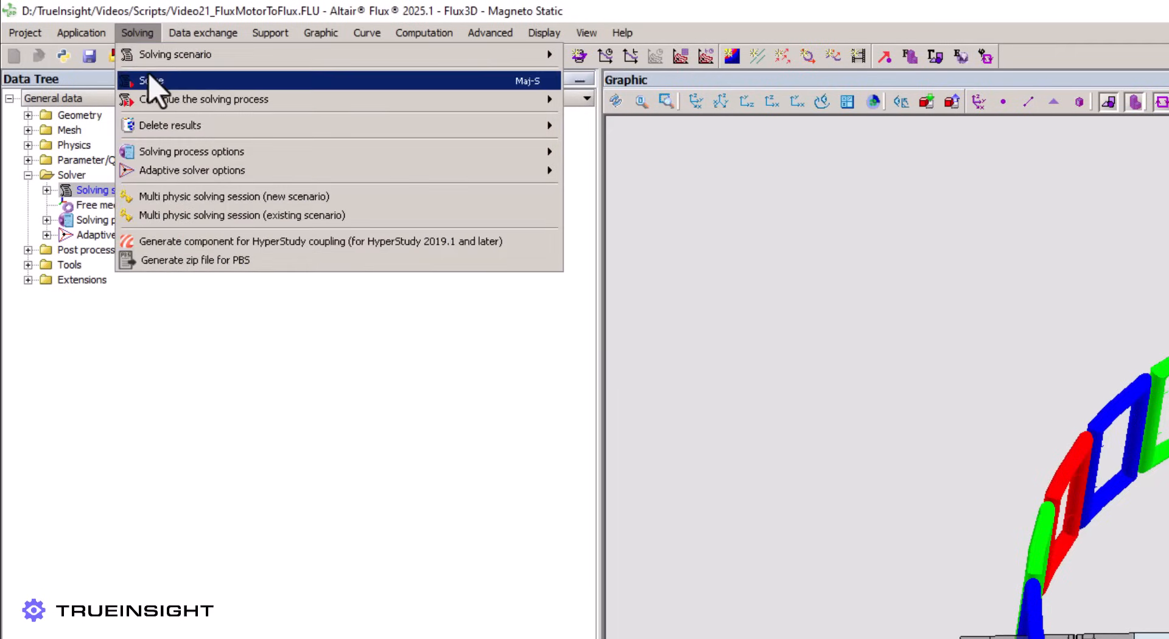
left_click(153, 80)
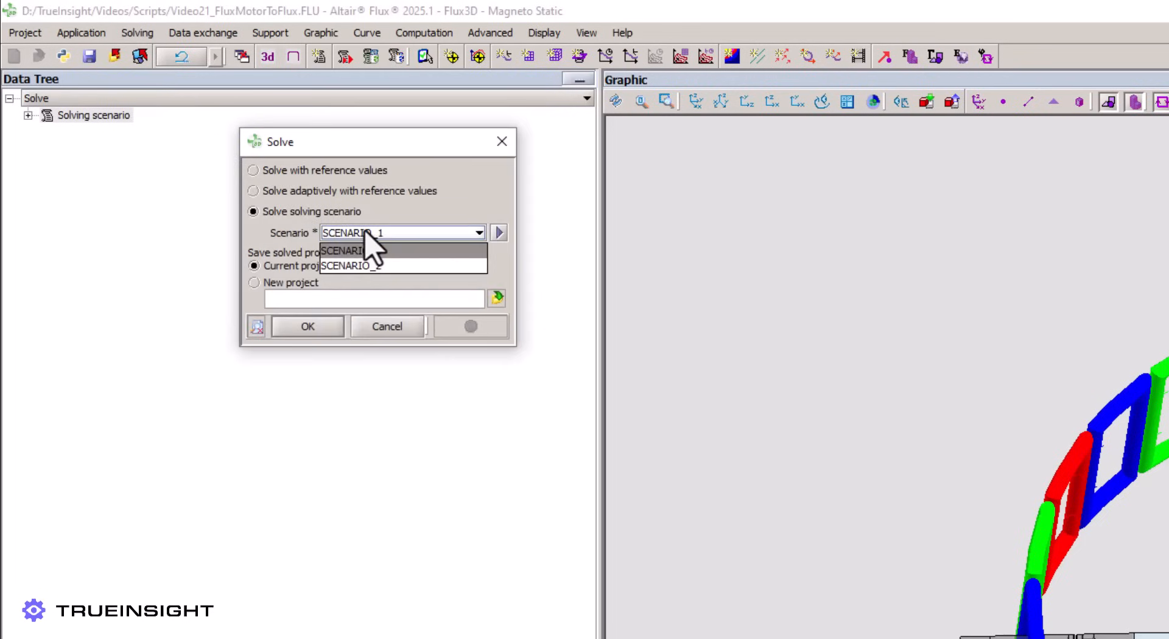
left_click(350, 265)
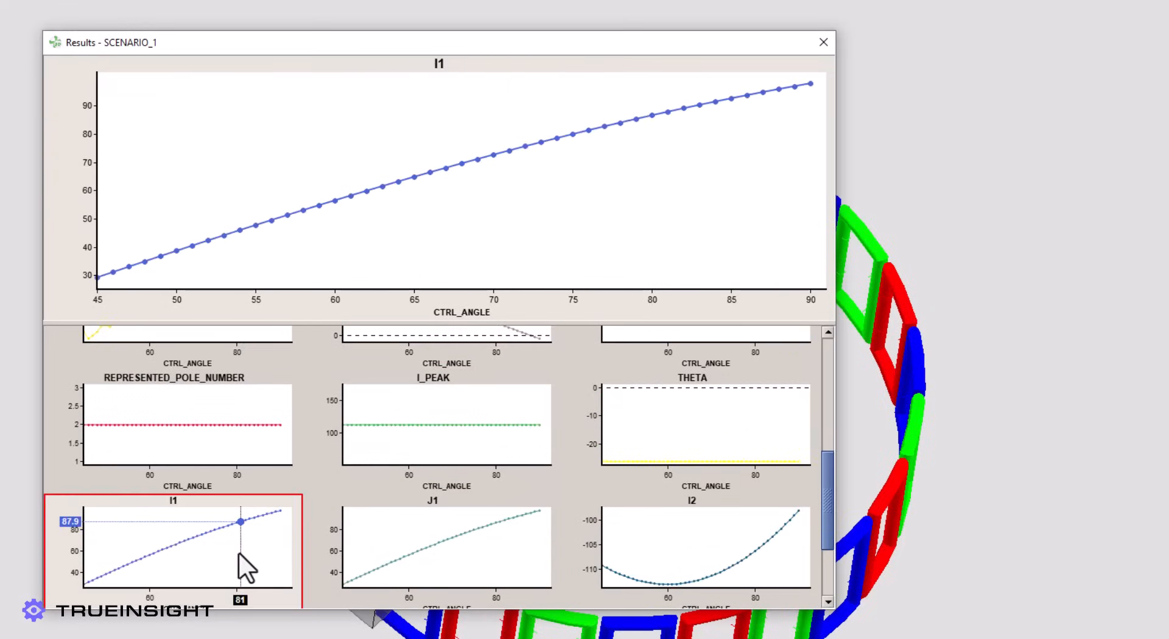
Step: Enlarge the I2 versus CTRL_ANGLE curve in the results window
left_click(687, 548)
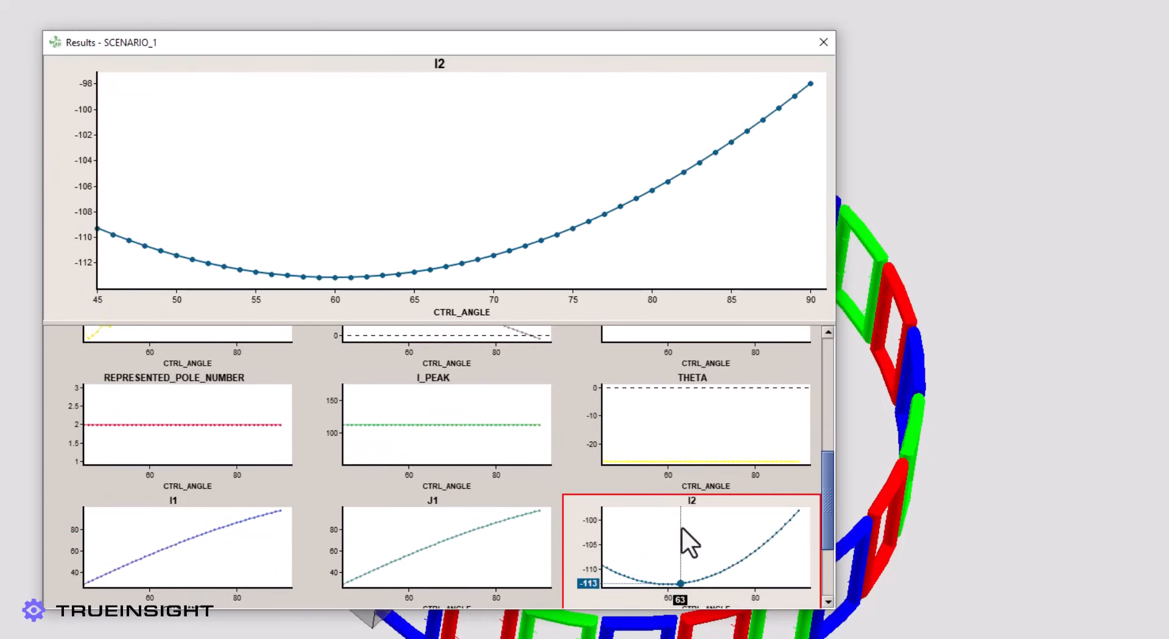